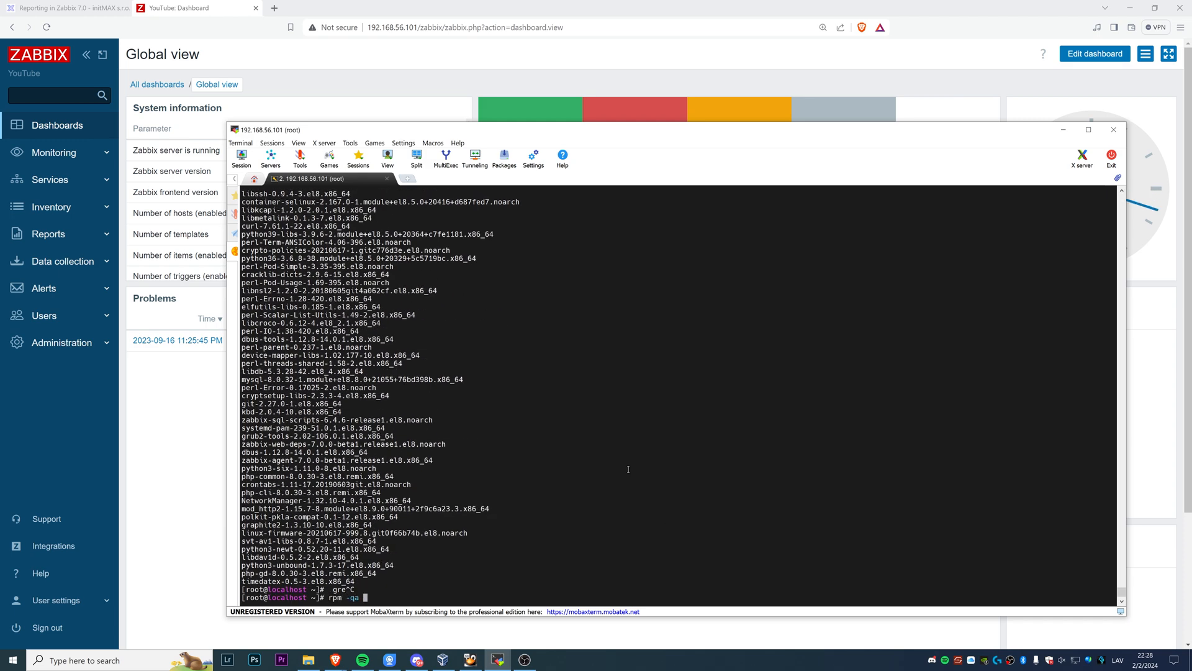
Step: Filter the rpm -qa package listing with '| grep zabb' in the terminal
{"action": "type", "text": "| grep zabb"}
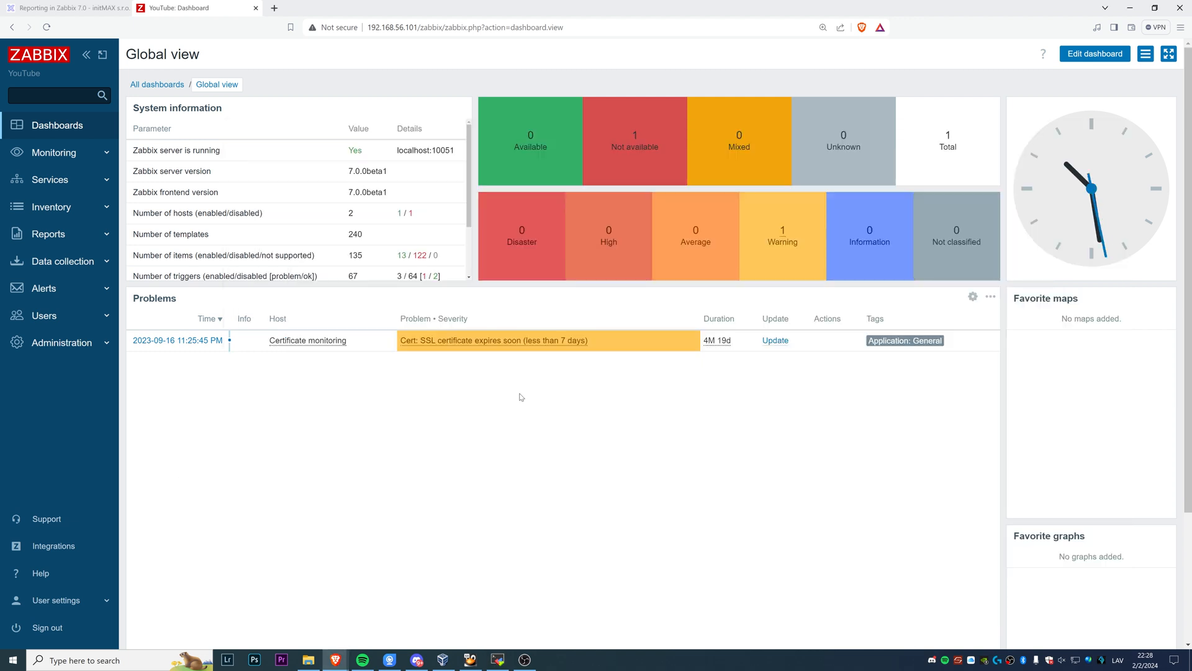
Step: Reveal the lower System information rows: users online and HA cluster disabled
{"action": "scroll", "scroll_direction": "down", "scroll_amount": 3}
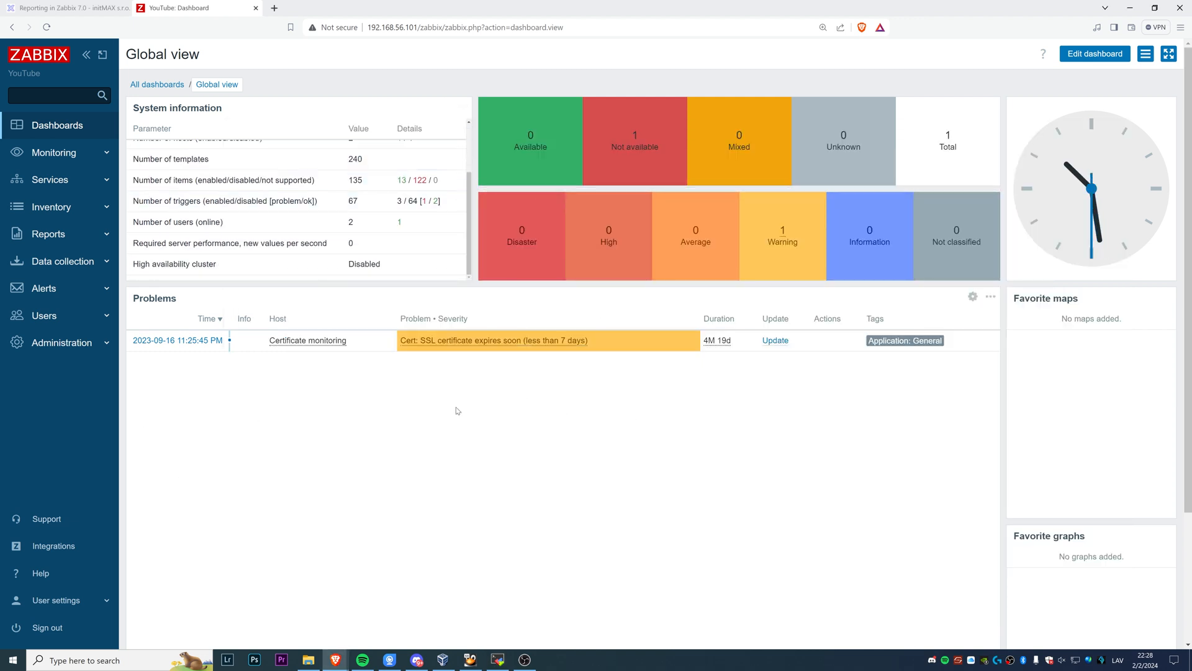
{"action": "mouse_move", "coordinate": [364, 444]}
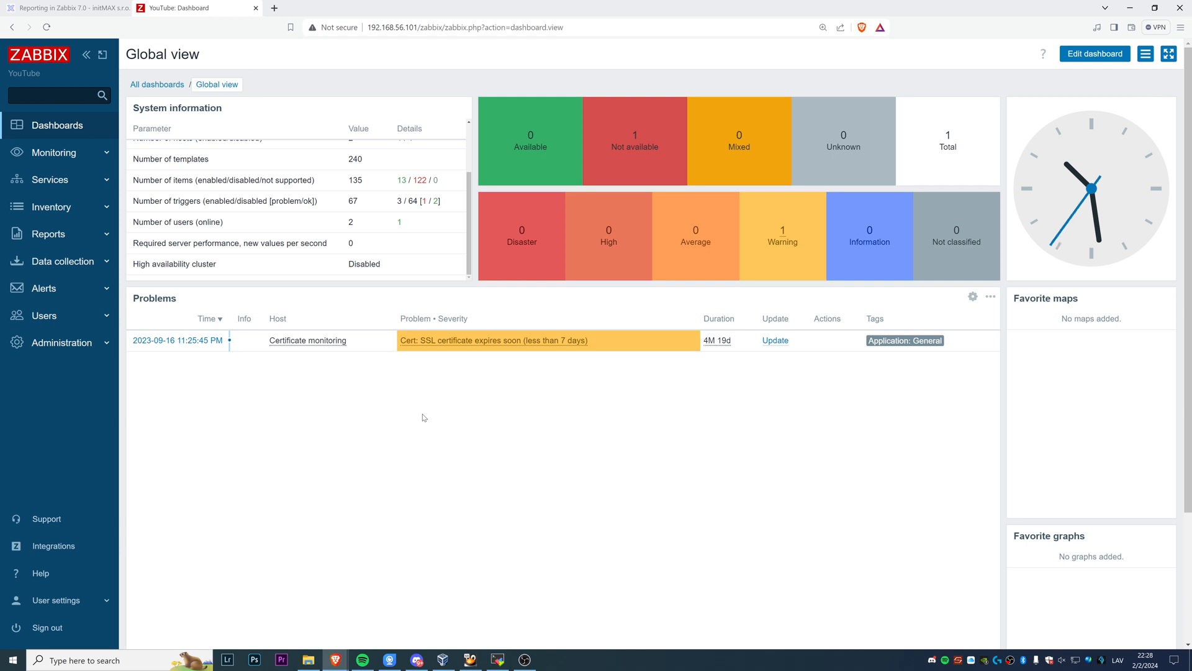
{"action": "mouse_move", "coordinate": [480, 422]}
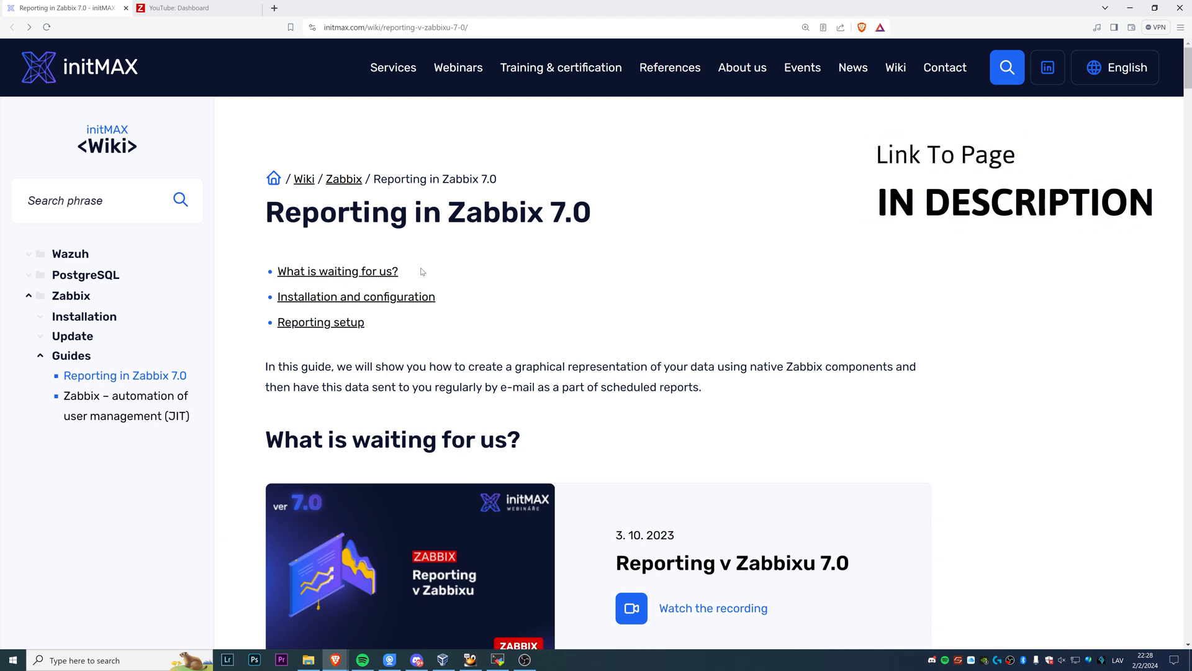
{"action": "mouse_move", "coordinate": [144, 104]}
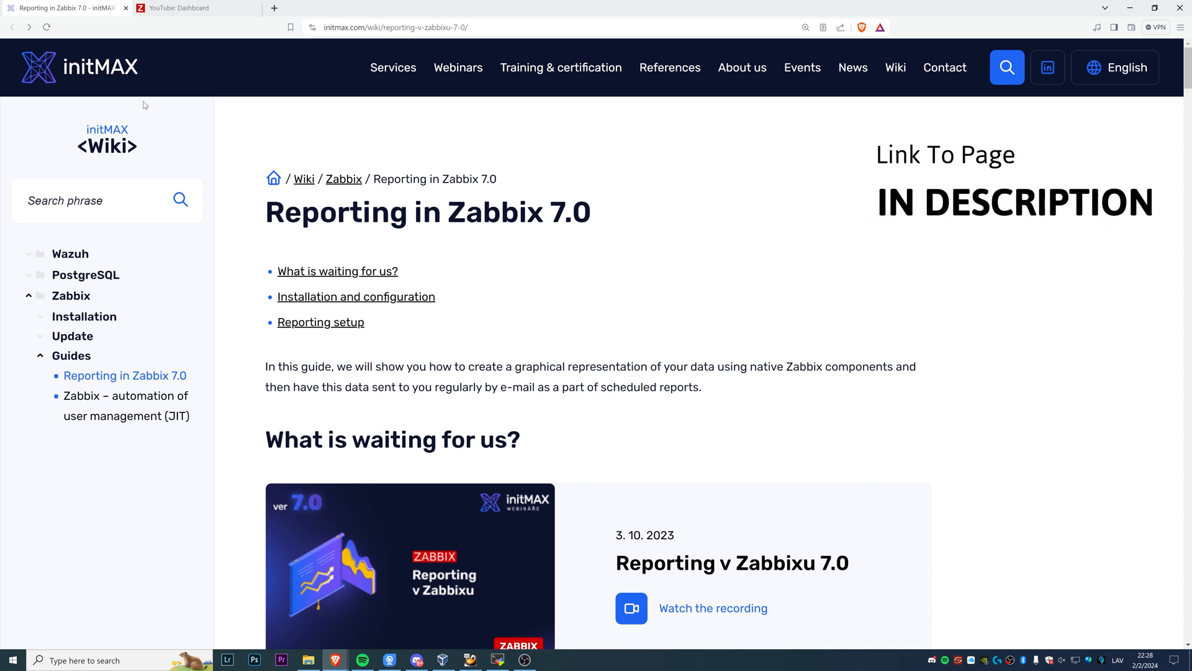
Step: Reach the guide's zabbix-web-service install step and return to the terminal session
{"action": "scroll", "scroll_direction": "down", "scroll_amount": 3}
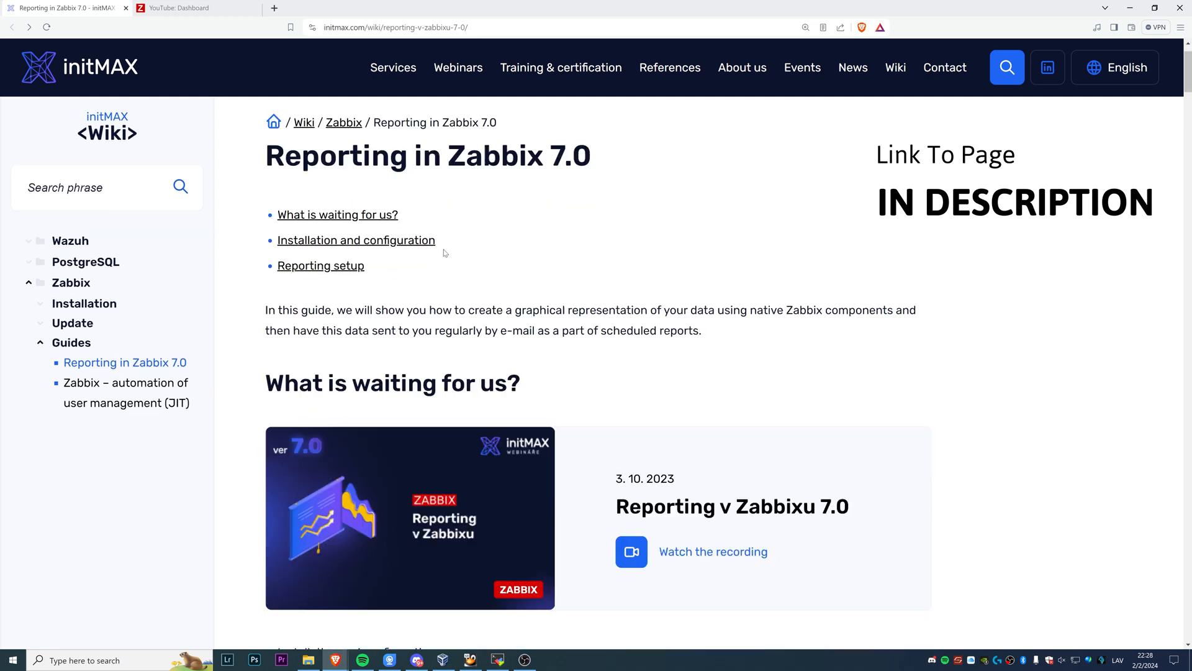
{"action": "scroll", "scroll_direction": "down", "scroll_amount": 3}
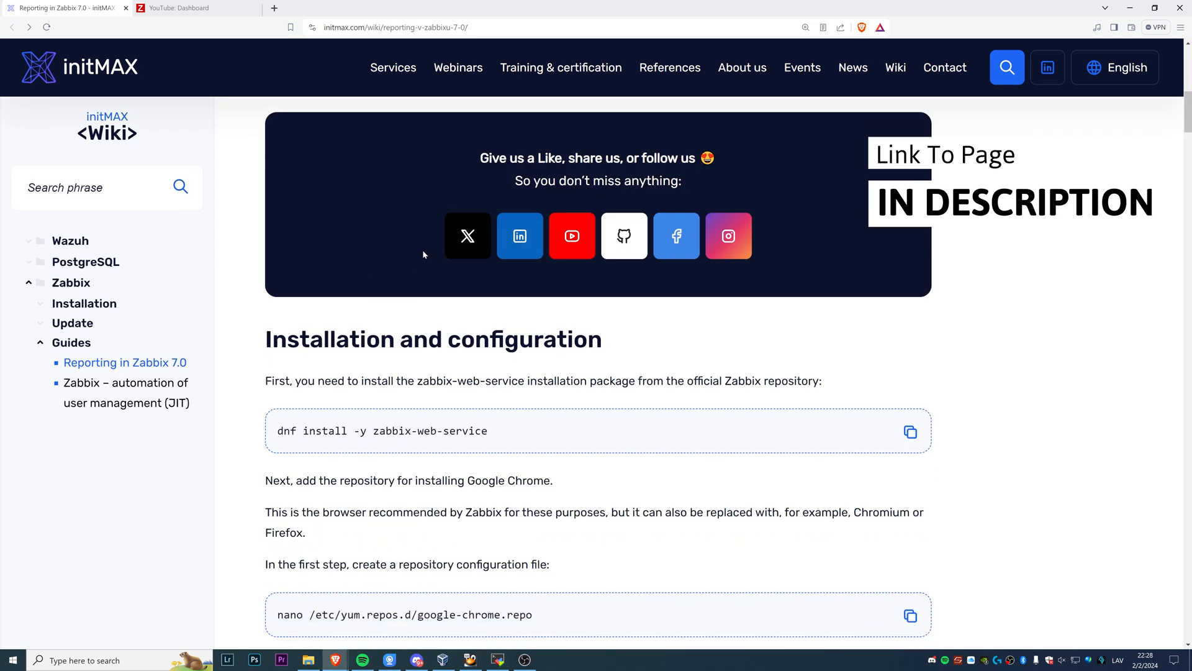
{"action": "scroll", "scroll_direction": "down", "scroll_amount": 3}
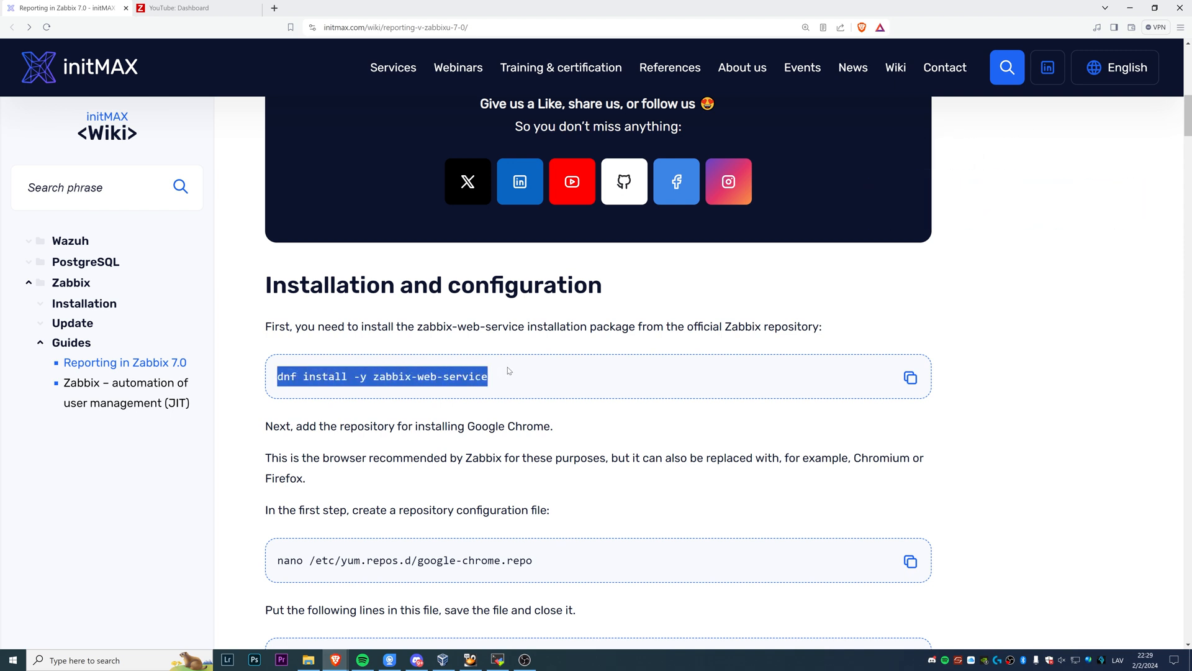
{"action": "mouse_move", "coordinate": [507, 368]}
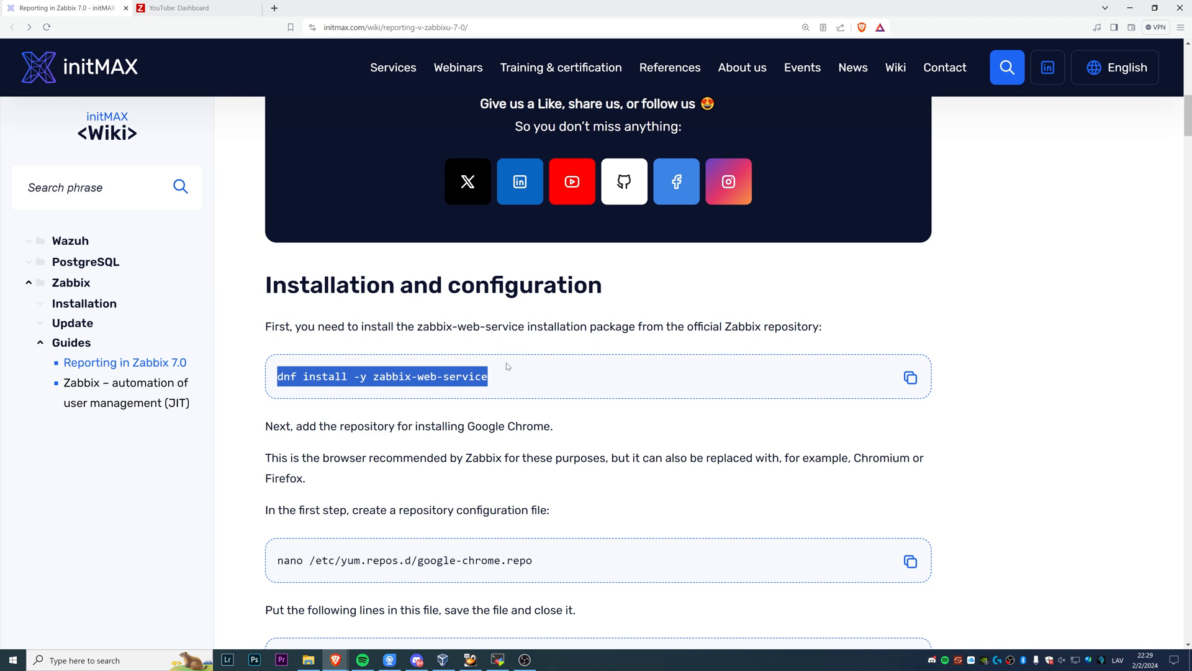
{"action": "mouse_move", "coordinate": [506, 377]}
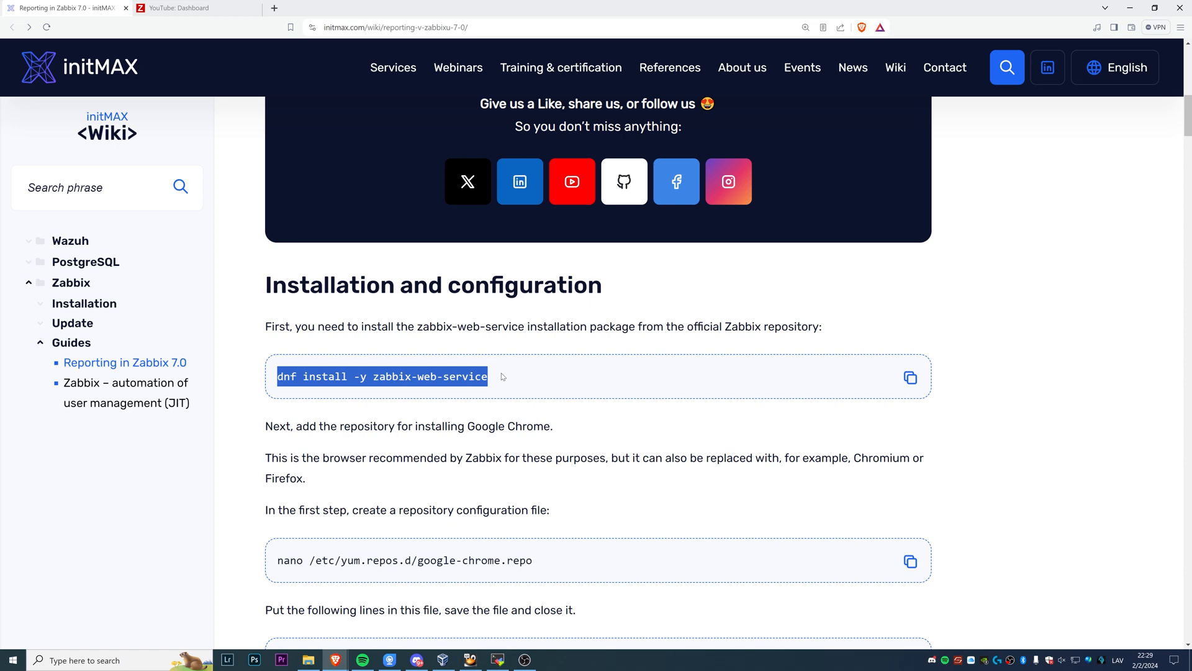
{"action": "mouse_move", "coordinate": [493, 640]}
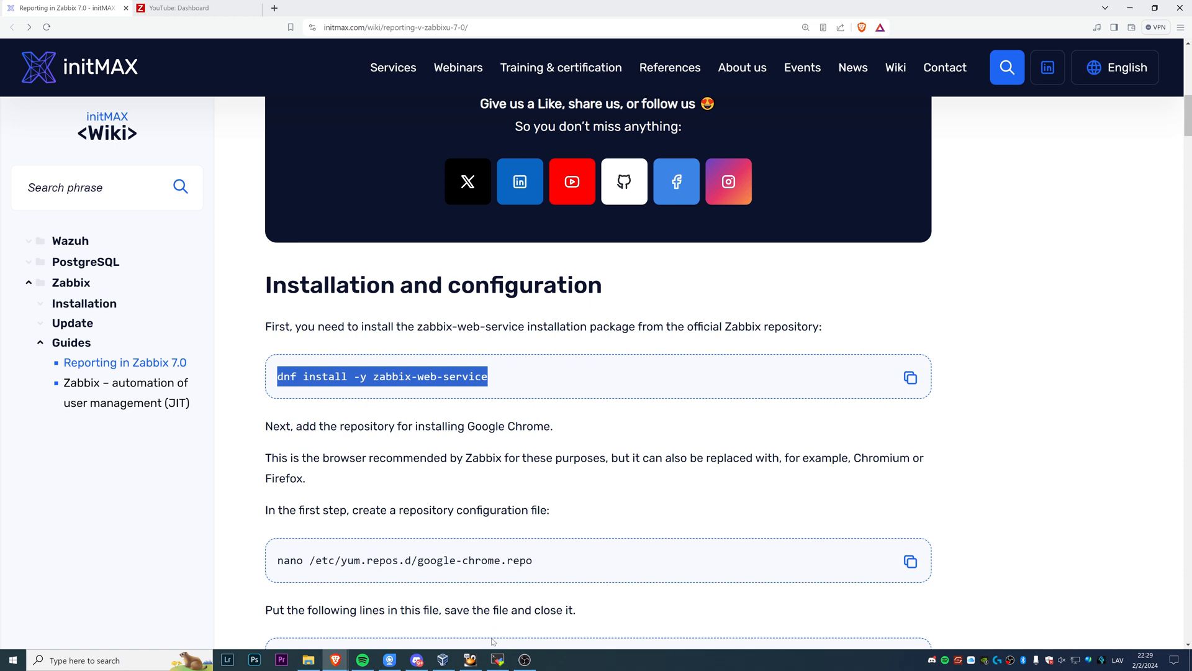
{"action": "left_click", "coordinate": [497, 660]}
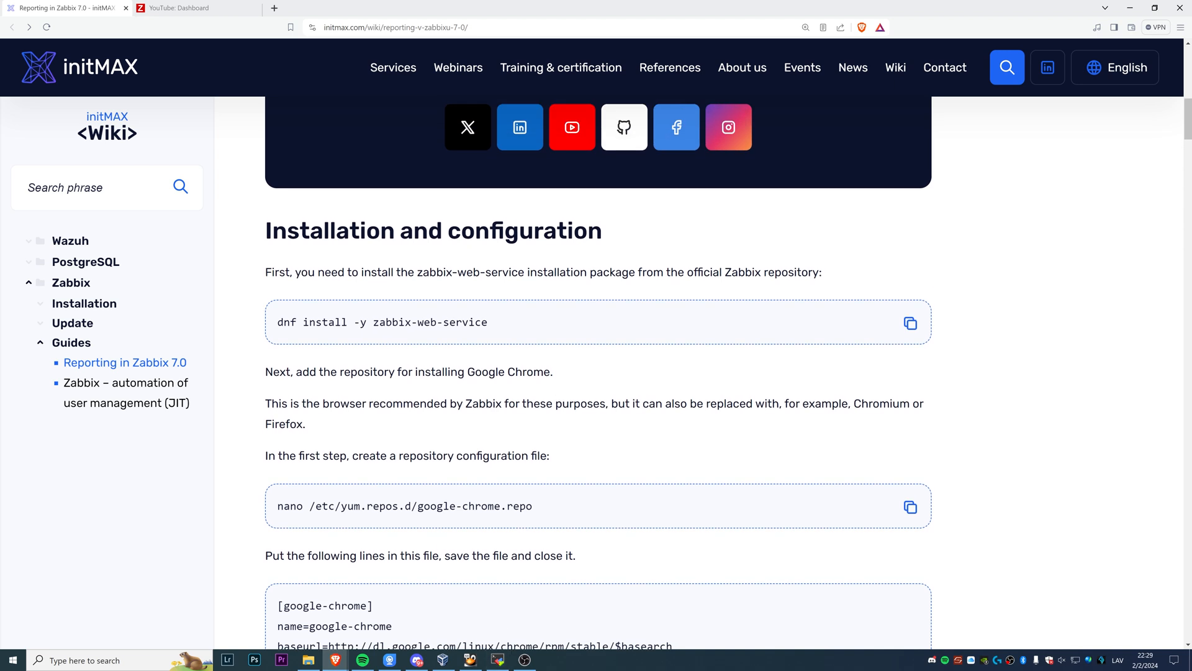
Step: Select the /etc/yum.repos.d/google-chrome.repo path from the guide and bring up the terminal to edit it
{"action": "scroll", "scroll_direction": "down", "scroll_amount": 3}
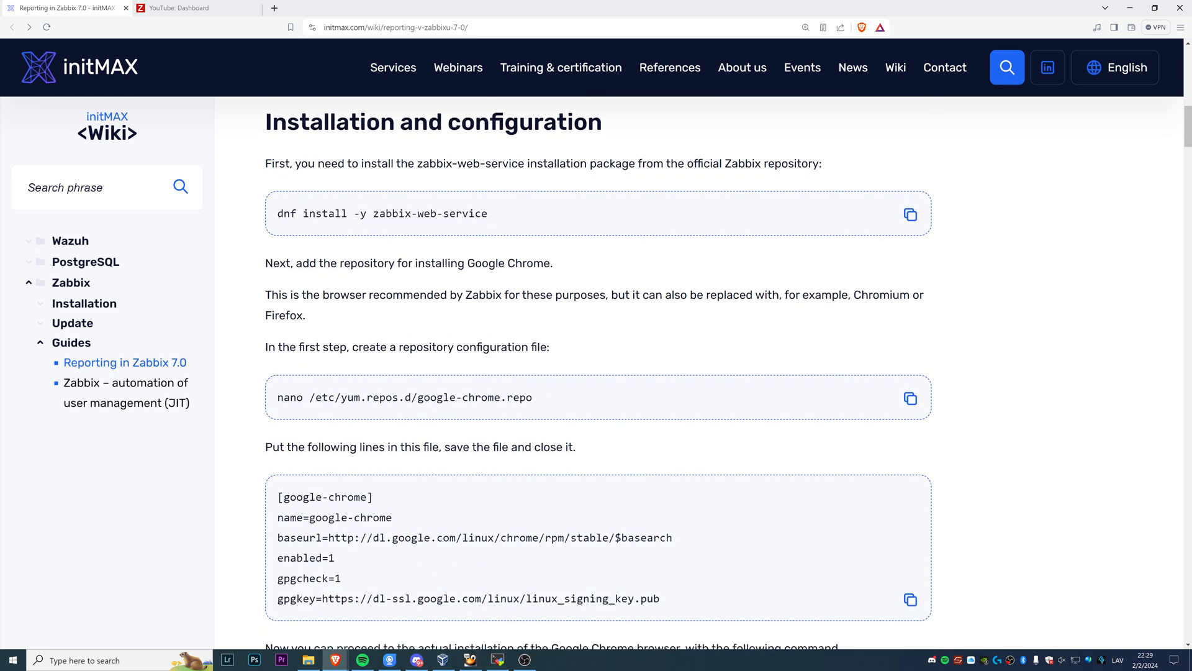
{"action": "scroll", "scroll_direction": "down", "scroll_amount": 3}
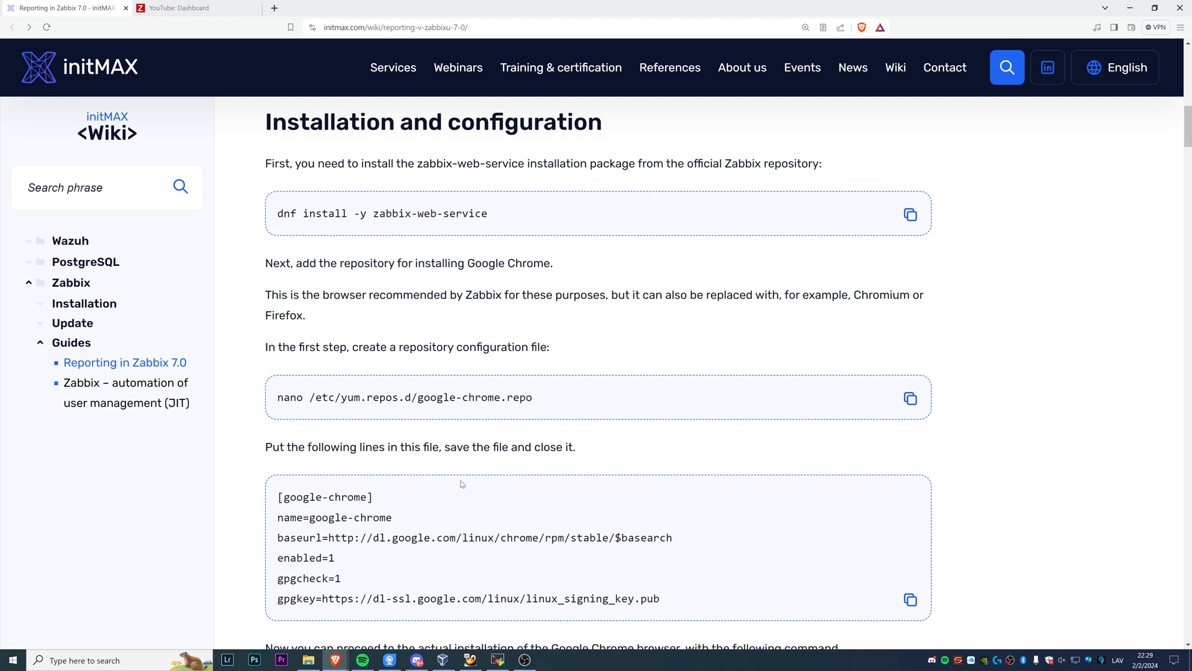
{"action": "scroll", "scroll_direction": "down", "scroll_amount": 3}
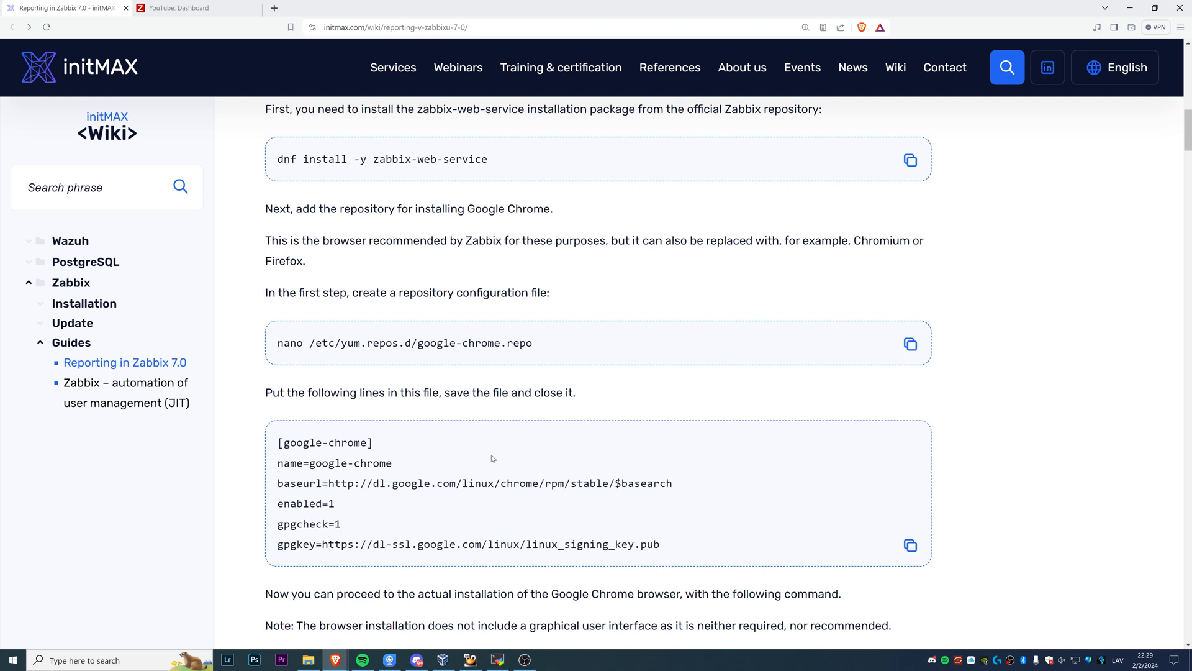
{"action": "mouse_move", "coordinate": [465, 357]}
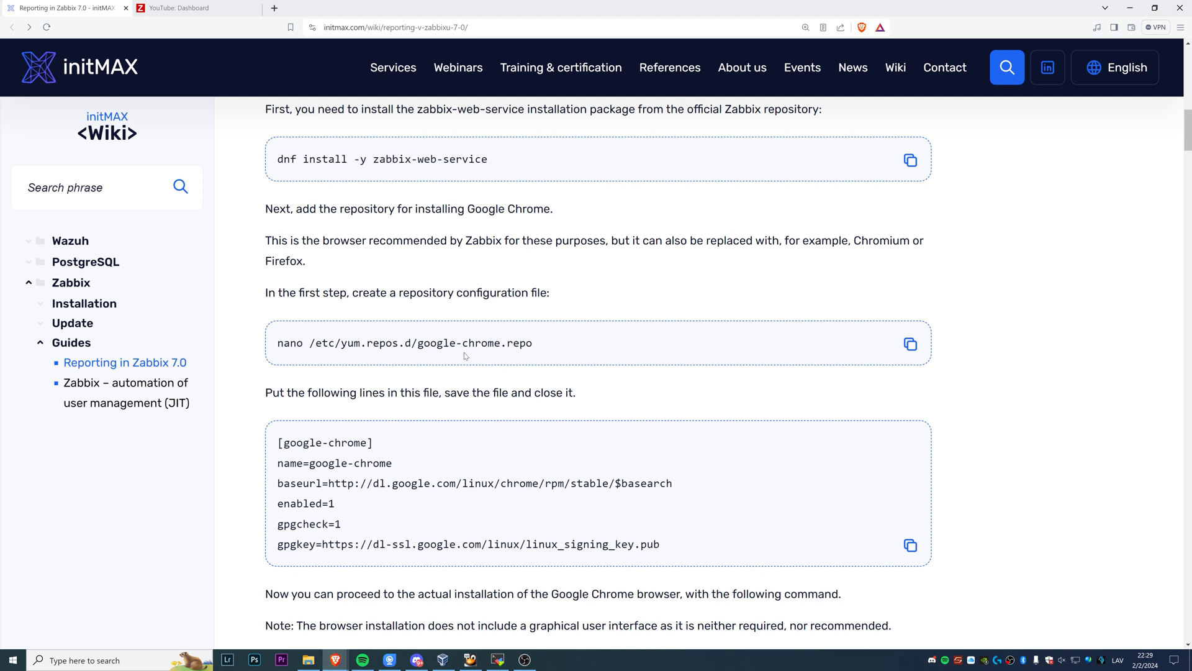
{"action": "left_click_drag", "start_coordinate": [309, 343], "coordinate": [376, 343]}
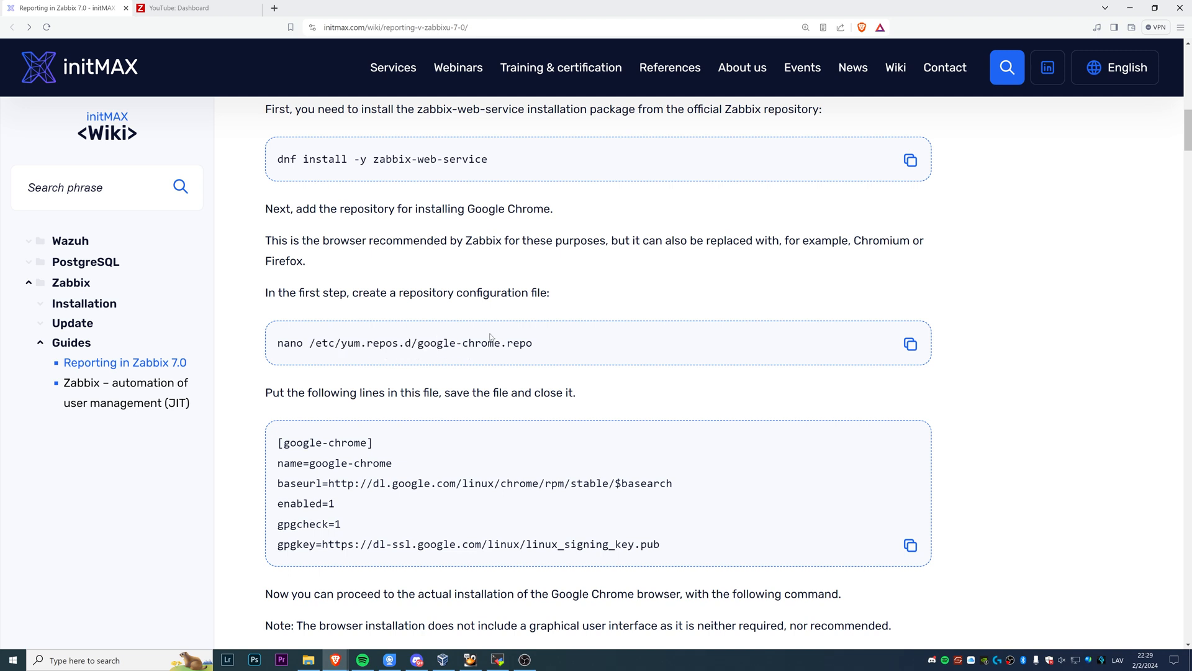
{"action": "left_click_drag", "start_coordinate": [276, 442], "coordinate": [336, 503]}
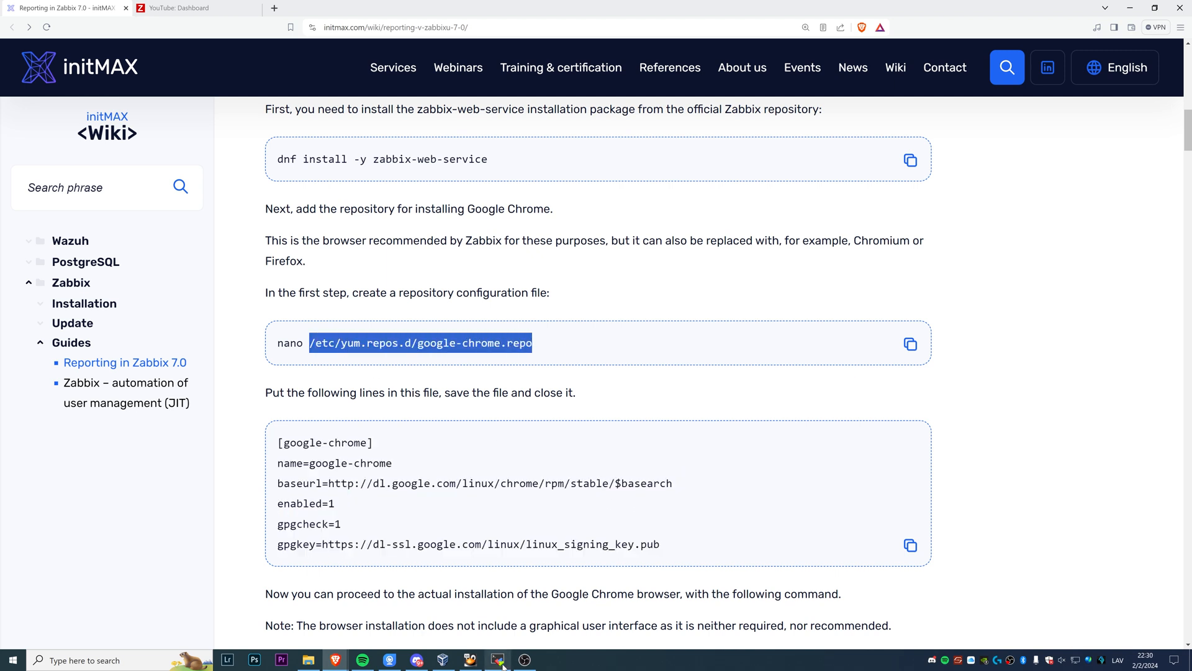
{"action": "left_click", "coordinate": [497, 659]}
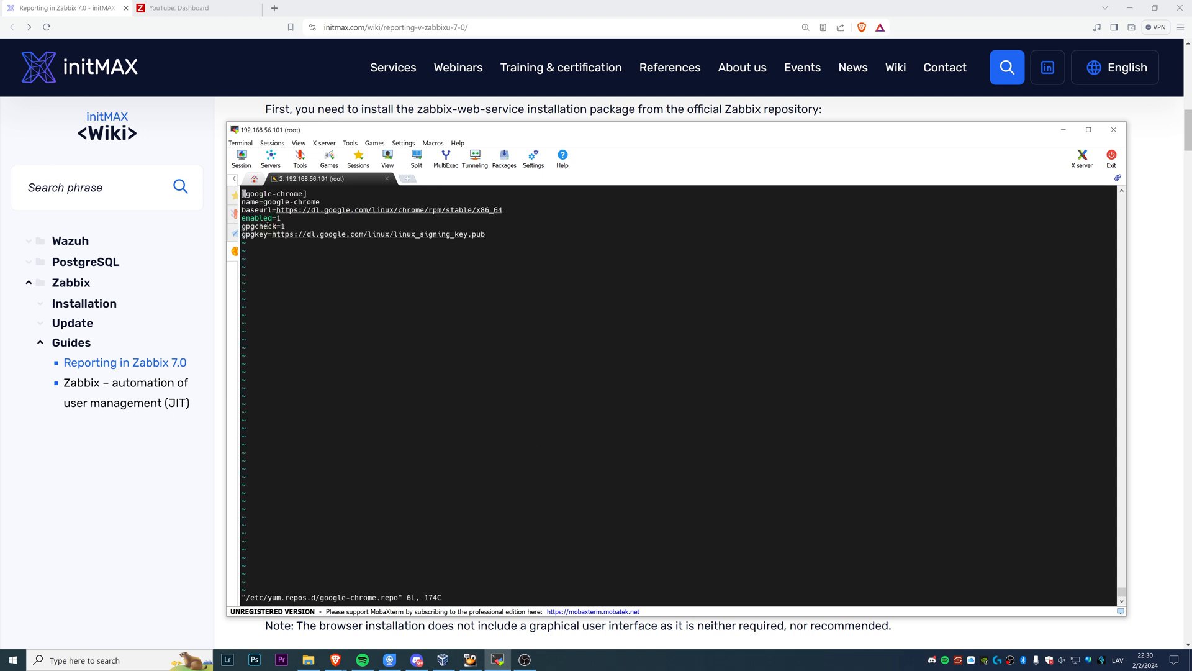
{"action": "mouse_move", "coordinate": [352, 129]}
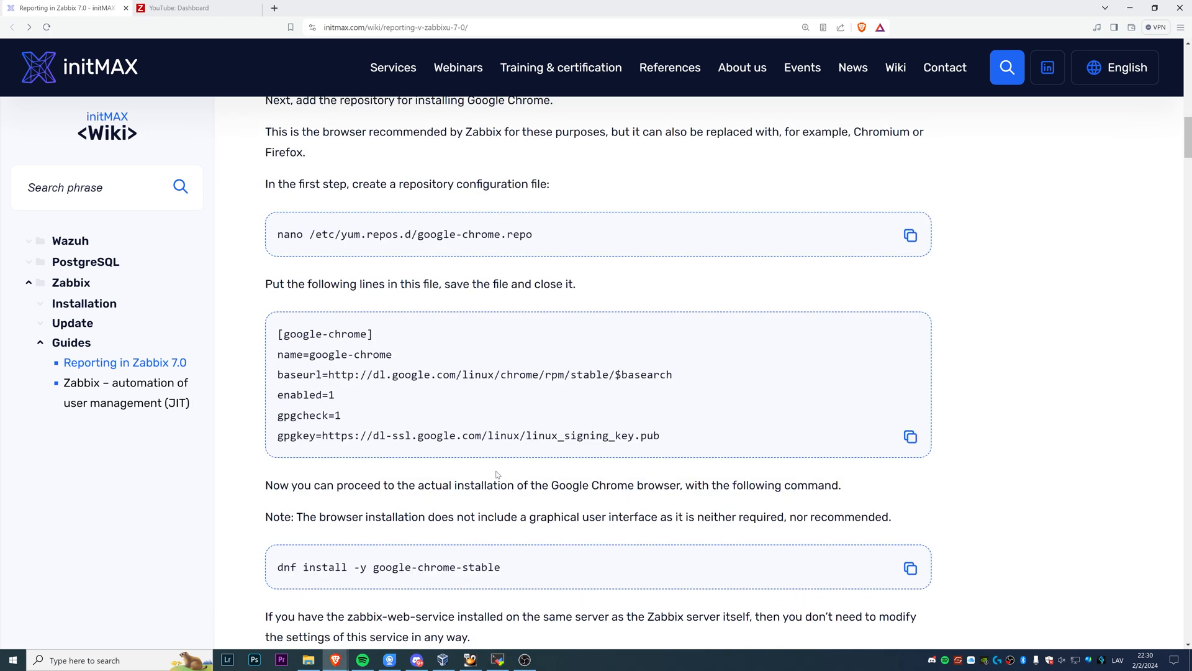
Step: Reach the guide's zabbix_server.conf step and begin the '/etc/zabbix/' path in the terminal
{"action": "scroll", "scroll_direction": "down", "scroll_amount": 3}
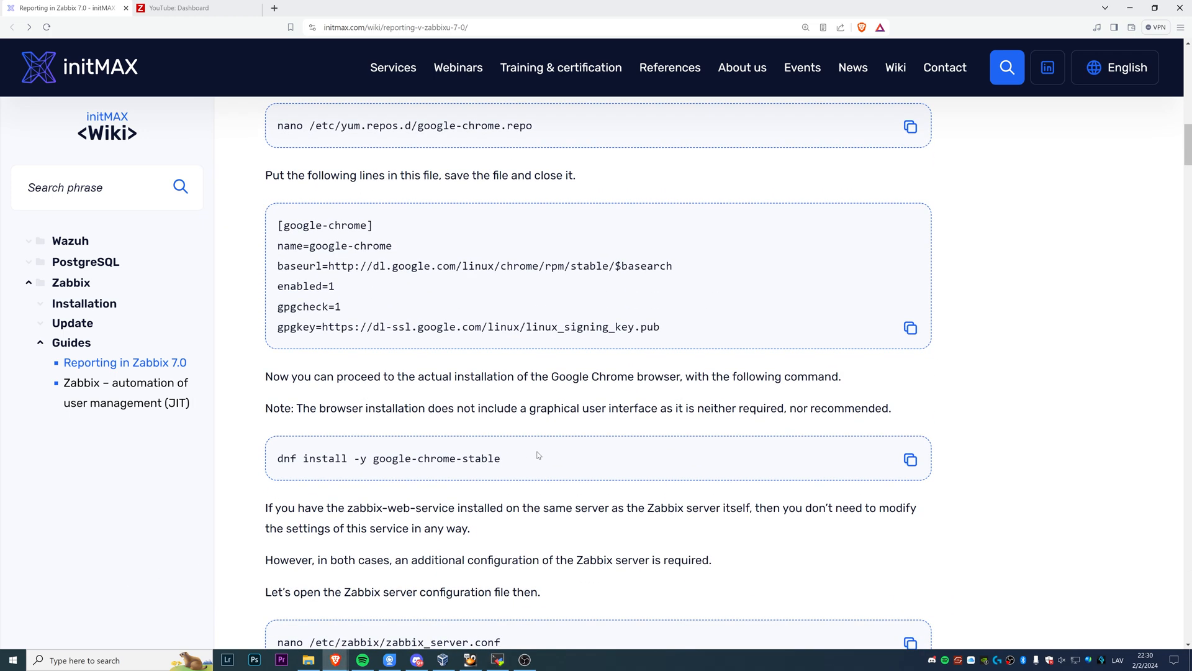
{"action": "scroll", "scroll_direction": "down", "scroll_amount": 3}
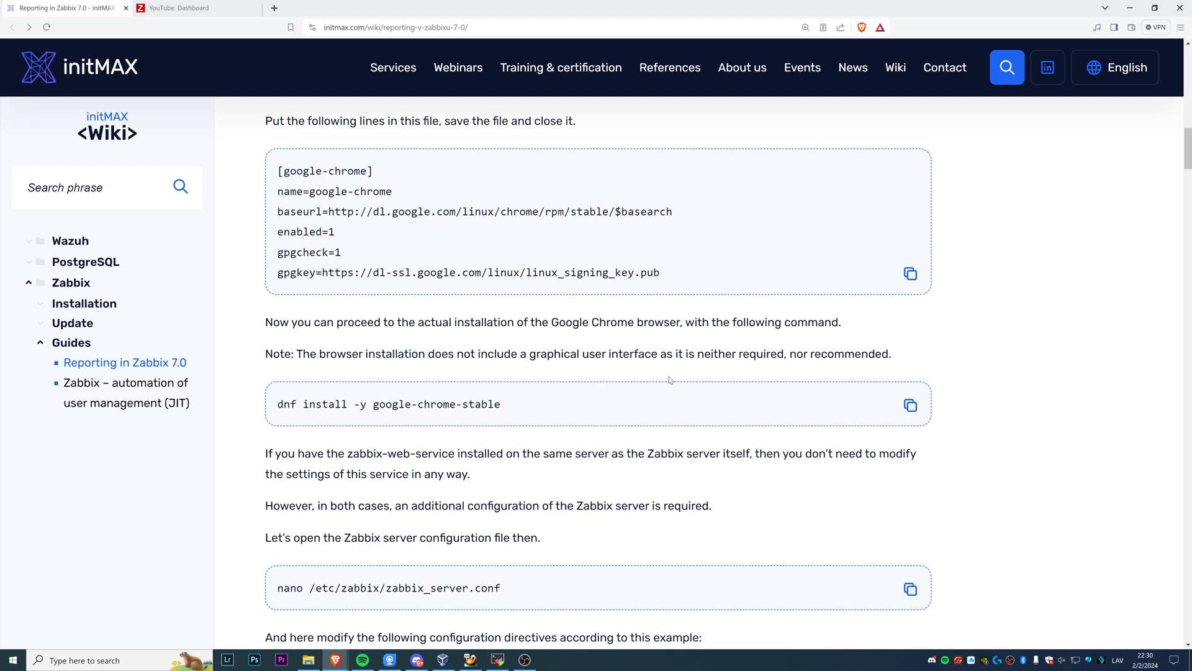
{"action": "mouse_move", "coordinate": [669, 380]}
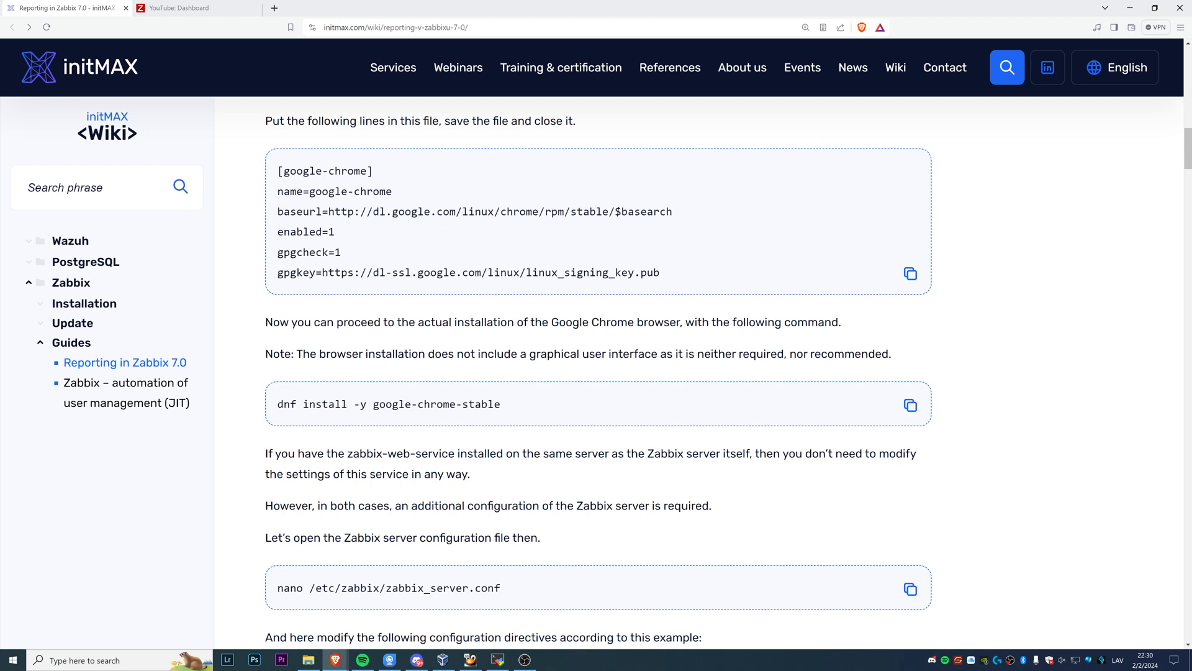
{"action": "left_click_drag", "start_coordinate": [277, 404], "coordinate": [359, 404]}
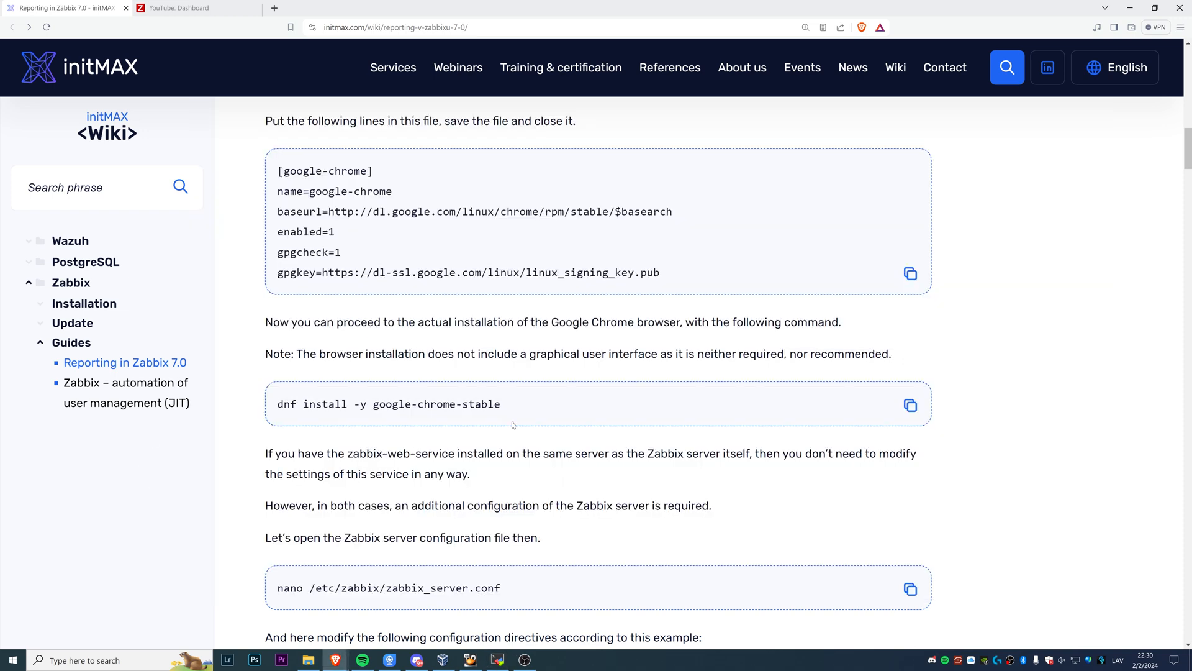
{"action": "scroll", "scroll_direction": "down", "scroll_amount": 3}
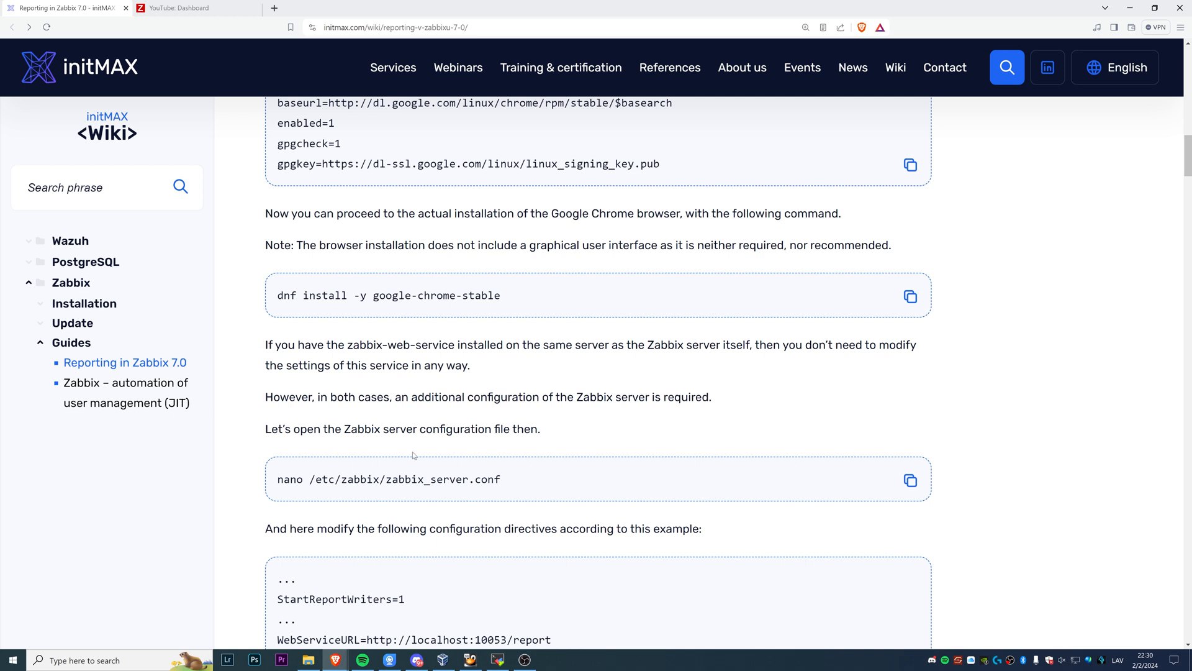
{"action": "mouse_move", "coordinate": [492, 450]}
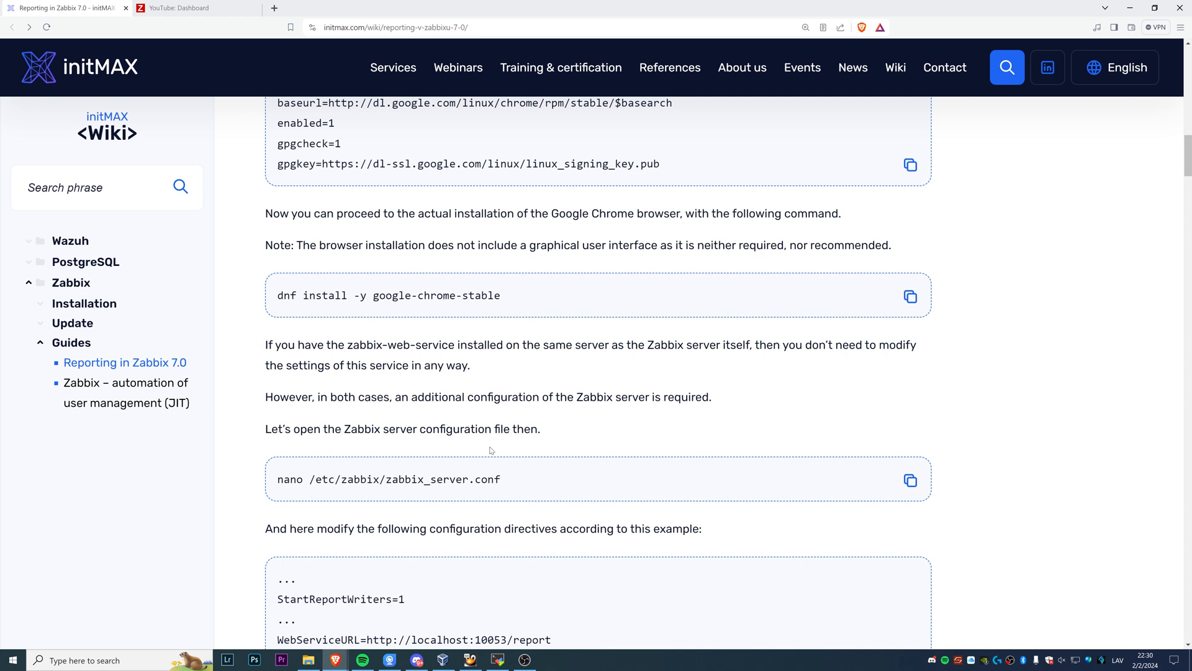
{"action": "scroll", "scroll_direction": "down", "scroll_amount": 3}
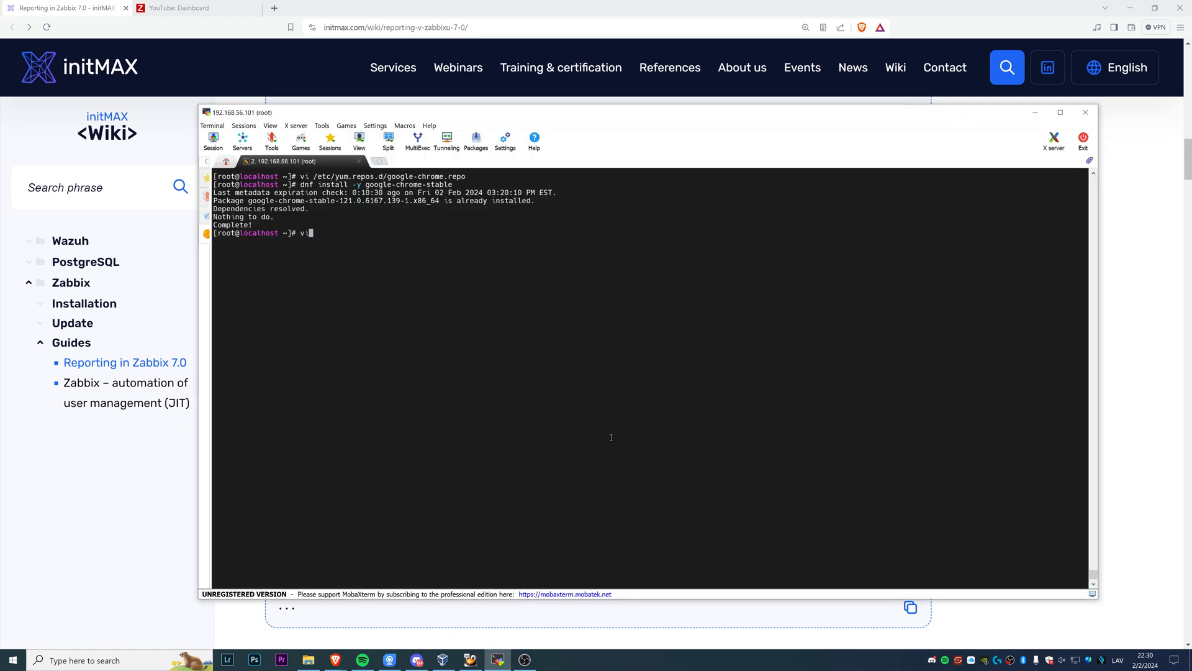
{"action": "type", "text": "/etc/zabbix/"}
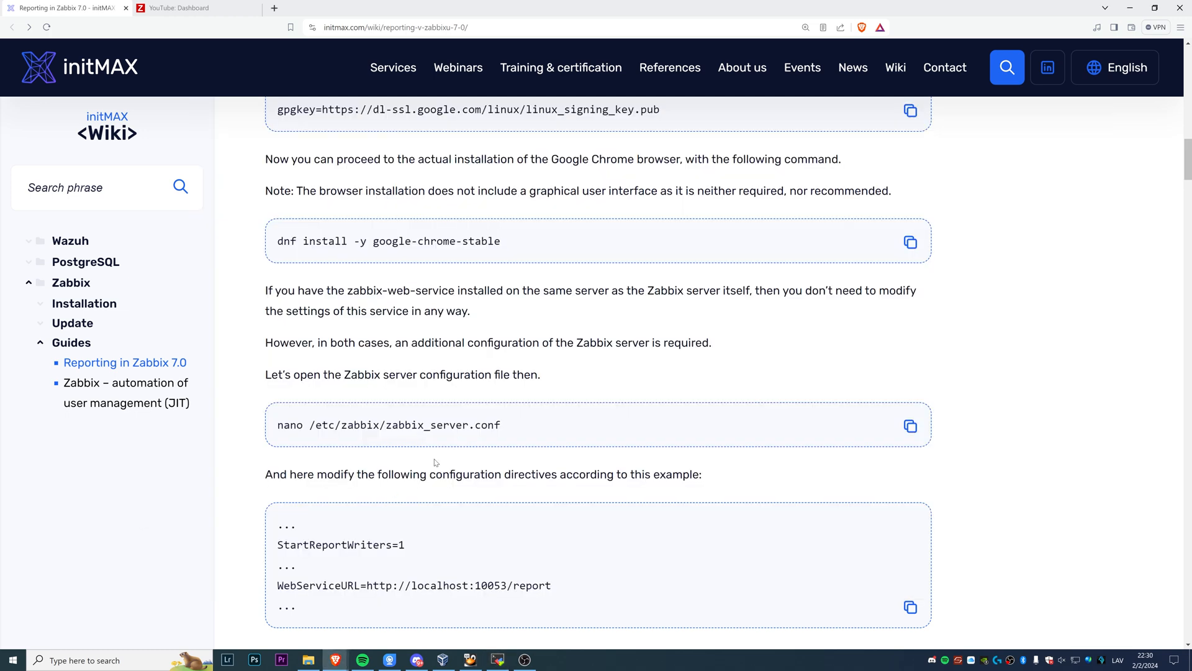
Step: Select the 'dnf install -y zabbix-web-service' command in the guide's installation section
{"action": "scroll", "scroll_direction": "down", "scroll_amount": 3}
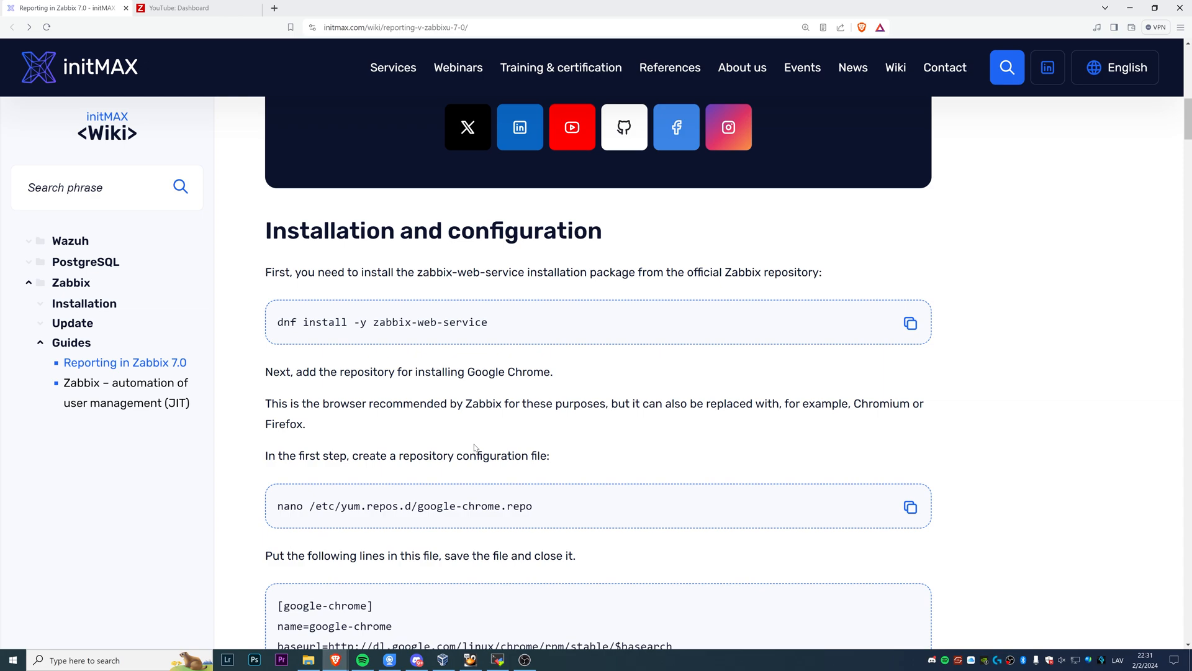
{"action": "left_click_drag", "start_coordinate": [290, 322], "coordinate": [487, 321]}
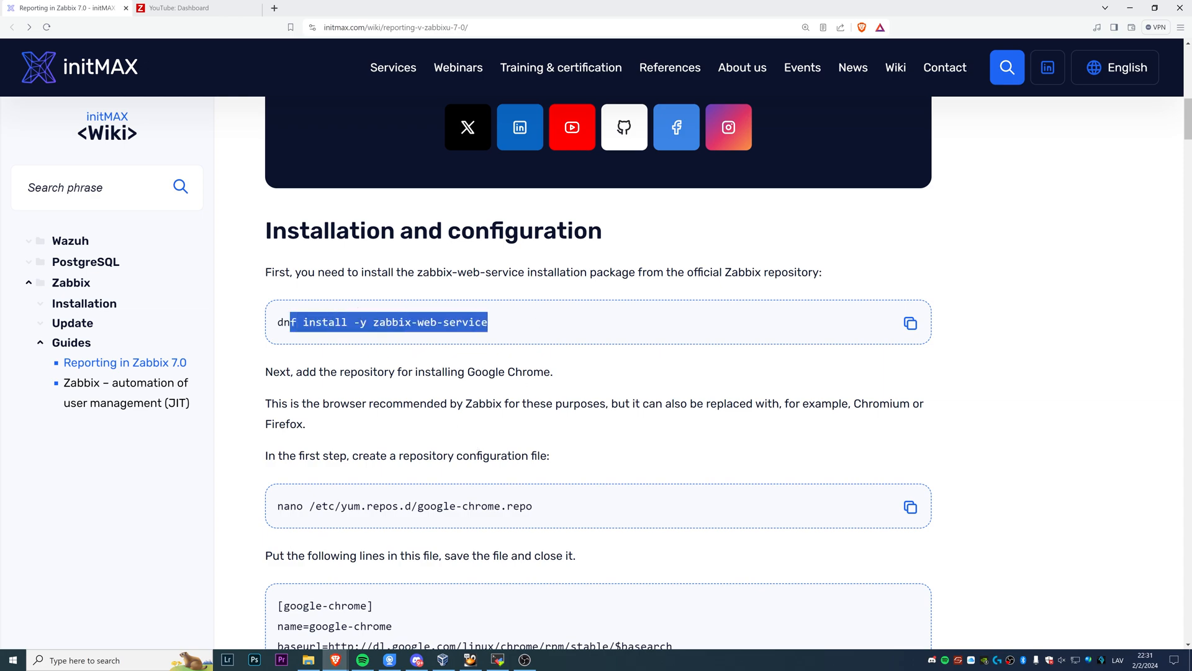
{"action": "scroll", "scroll_direction": "down", "scroll_amount": 3}
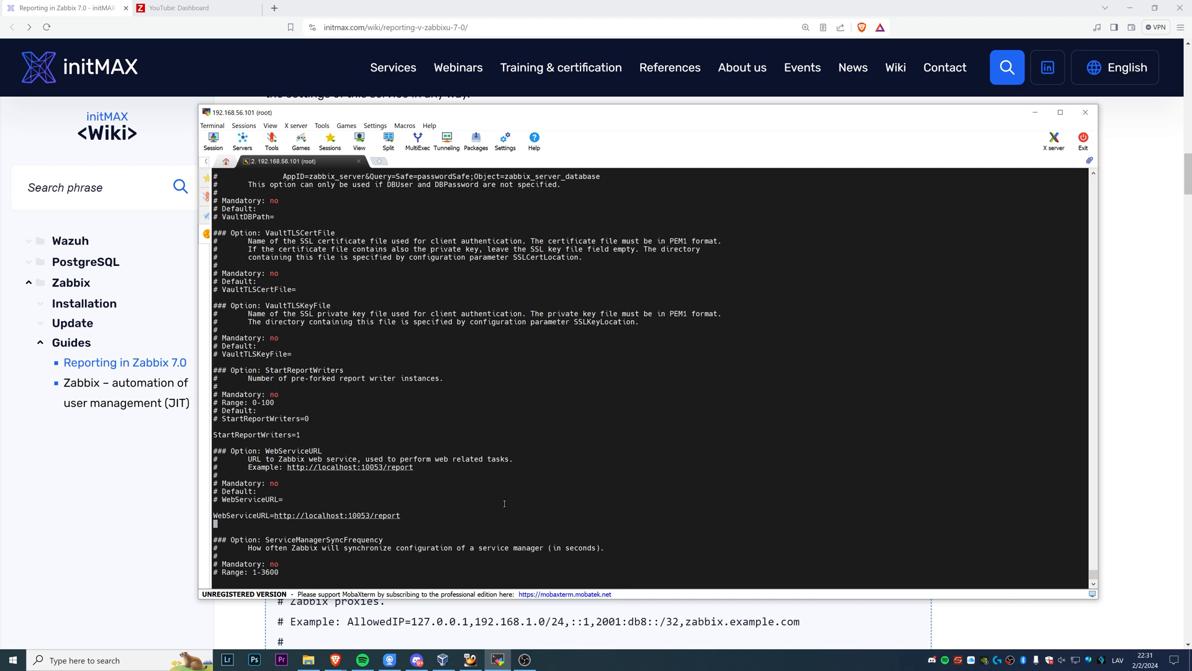
{"action": "mouse_move", "coordinate": [360, 533]}
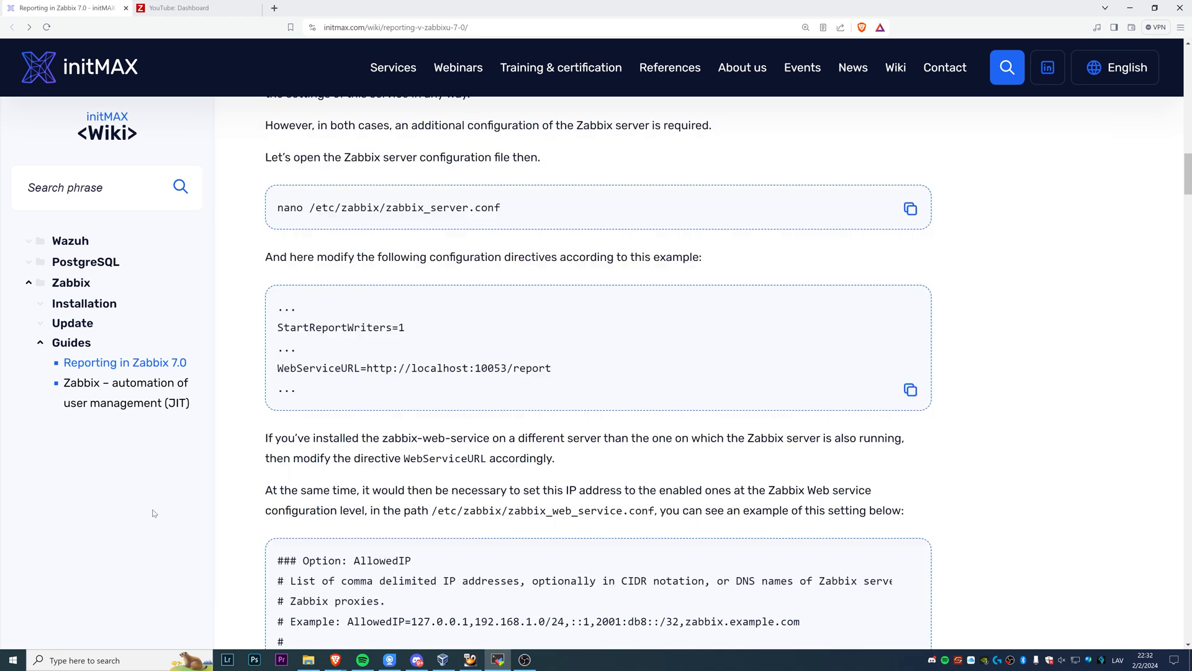
Step: Highlight the AllowedIP web-service setting and continue to the systemctl restart and enable commands
{"action": "scroll", "scroll_direction": "down", "scroll_amount": 3}
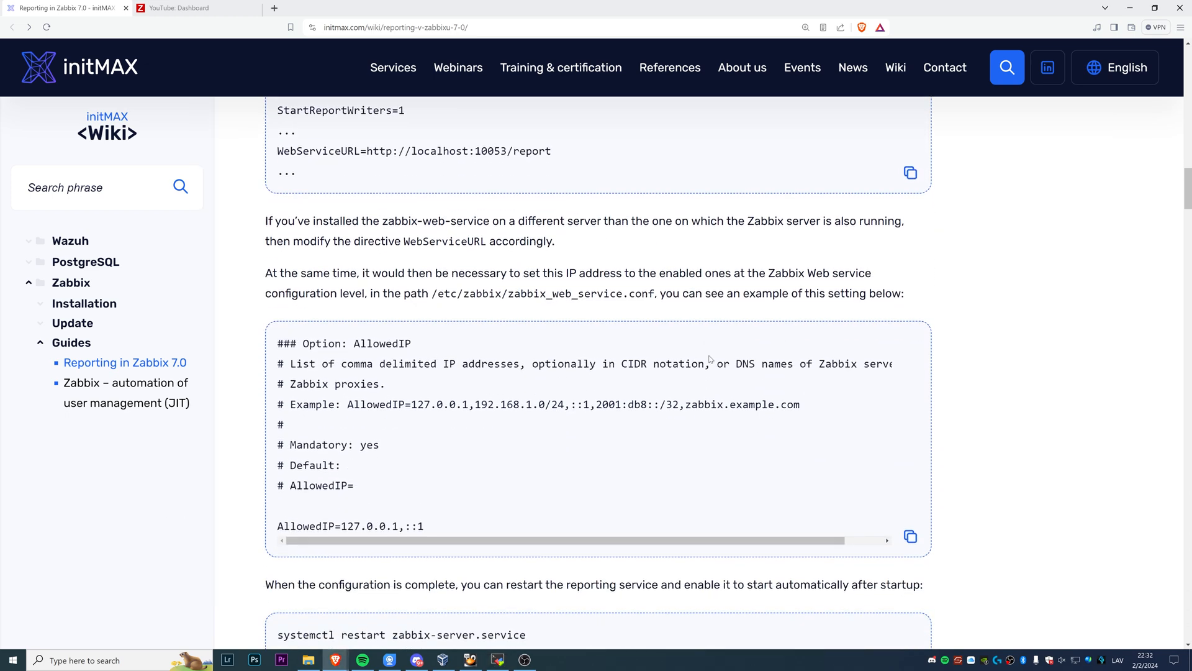
{"action": "scroll", "scroll_direction": "down", "scroll_amount": 3}
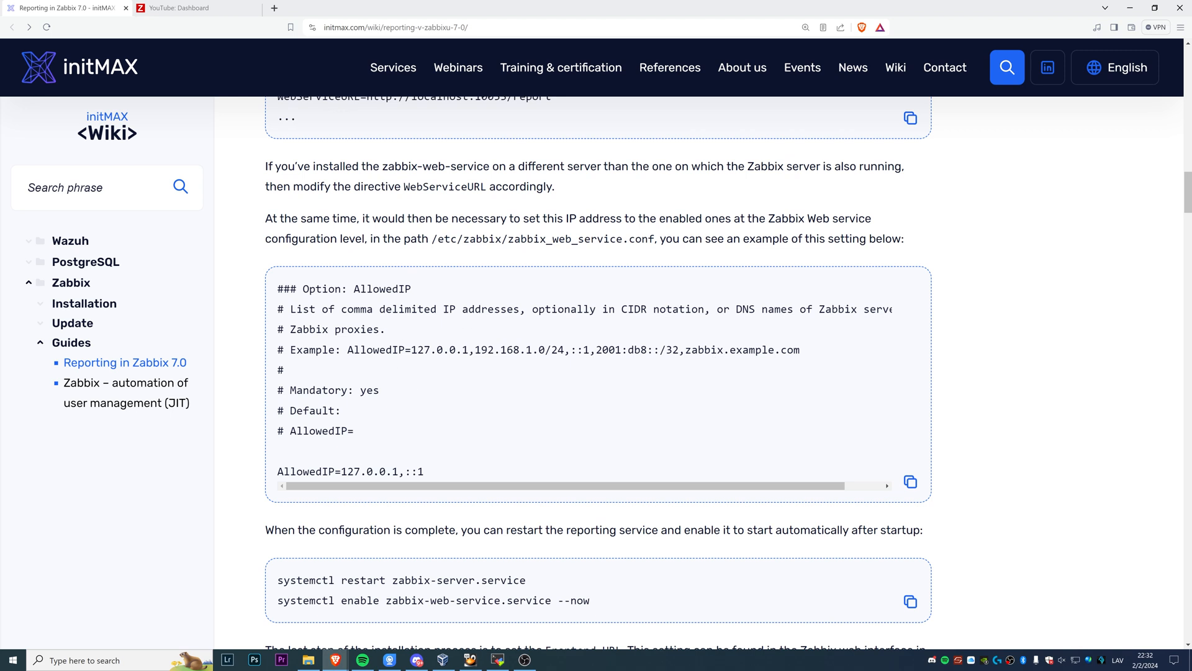
{"action": "double_click", "coordinate": [377, 288]}
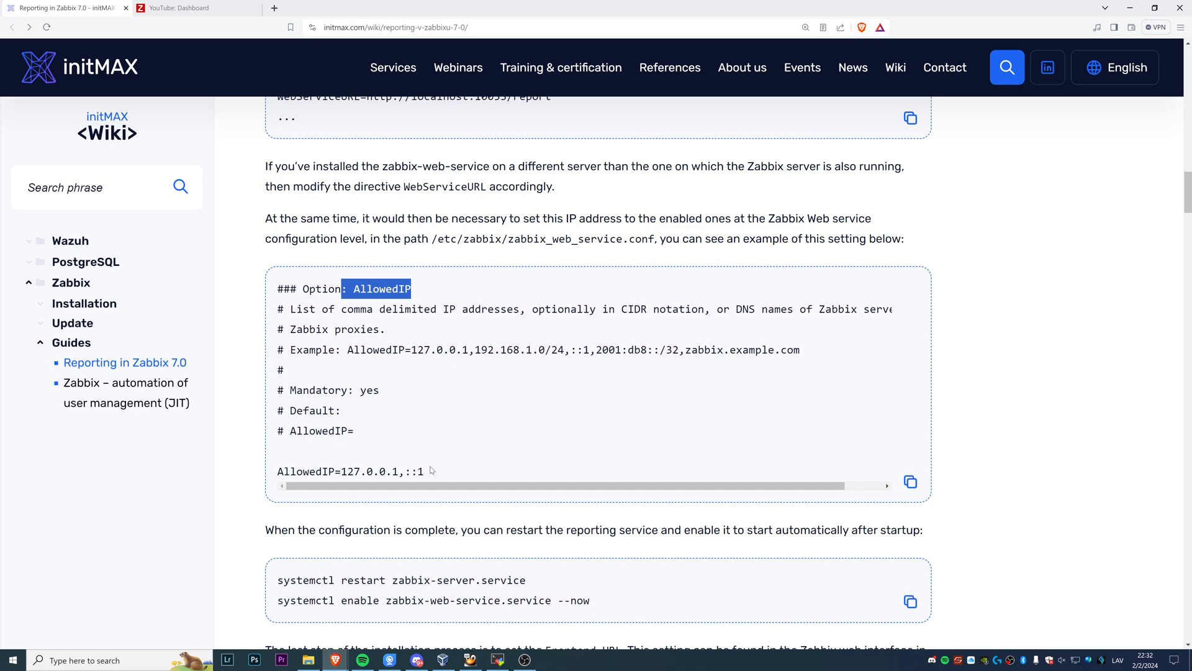
{"action": "scroll", "scroll_direction": "down", "scroll_amount": 3}
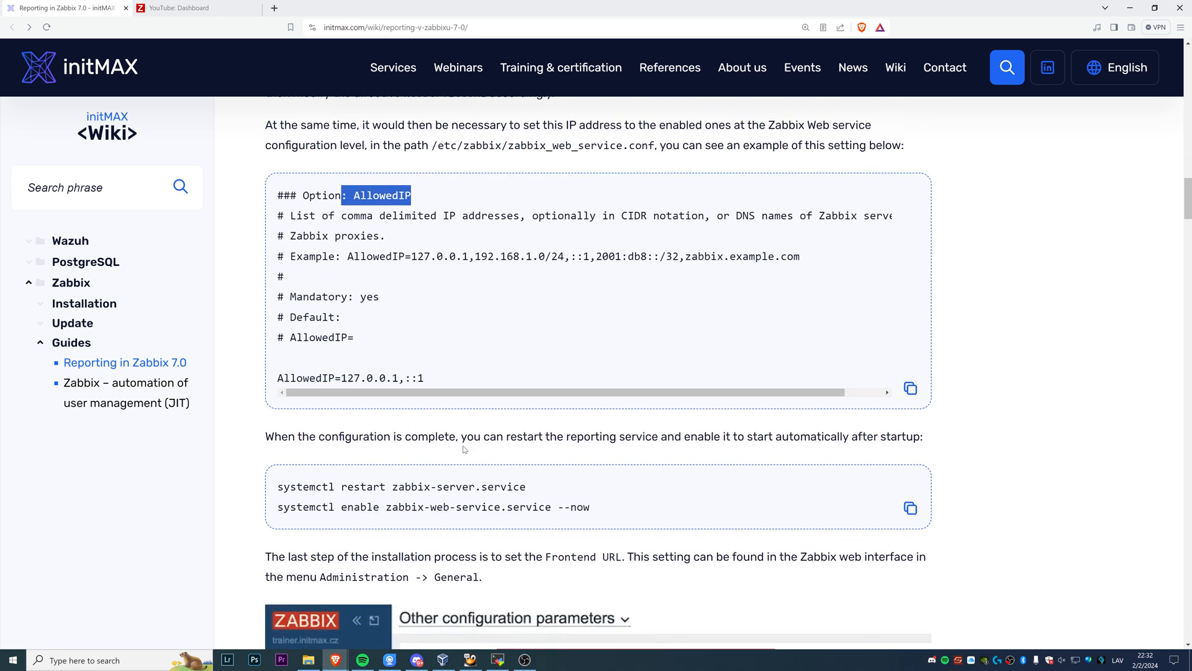
{"action": "scroll", "scroll_direction": "down", "scroll_amount": 3}
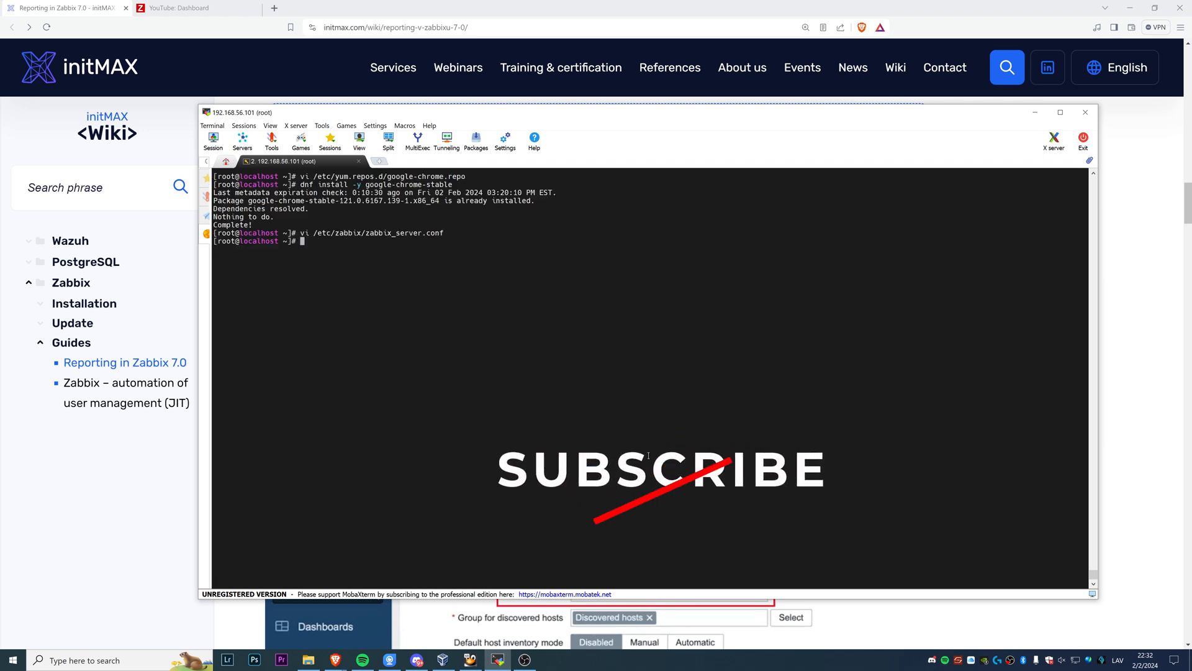
Step: Run 'systemctl restart zabbix-server.service' and select the 'systemctl enable zabbix-web-service.service --now' line
{"action": "type", "text": "systemctl restart zabbix-server.service"}
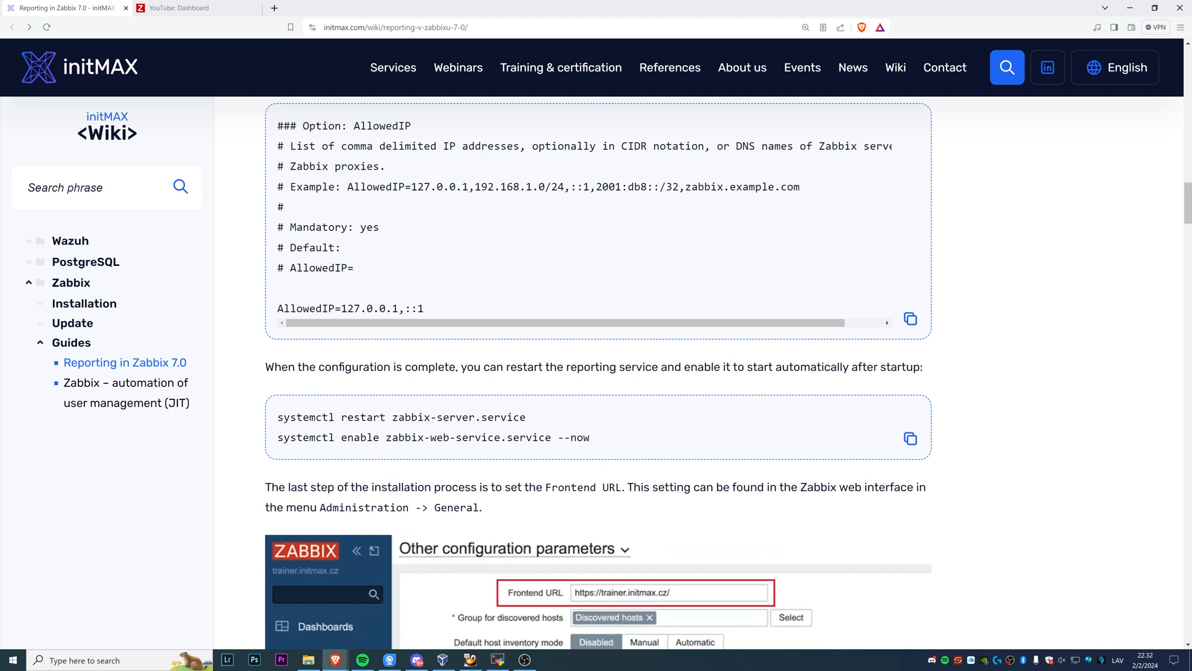
{"action": "left_click_drag", "start_coordinate": [283, 437], "coordinate": [589, 437]}
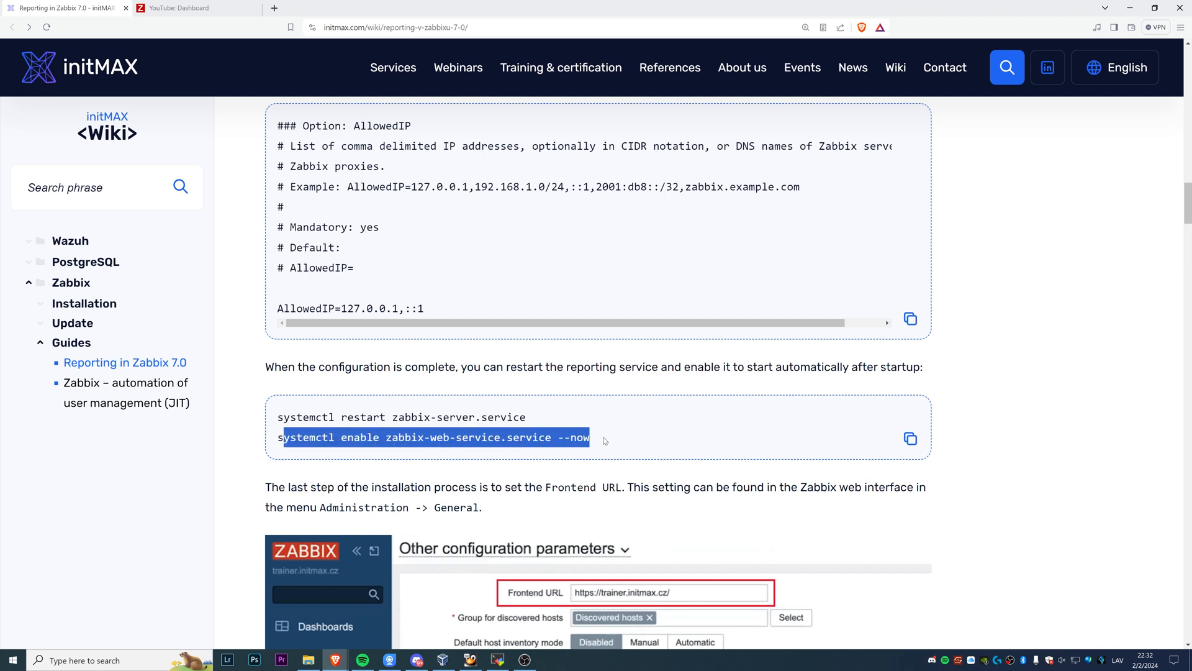
{"action": "mouse_move", "coordinate": [604, 437]}
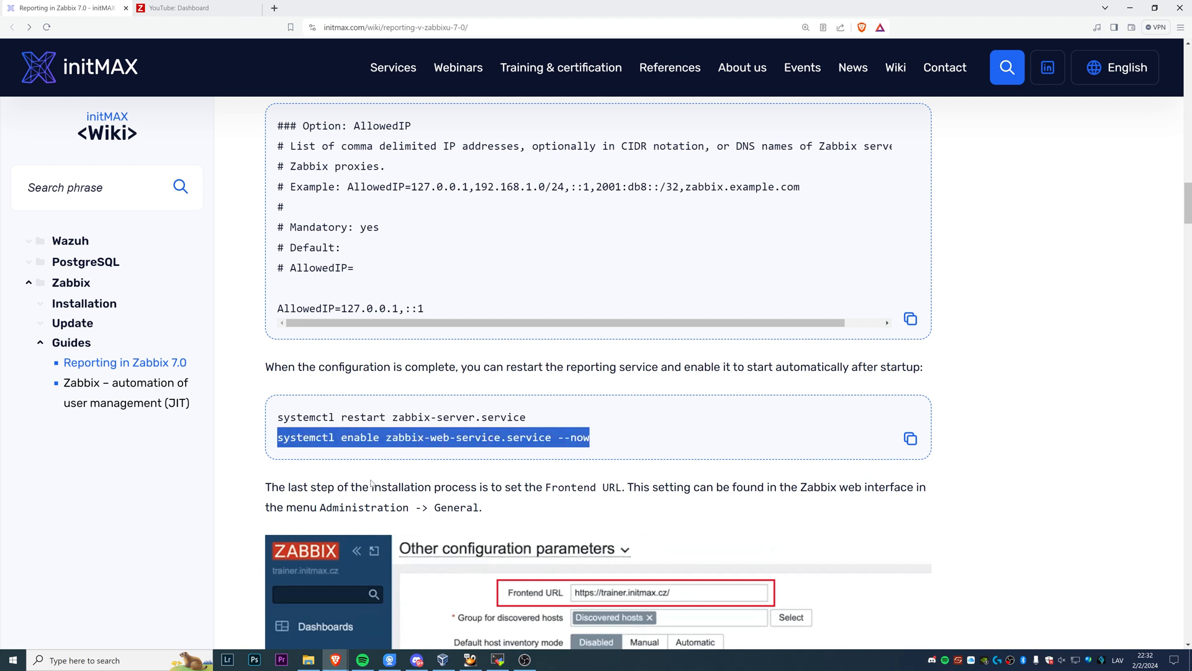
{"action": "scroll", "scroll_direction": "down", "scroll_amount": 3}
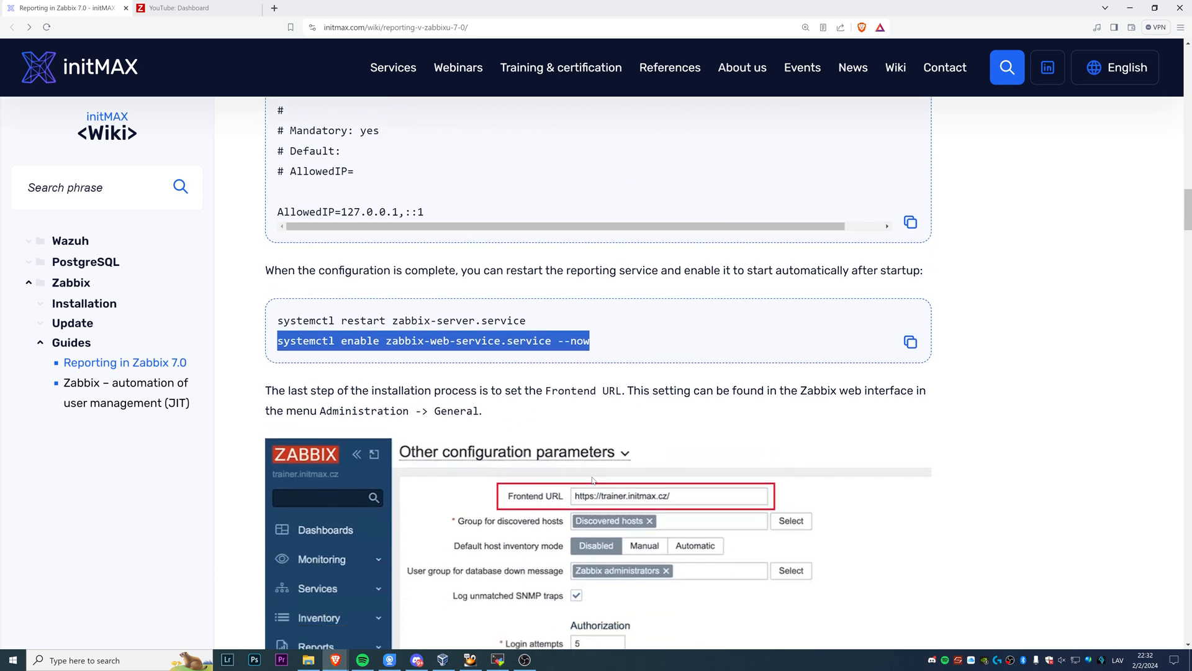
{"action": "scroll", "scroll_direction": "down", "scroll_amount": 3}
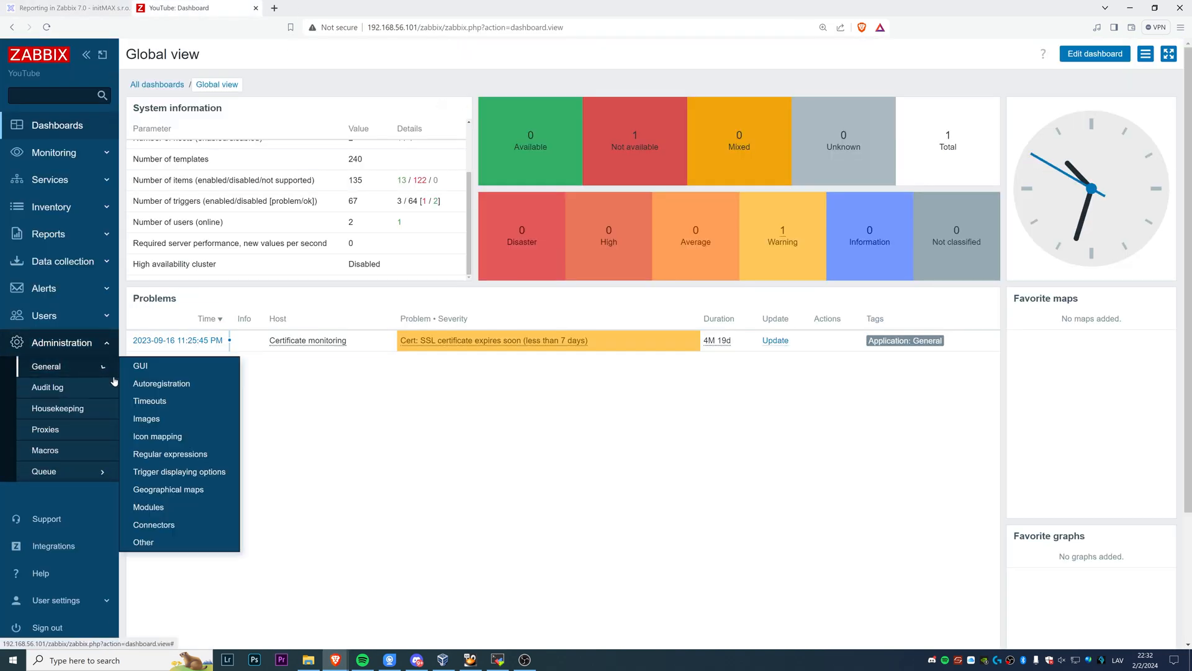
{"action": "left_click", "coordinate": [143, 541]}
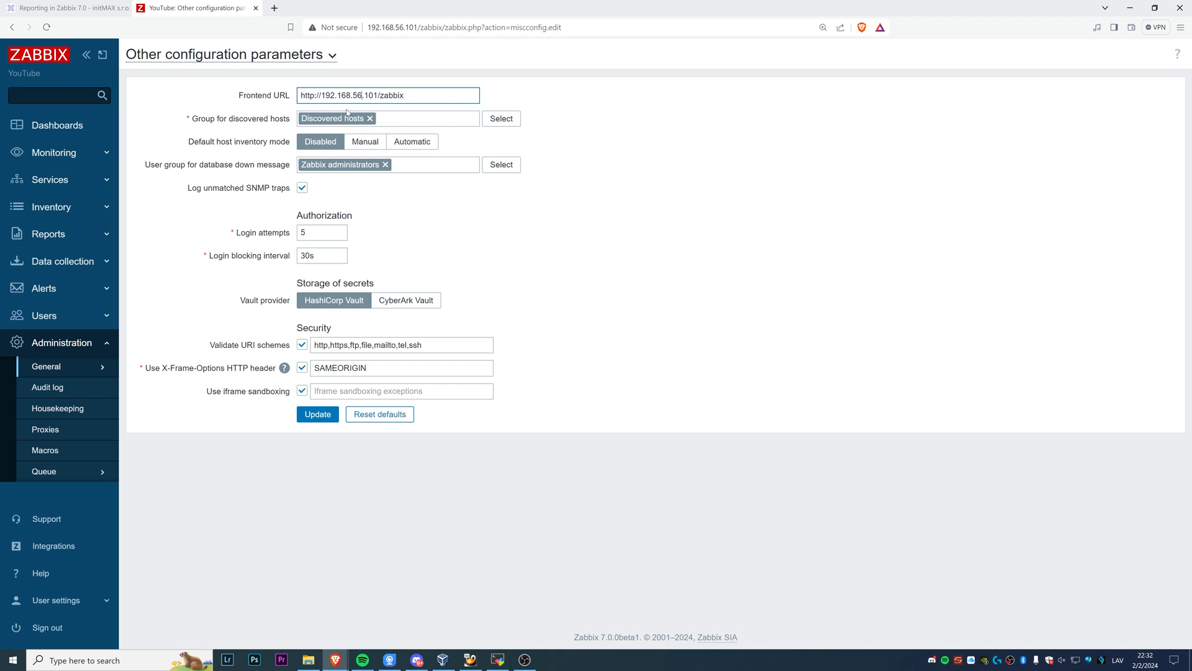
{"action": "mouse_move", "coordinate": [341, 41]}
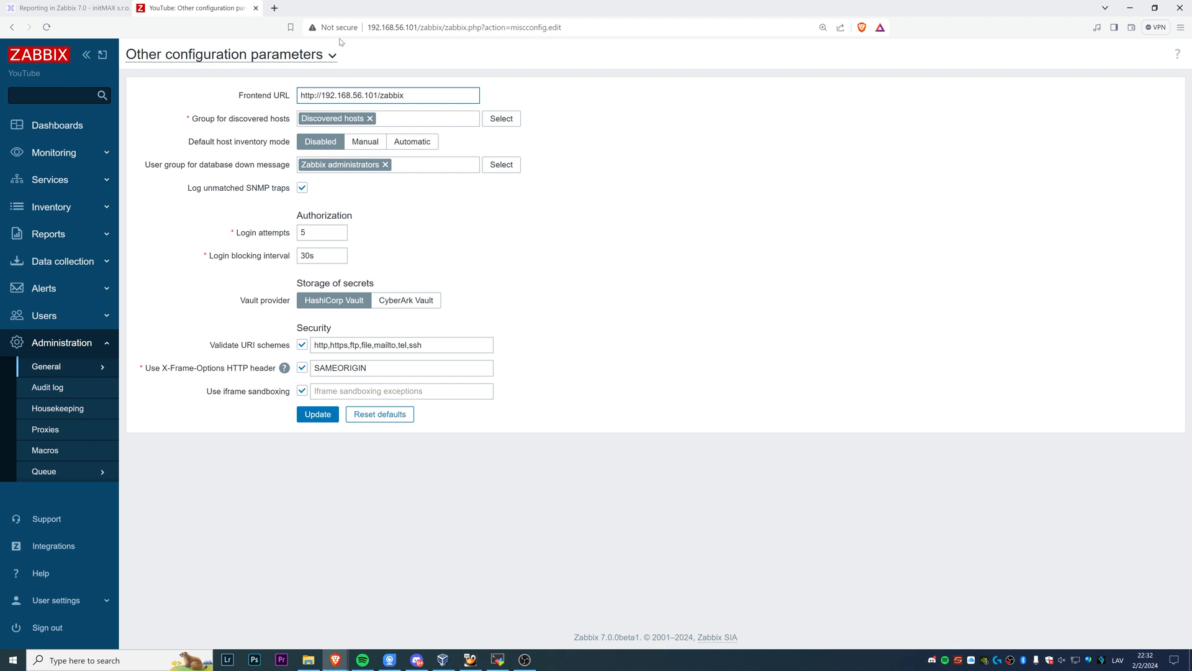
{"action": "mouse_move", "coordinate": [391, 43]}
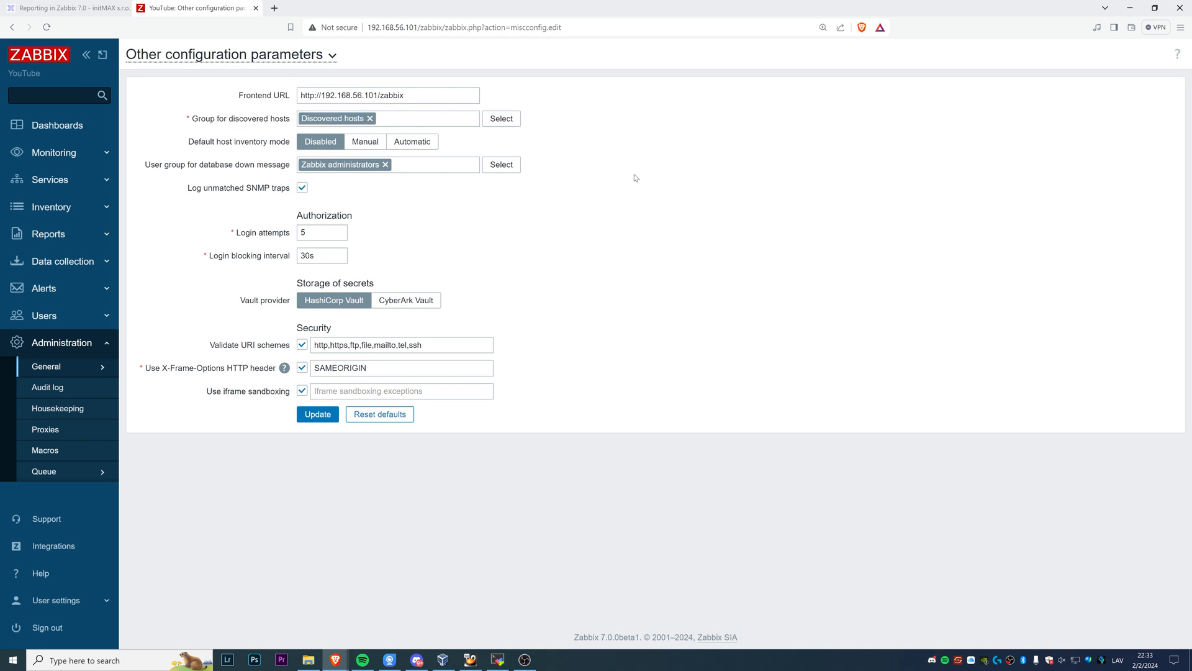
{"action": "mouse_move", "coordinate": [683, 311]}
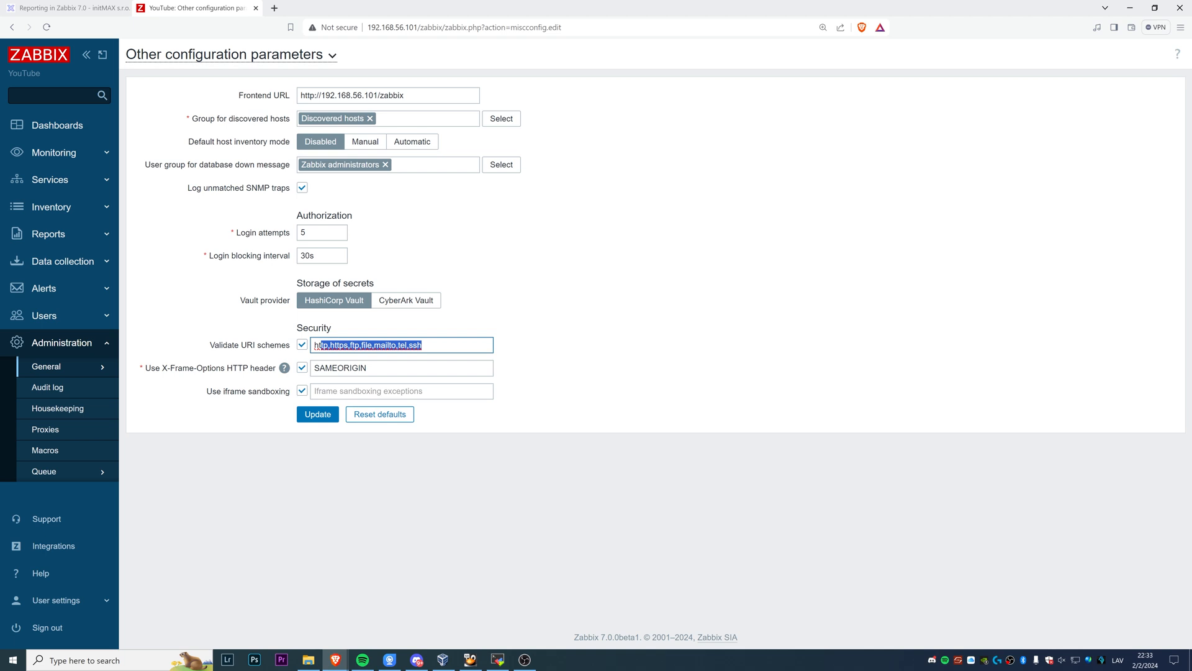
{"action": "left_click", "coordinate": [569, 266]}
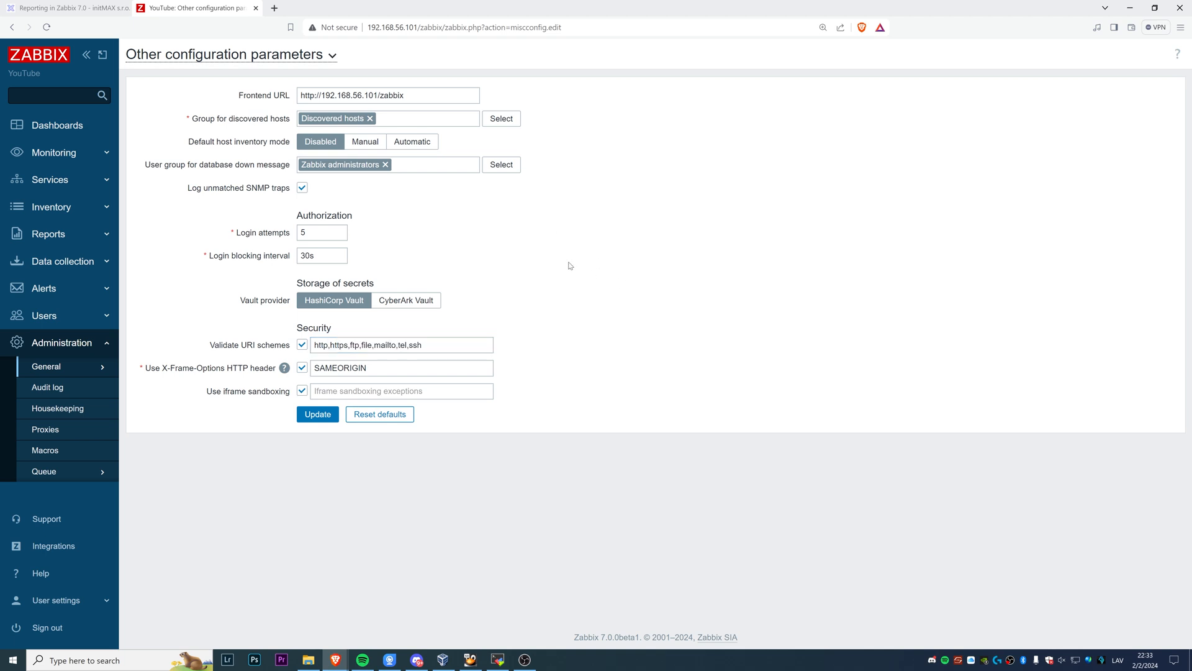
{"action": "mouse_move", "coordinate": [411, 226]}
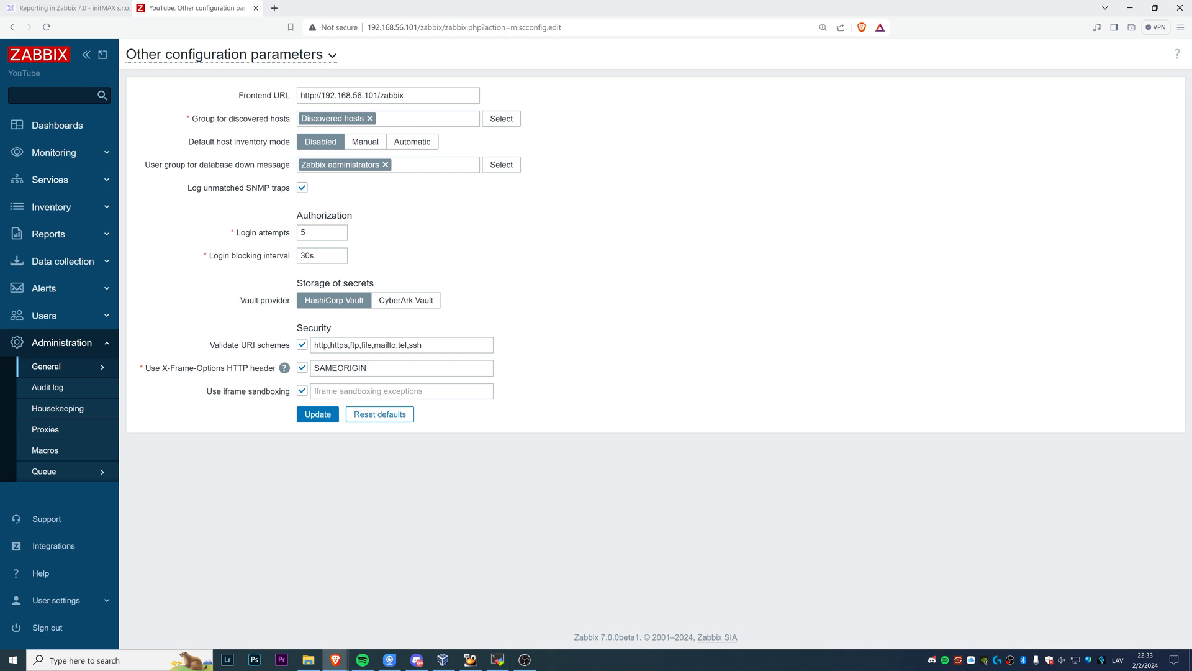
{"action": "mouse_move", "coordinate": [73, 234]}
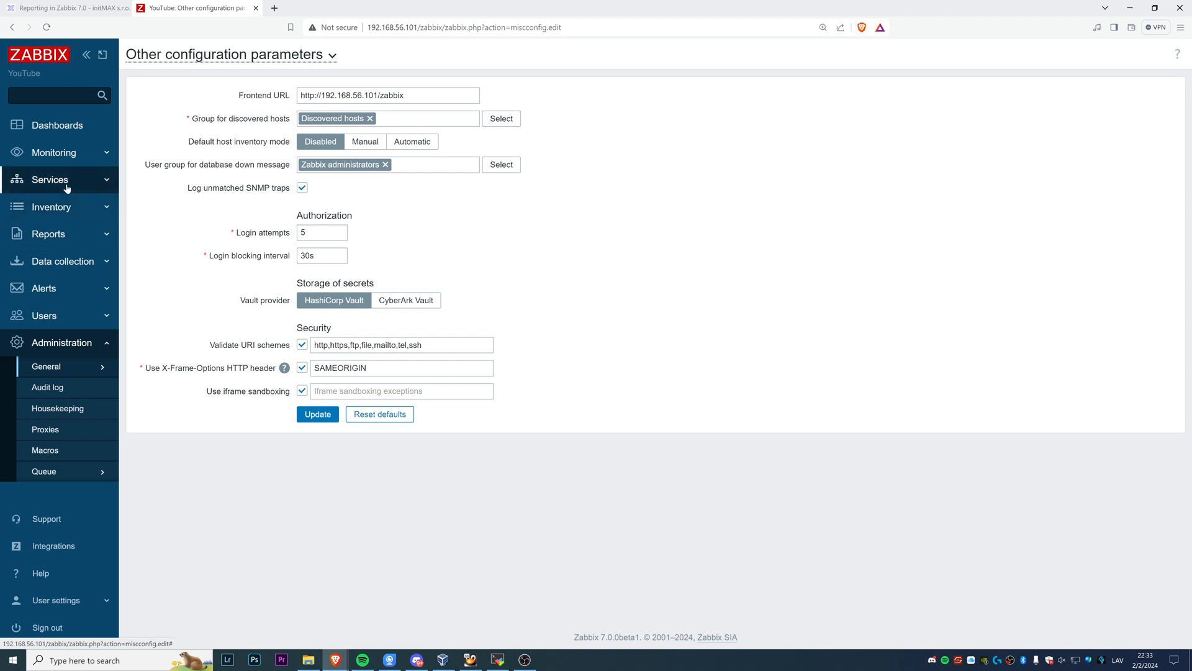
Step: Start a new scheduled report named Testing from Reports > Scheduled reports
{"action": "left_click", "coordinate": [48, 233]}
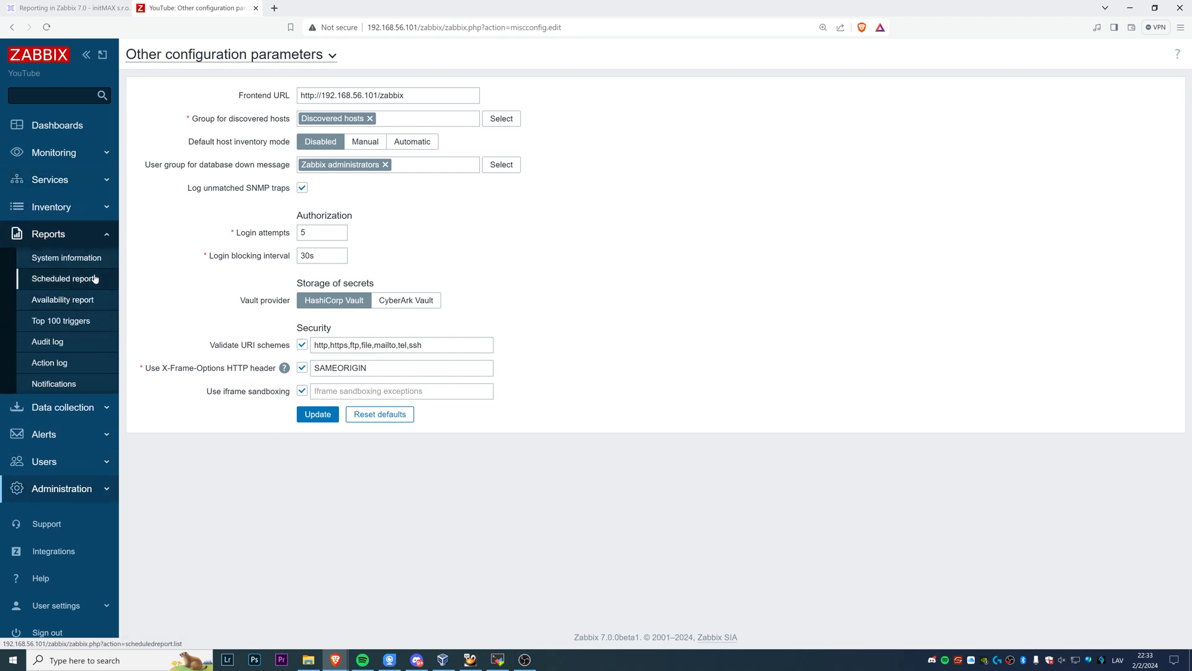
{"action": "left_click", "coordinate": [63, 278]}
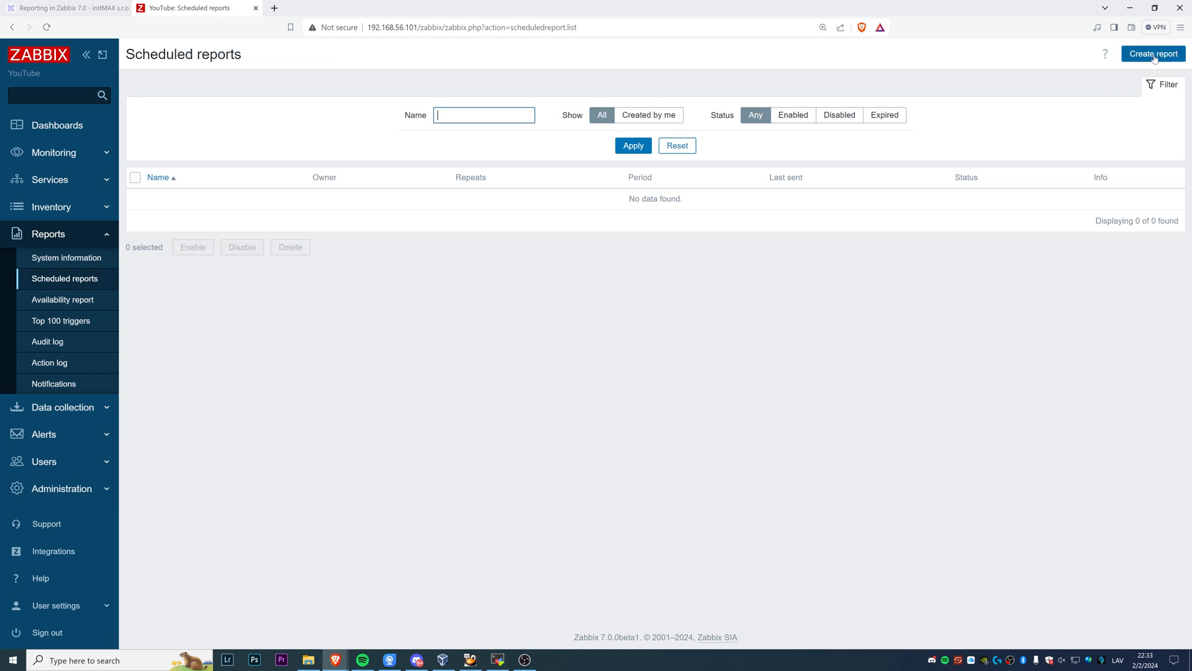
{"action": "left_click", "coordinate": [1153, 54]}
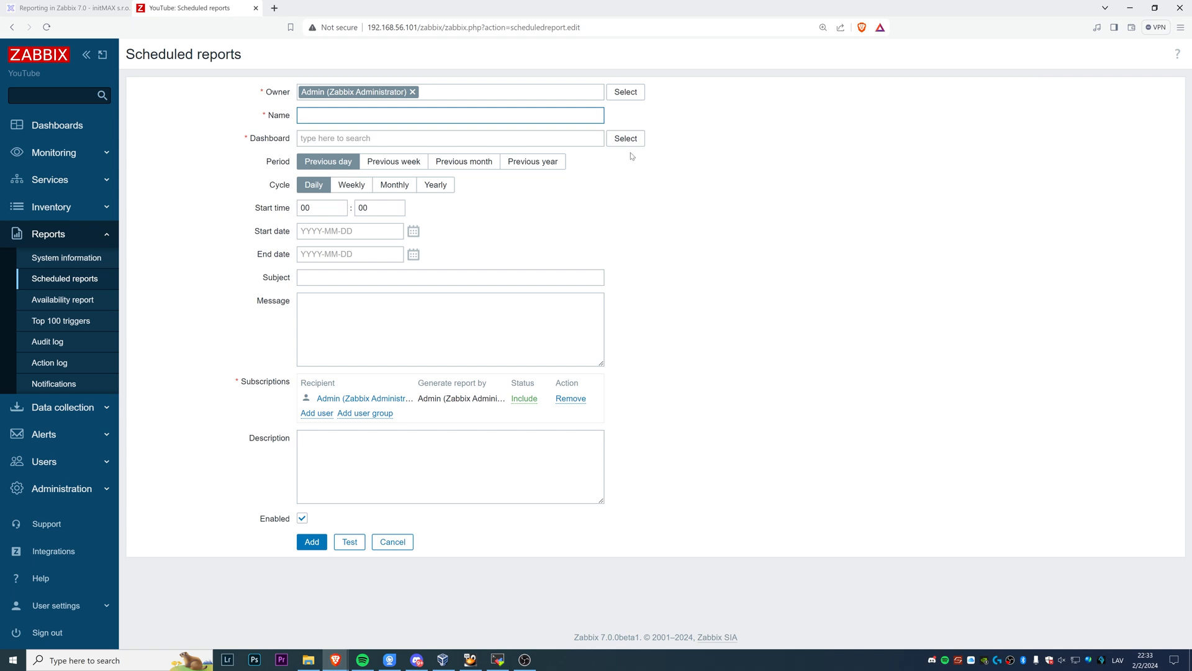
{"action": "left_click", "coordinate": [450, 114]}
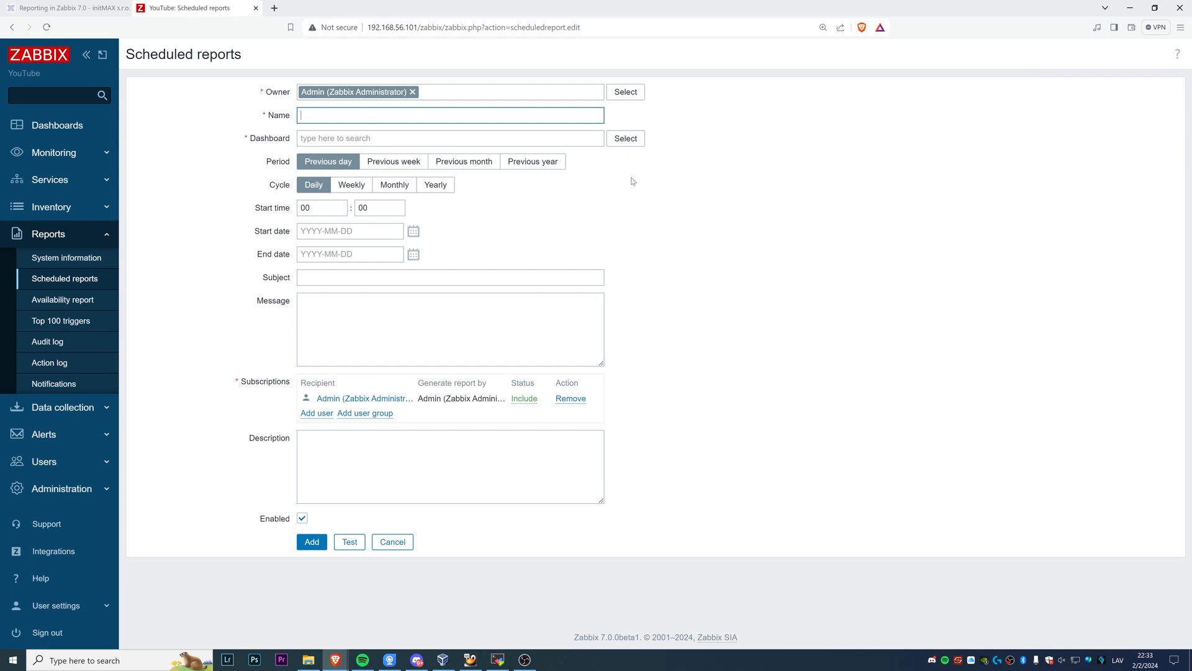
{"action": "type", "text": "Testing"}
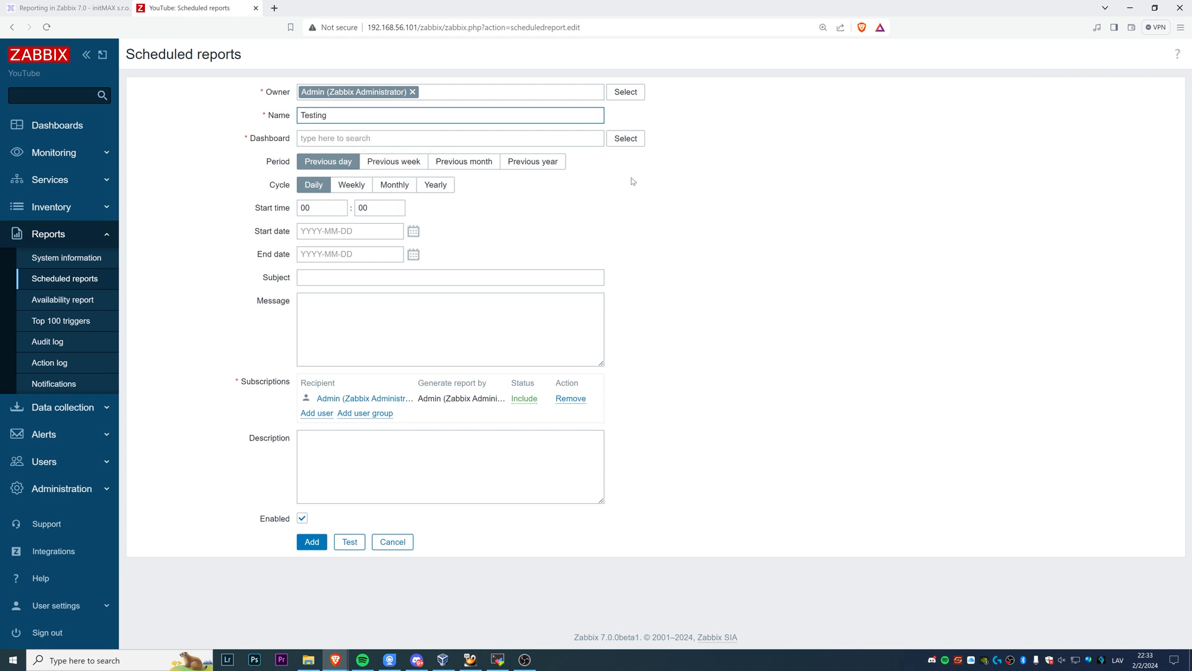
Step: Choose the Global view dashboard for the report
{"action": "left_click", "coordinate": [624, 138]}
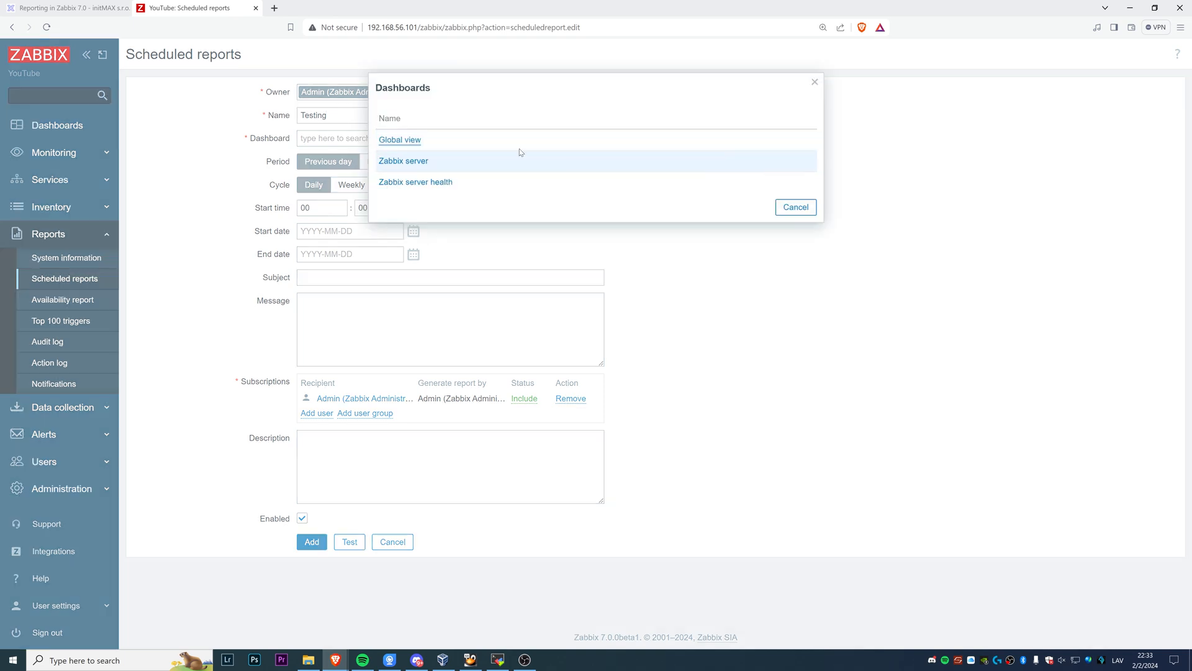
{"action": "mouse_move", "coordinate": [416, 182]}
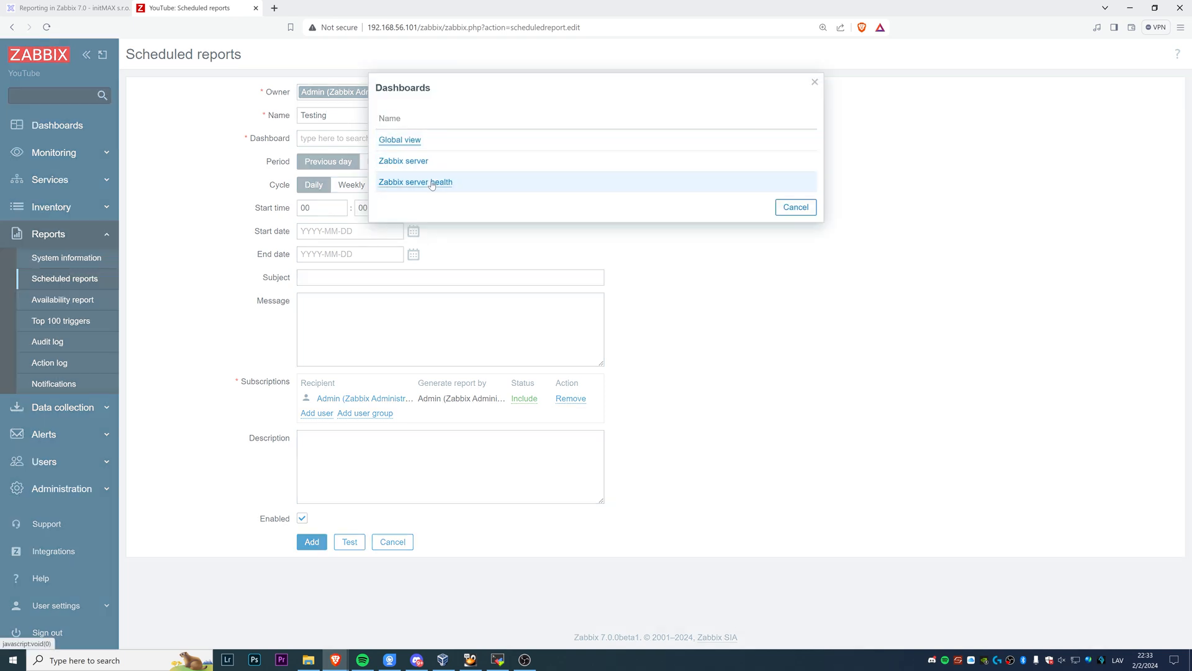
{"action": "left_click", "coordinate": [400, 139]}
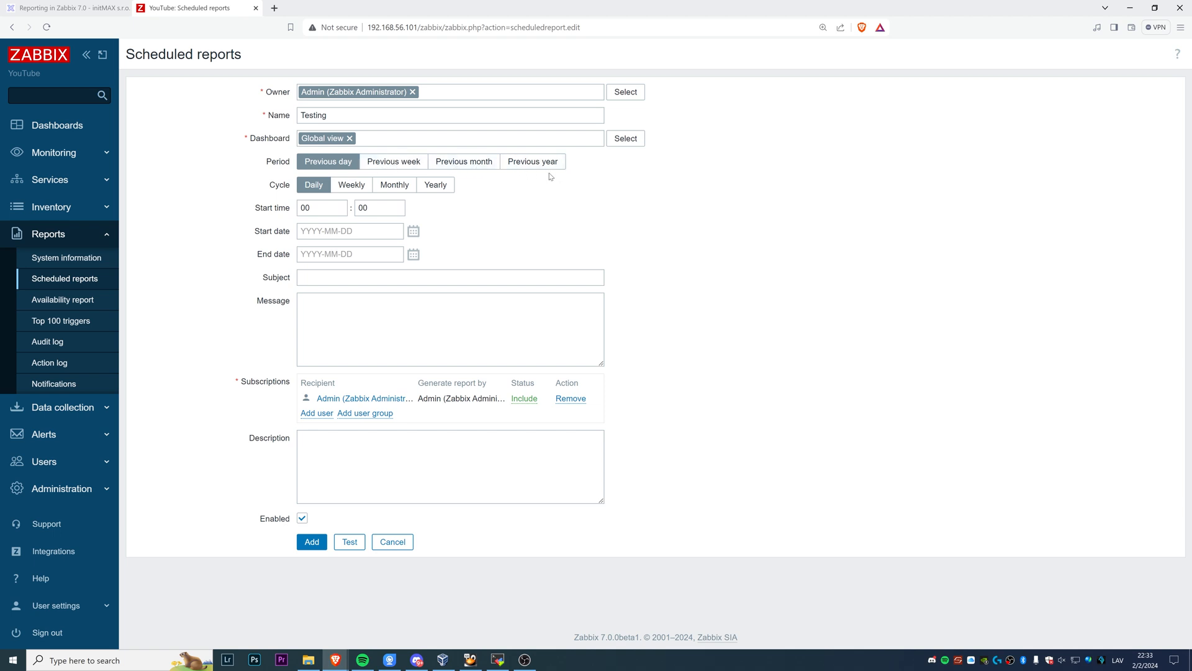
{"action": "mouse_move", "coordinate": [300, 196]}
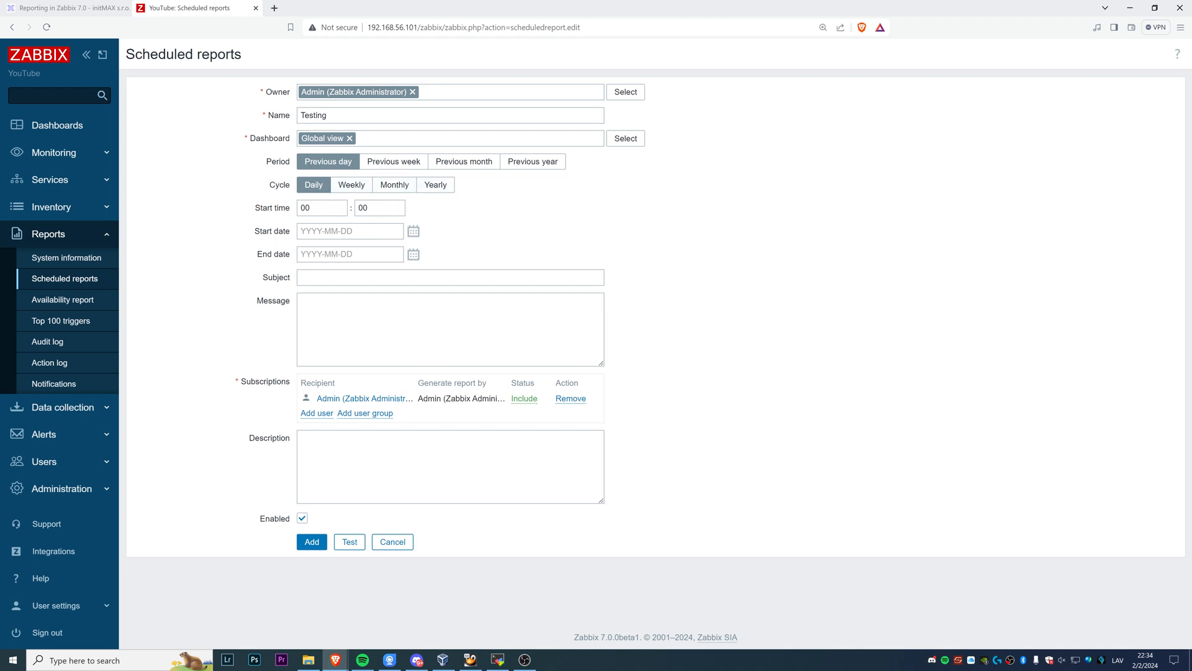
{"action": "mouse_move", "coordinate": [370, 302]}
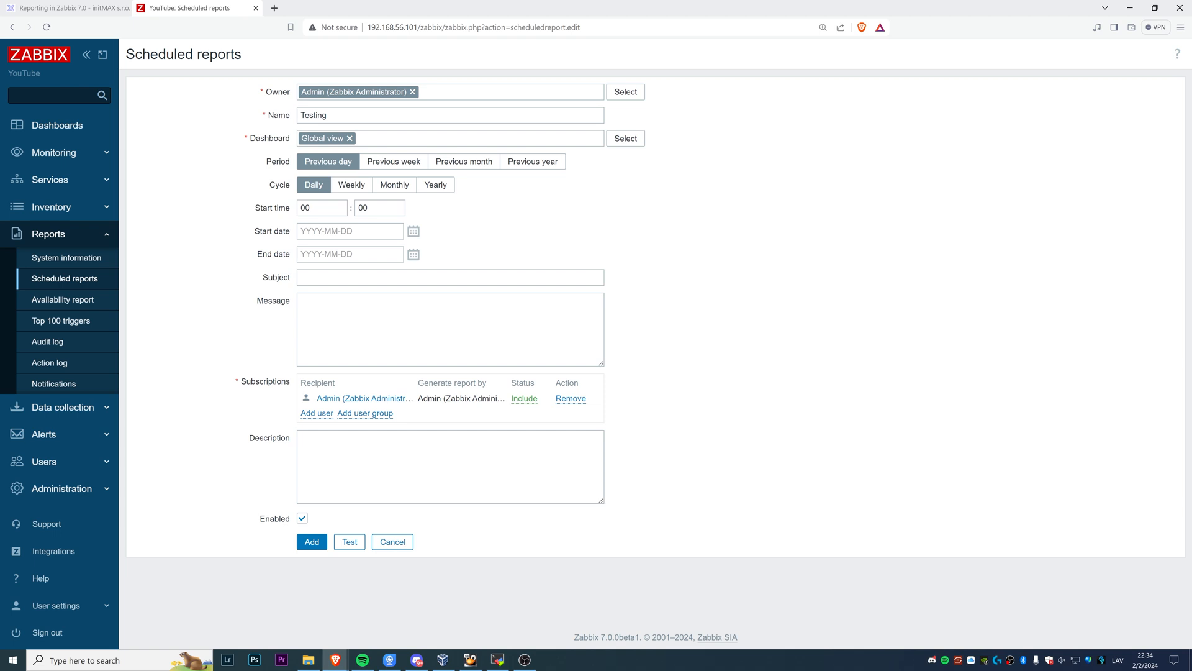
{"action": "mouse_move", "coordinate": [339, 513]}
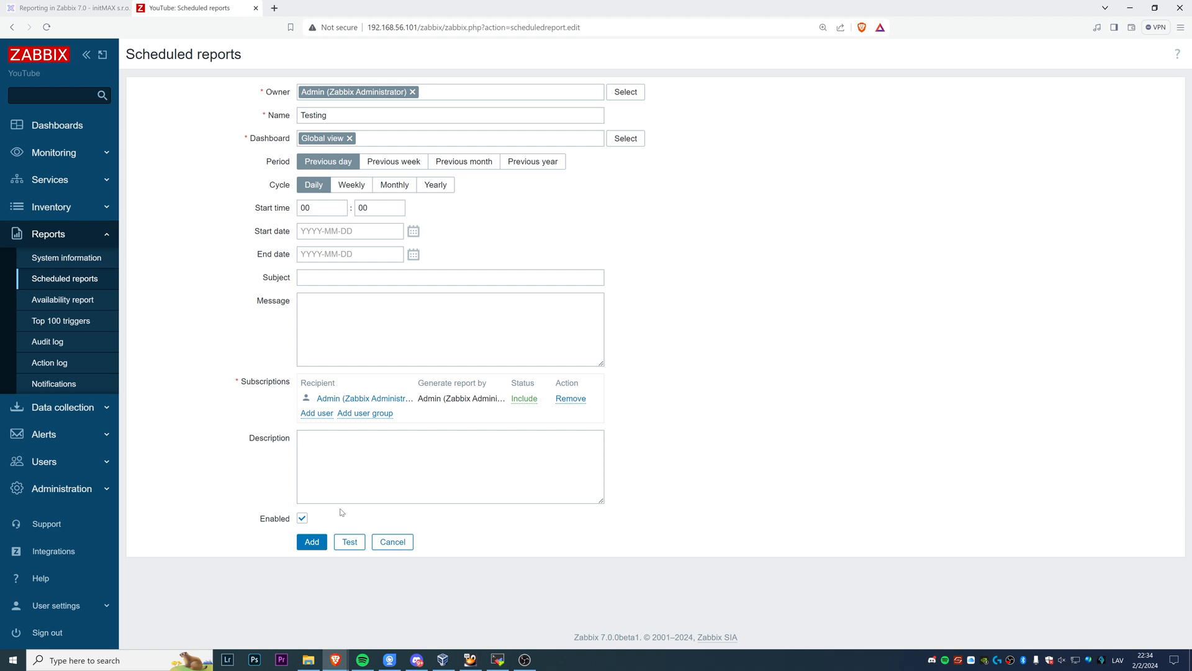
{"action": "left_click", "coordinate": [349, 541]}
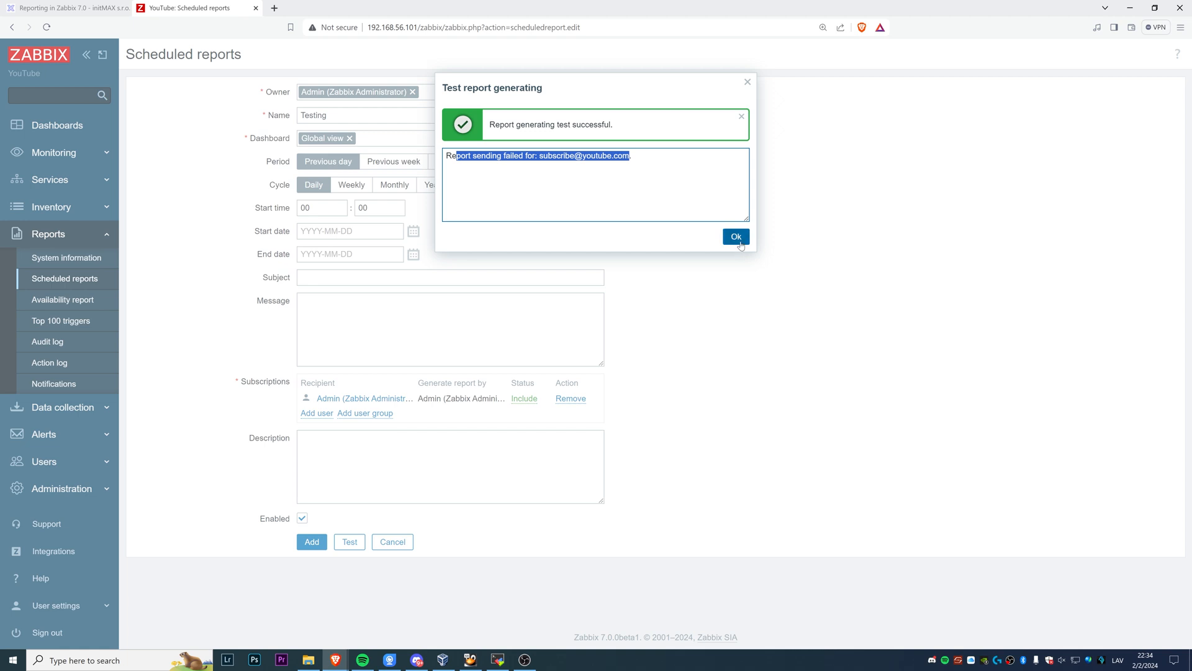
{"action": "left_click", "coordinate": [734, 236]}
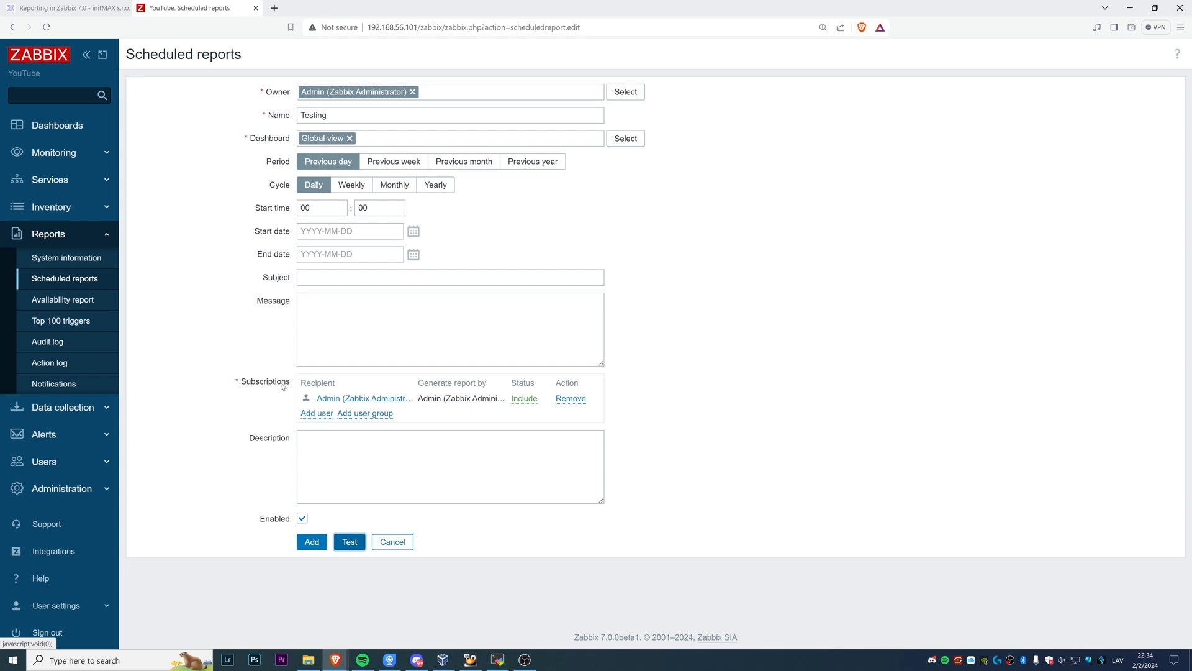
{"action": "mouse_move", "coordinate": [340, 399]}
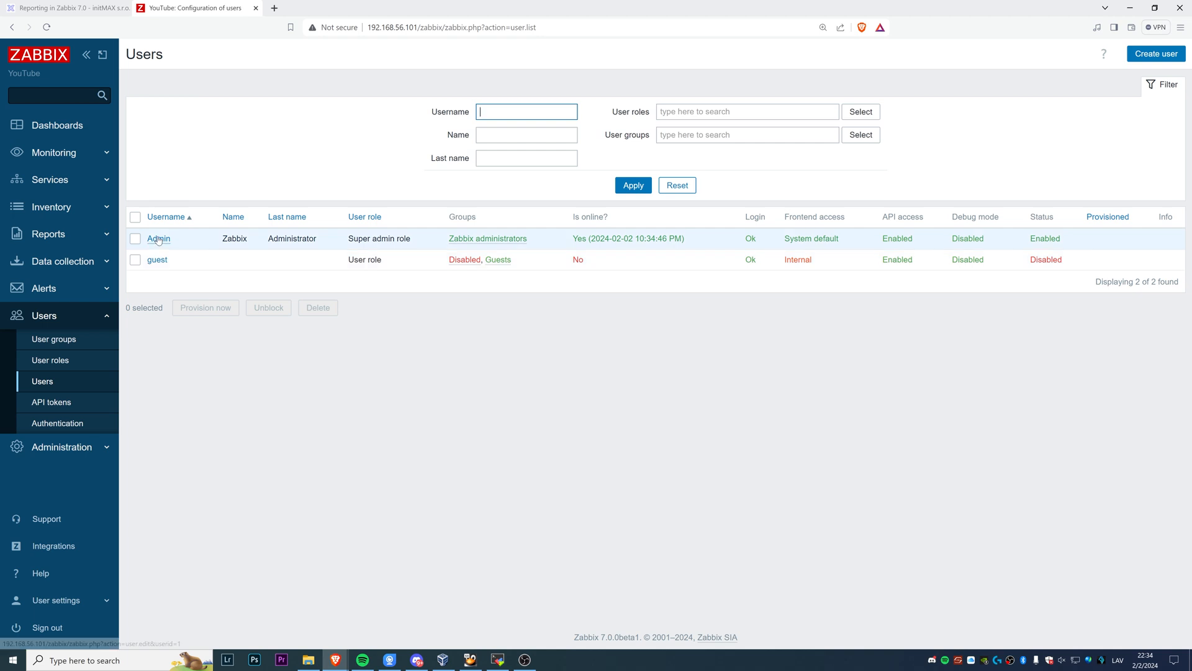
{"action": "left_click", "coordinate": [158, 238]}
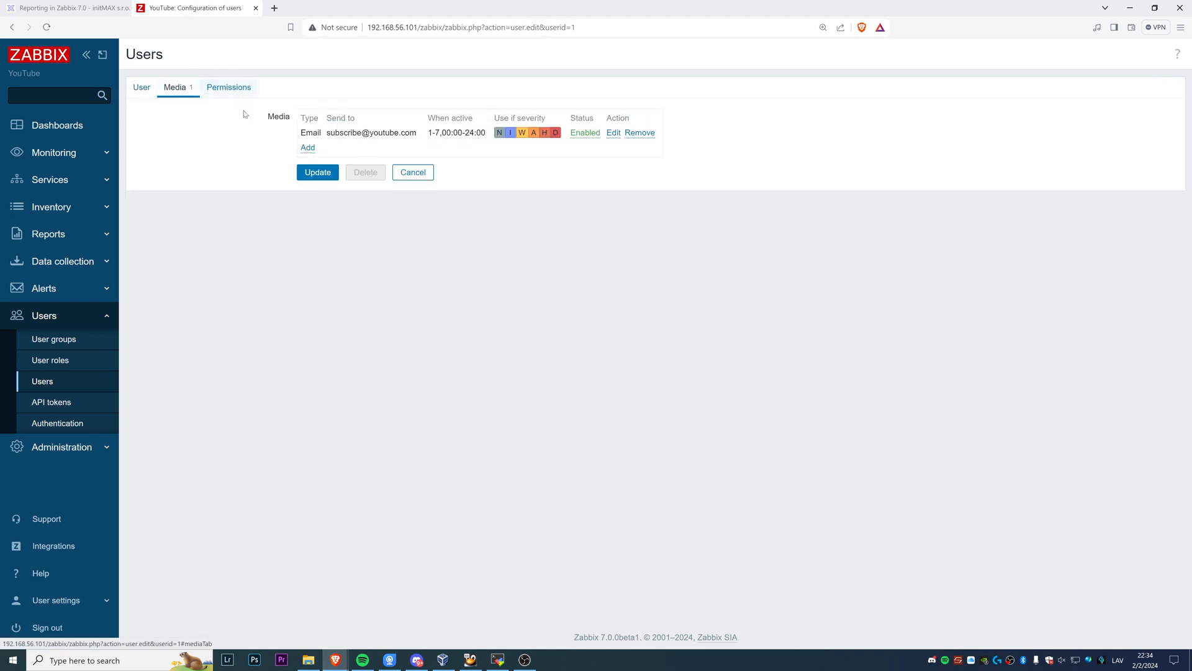
{"action": "mouse_move", "coordinate": [307, 147]}
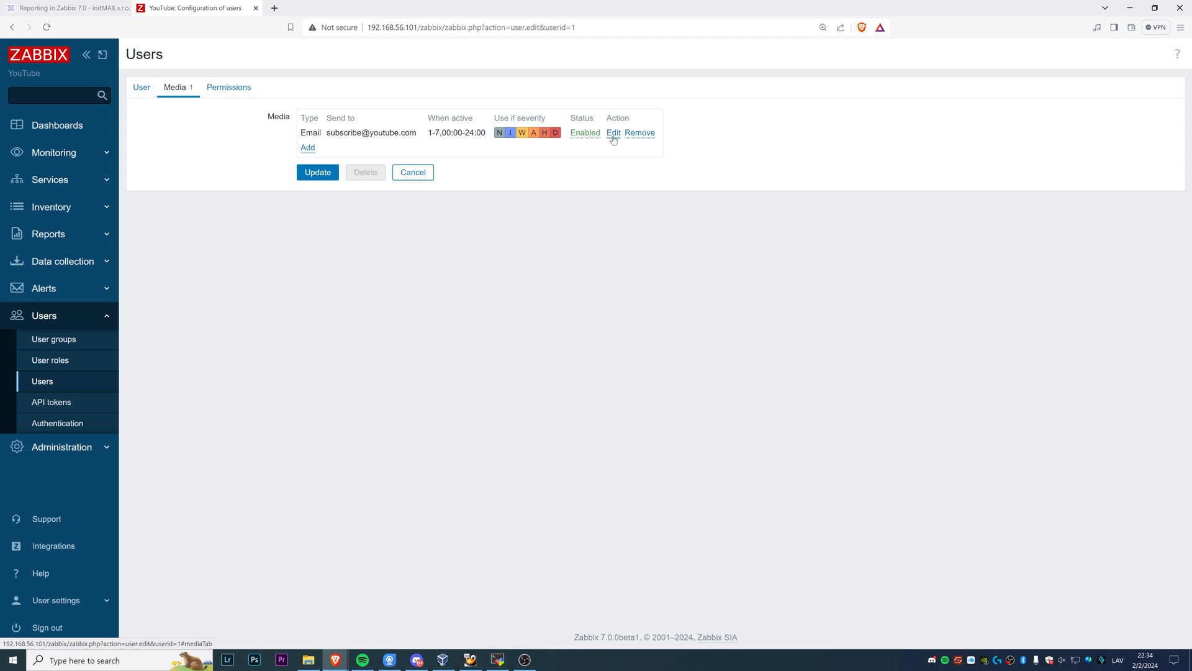
{"action": "left_click", "coordinate": [612, 133]}
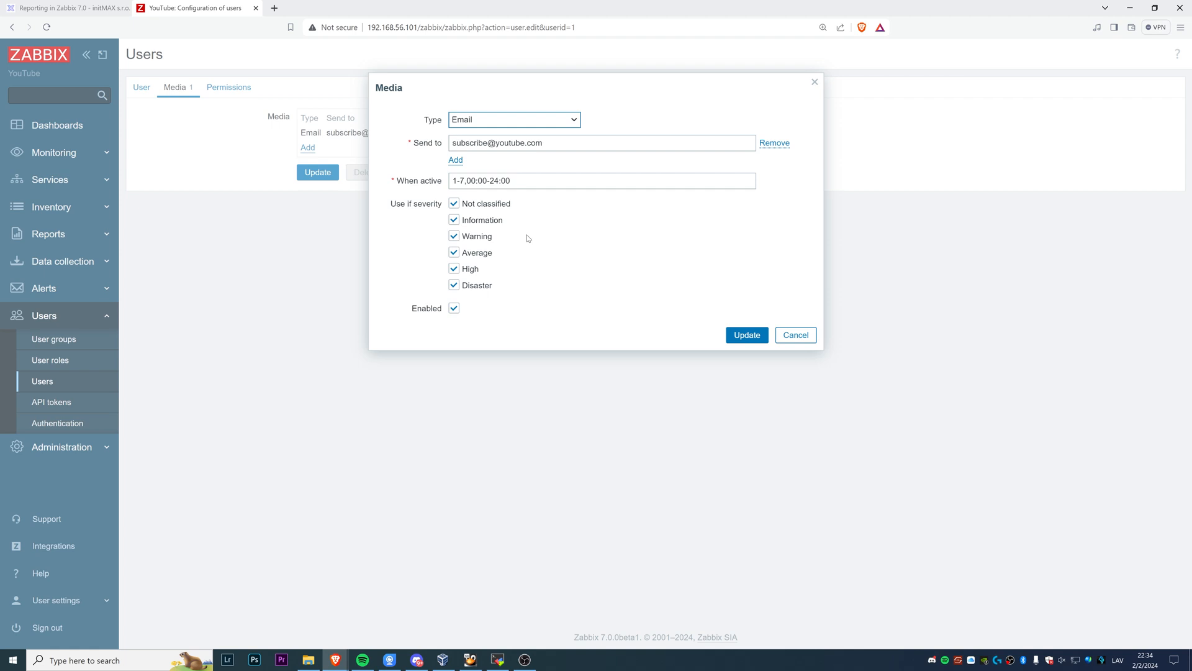
{"action": "mouse_move", "coordinate": [563, 99]}
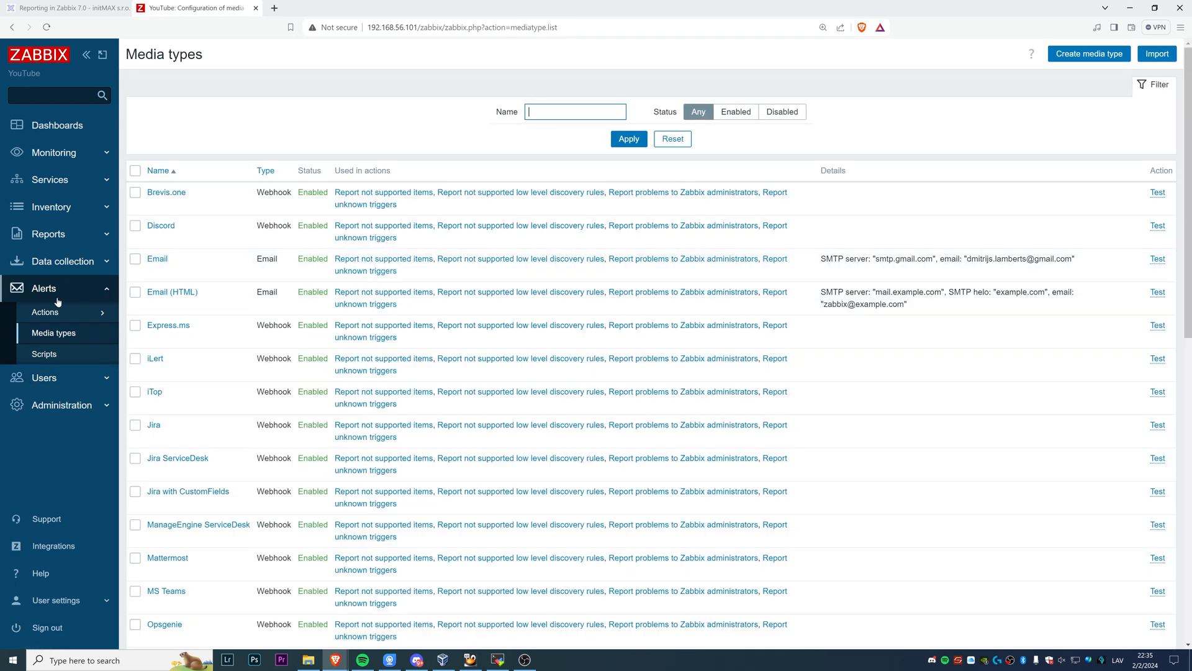
{"action": "mouse_move", "coordinate": [156, 258]}
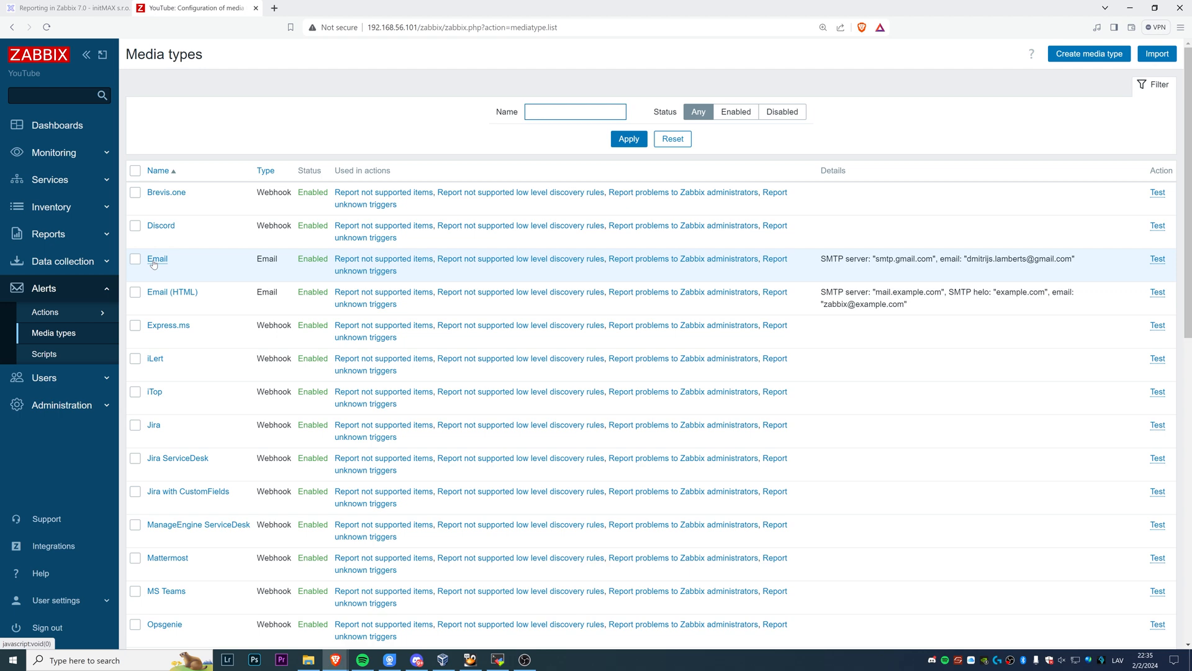
Step: Look over the Email media type, switch its provider to Generic SMTP and leave settings unsaved
{"action": "left_click", "coordinate": [158, 258]}
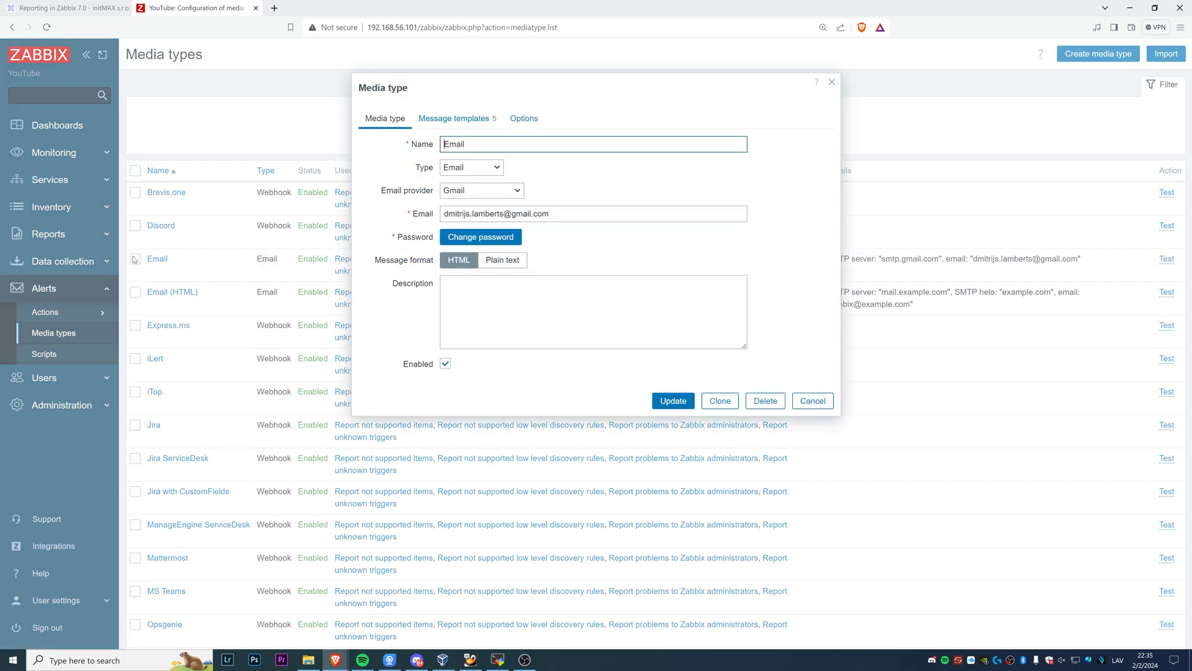
{"action": "mouse_move", "coordinate": [513, 202]}
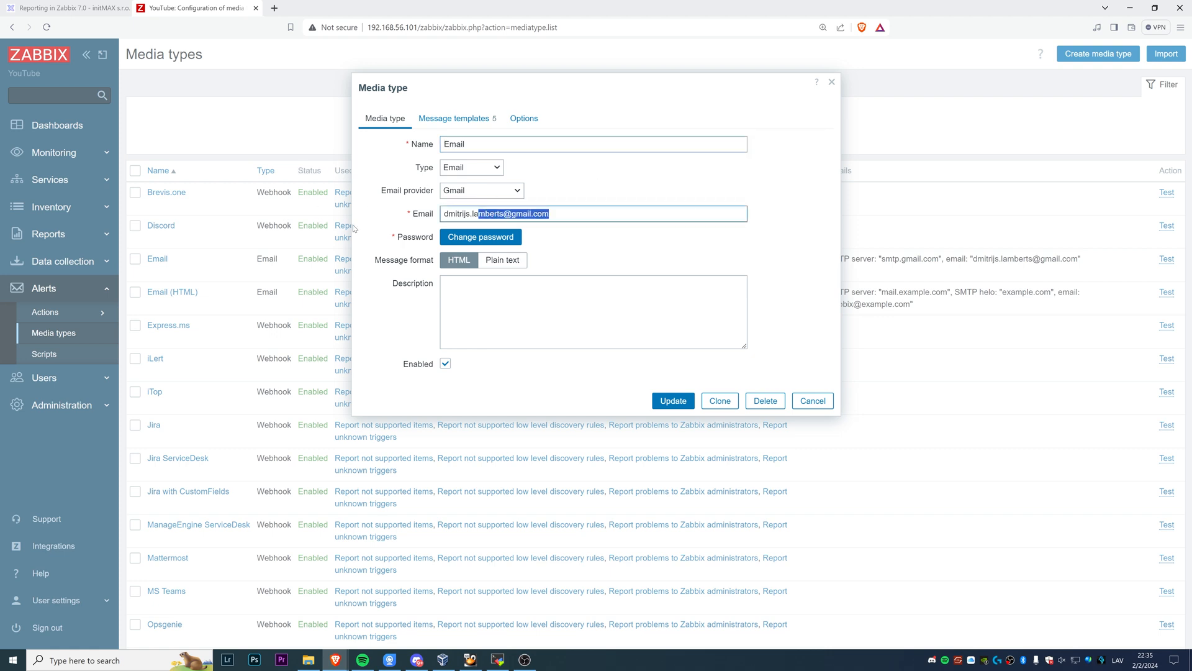
{"action": "key", "text": "Delete"}
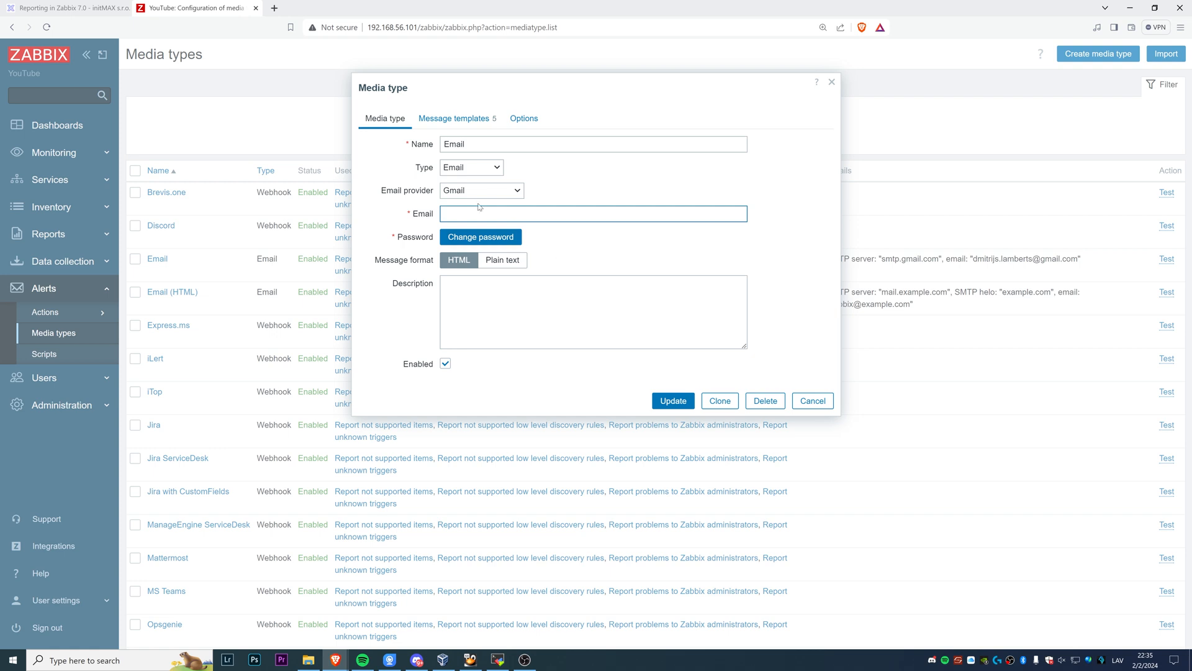
{"action": "left_click", "coordinate": [470, 167]}
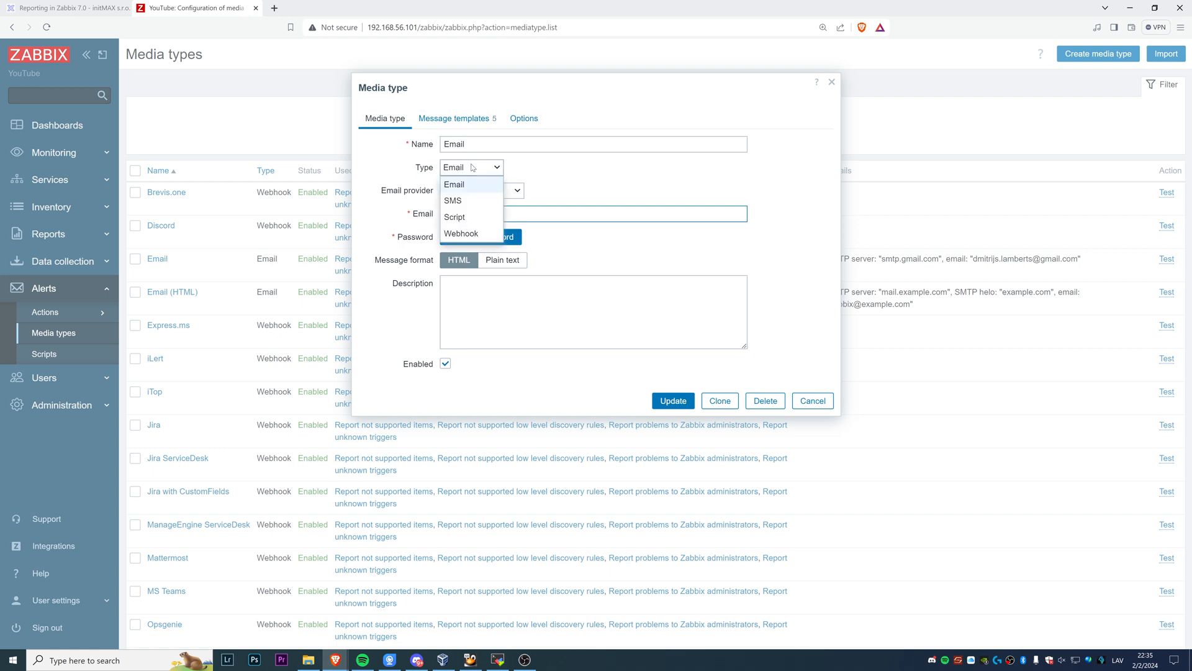
{"action": "left_click", "coordinate": [480, 190]}
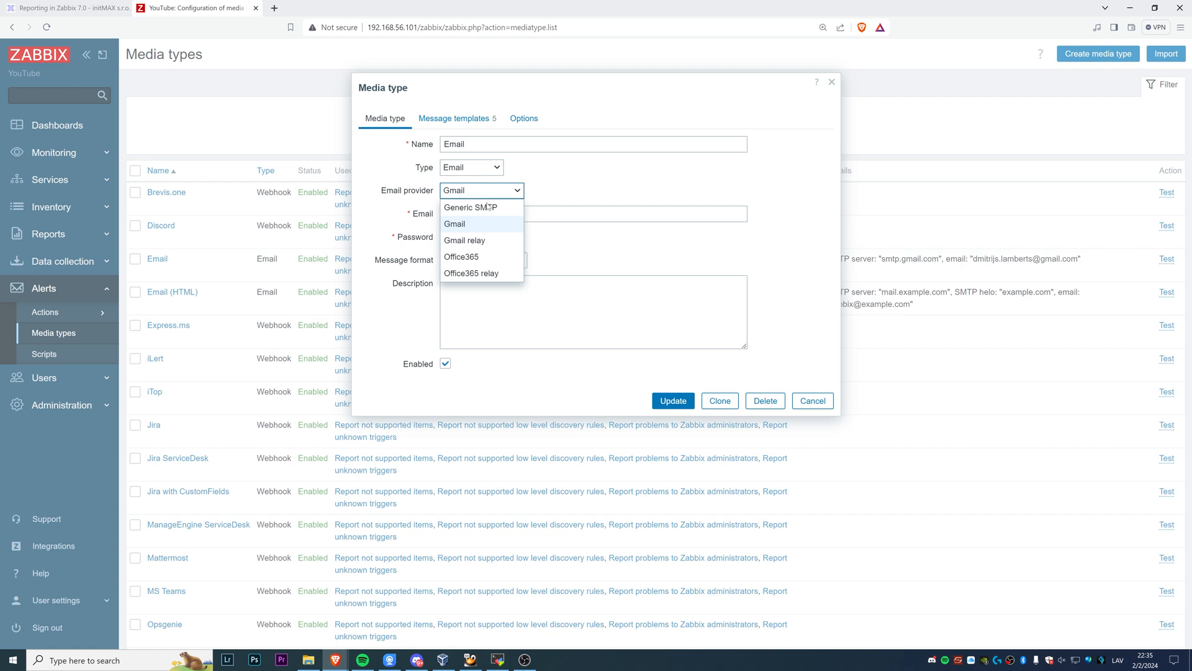
{"action": "left_click", "coordinate": [470, 207]}
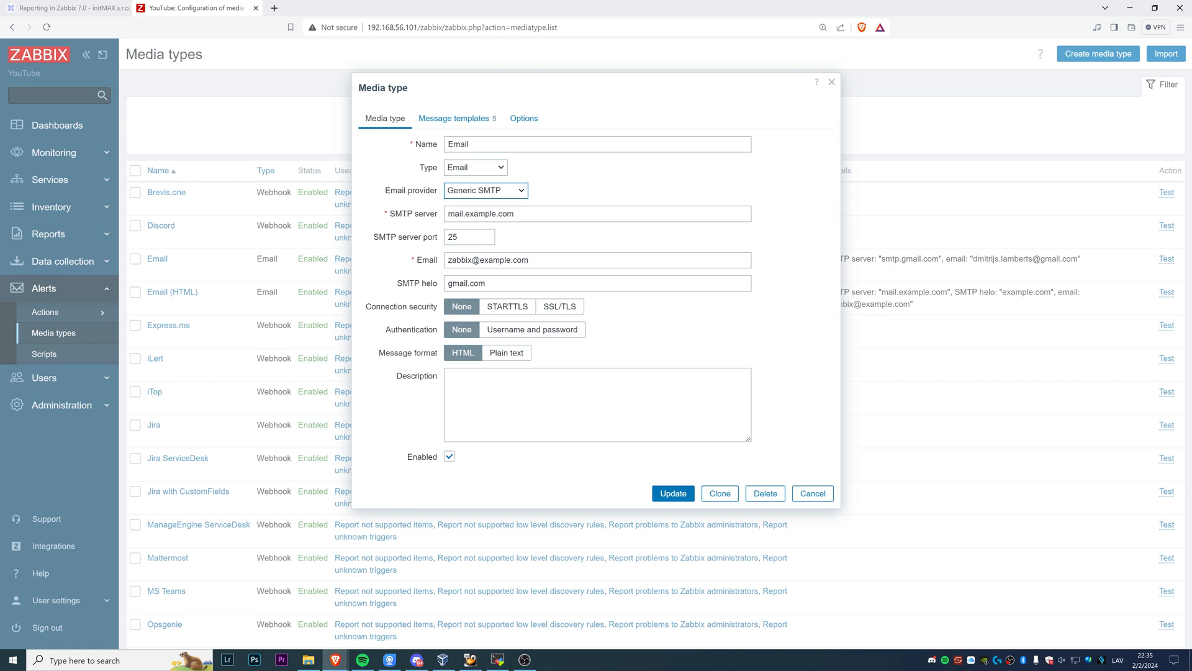
{"action": "left_click", "coordinate": [811, 493]}
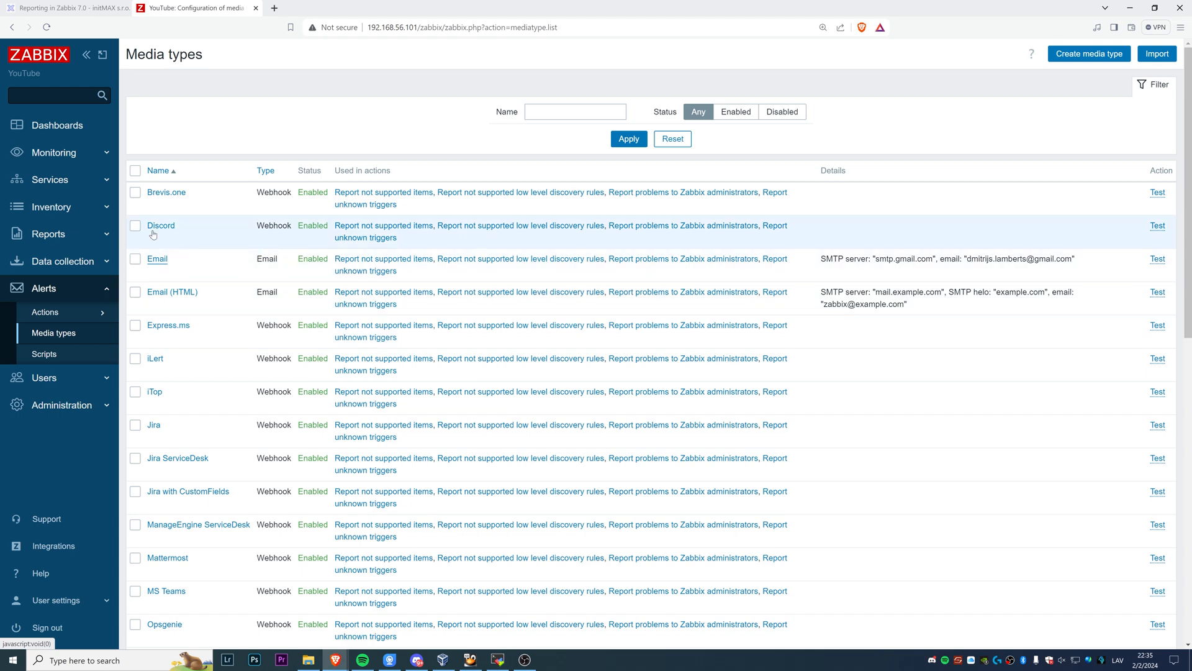
Step: Go to Reports > Scheduled reports, which lists no reports yet
{"action": "left_click", "coordinate": [64, 279]}
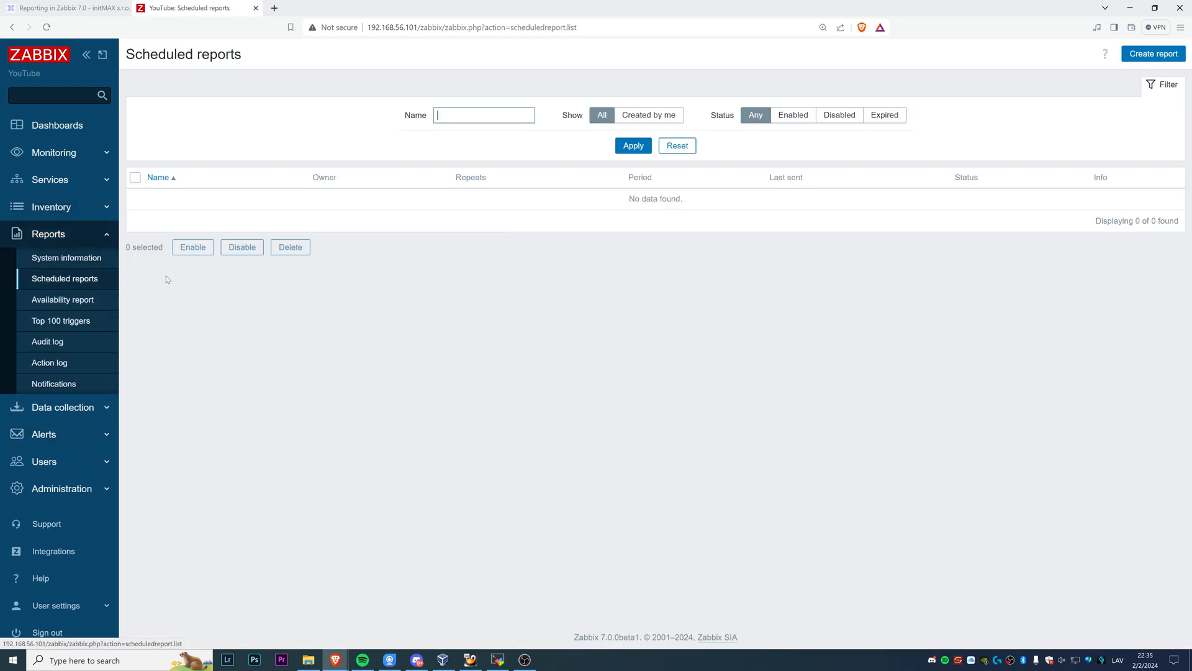
Step: Start a new scheduled report, then bring up the initMAX reporting guide
{"action": "left_click", "coordinate": [1152, 53]}
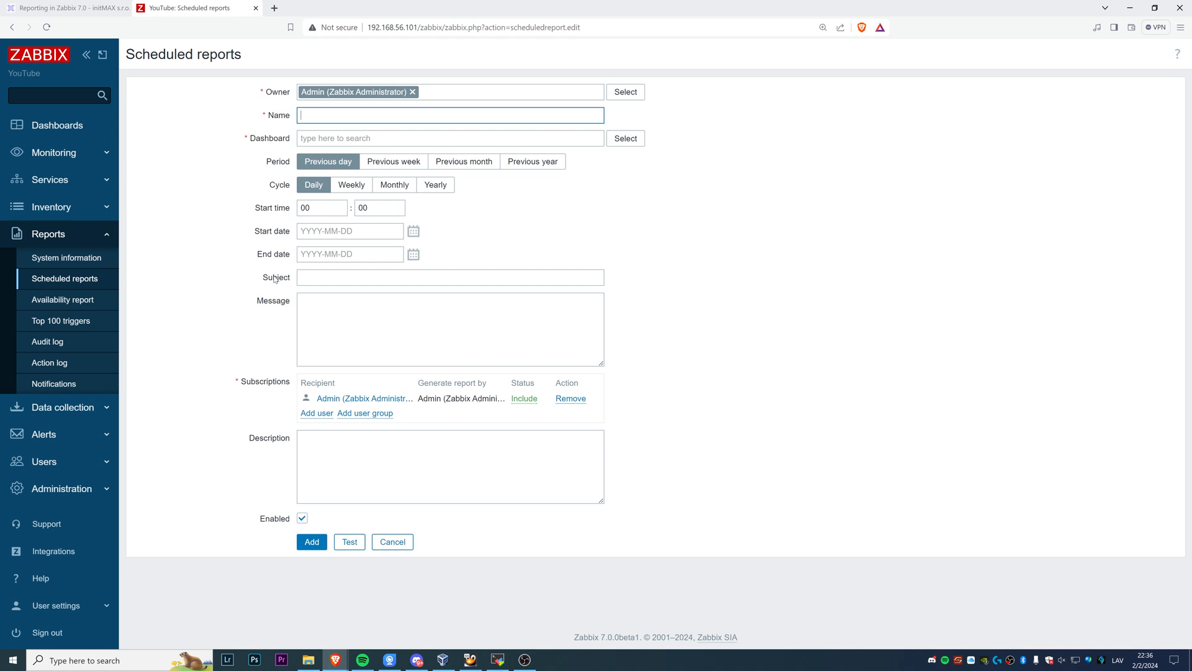
{"action": "mouse_move", "coordinate": [273, 279]}
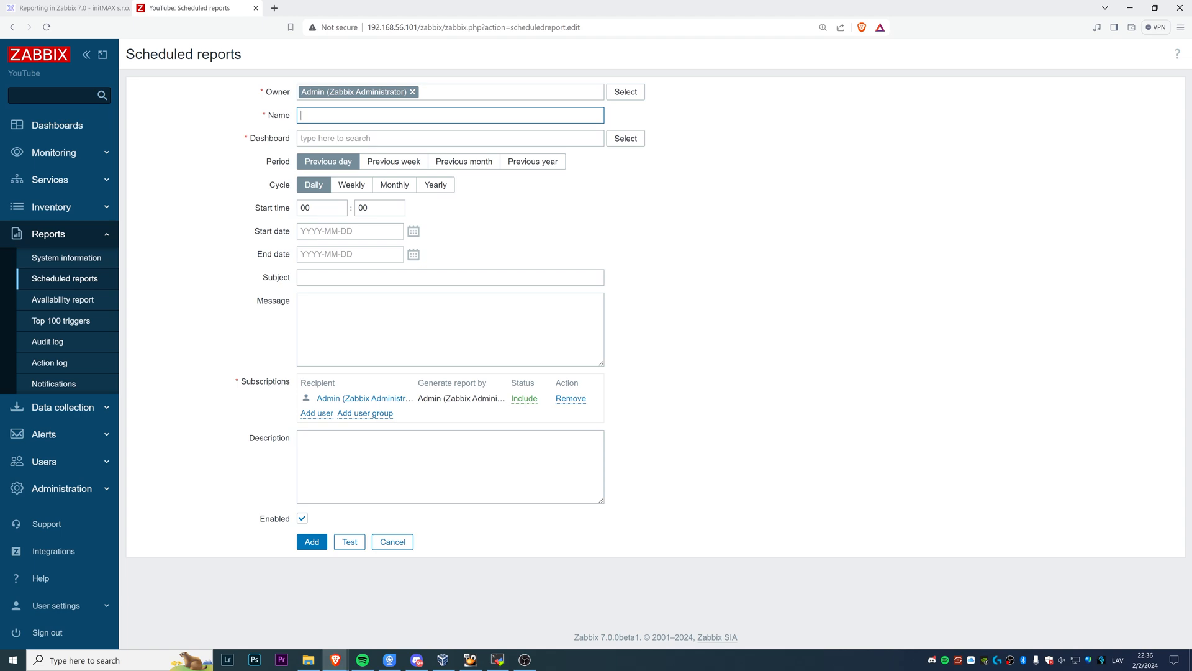
{"action": "left_click", "coordinate": [68, 7]}
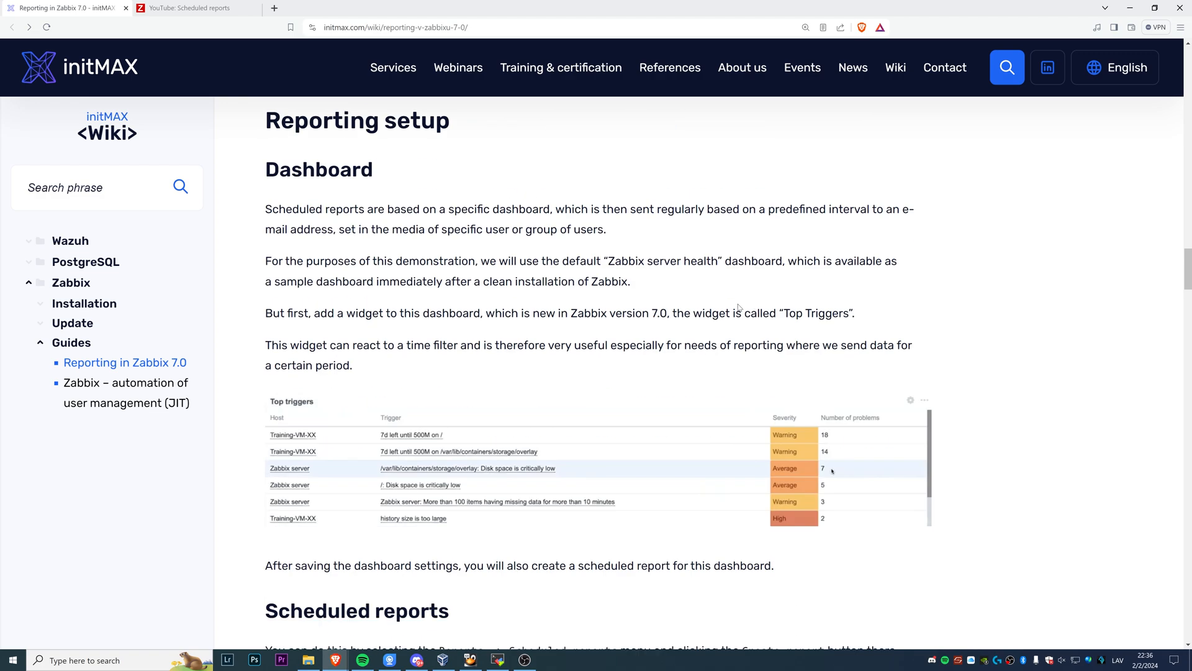
Step: Select the guide's example weekly demo subject line for copying and return to the report form
{"action": "scroll", "scroll_direction": "down", "scroll_amount": 3}
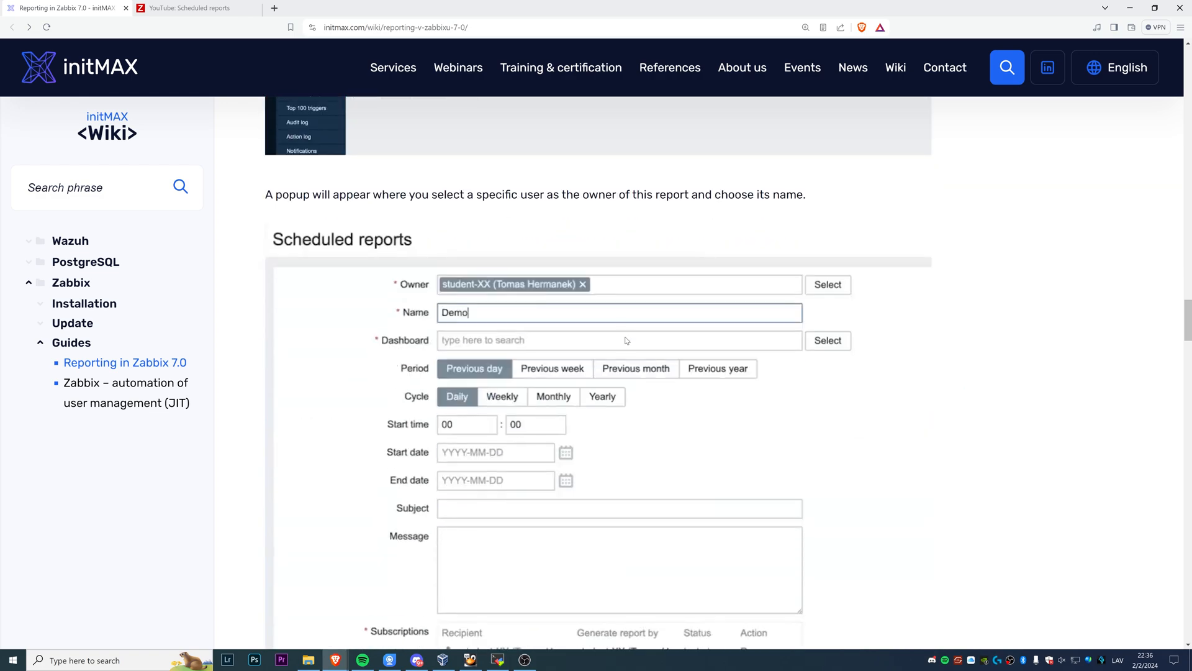
{"action": "scroll", "scroll_direction": "down", "scroll_amount": 3}
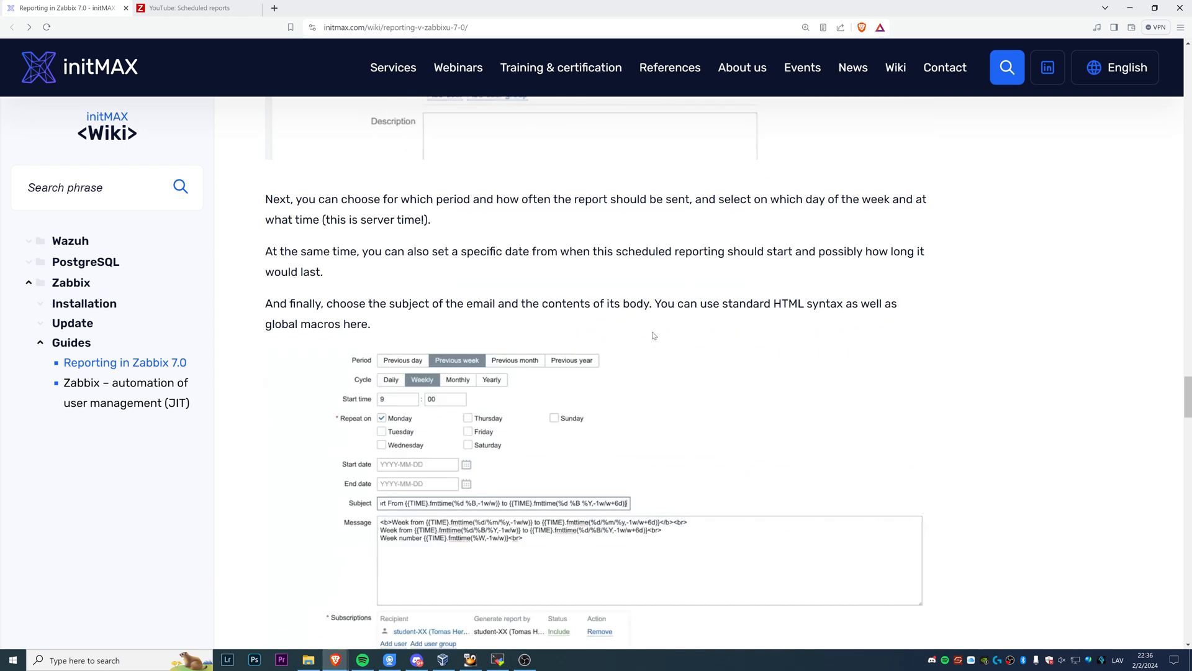
{"action": "scroll", "scroll_direction": "down", "scroll_amount": 3}
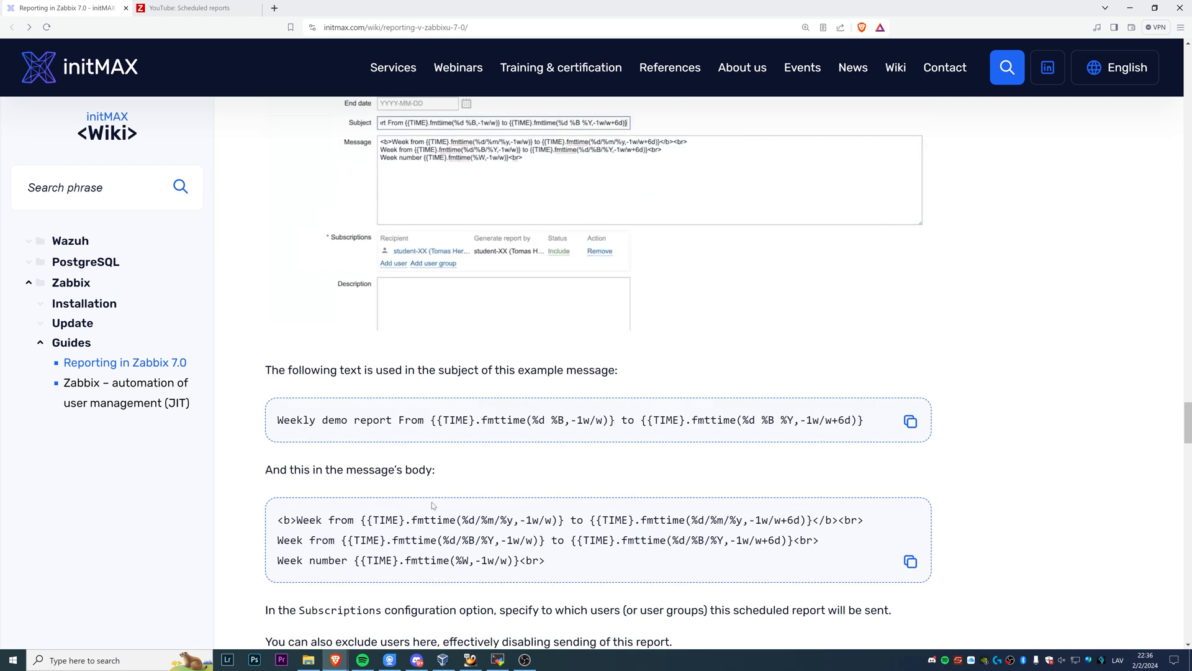
{"action": "left_click_drag", "start_coordinate": [304, 370], "coordinate": [546, 370]}
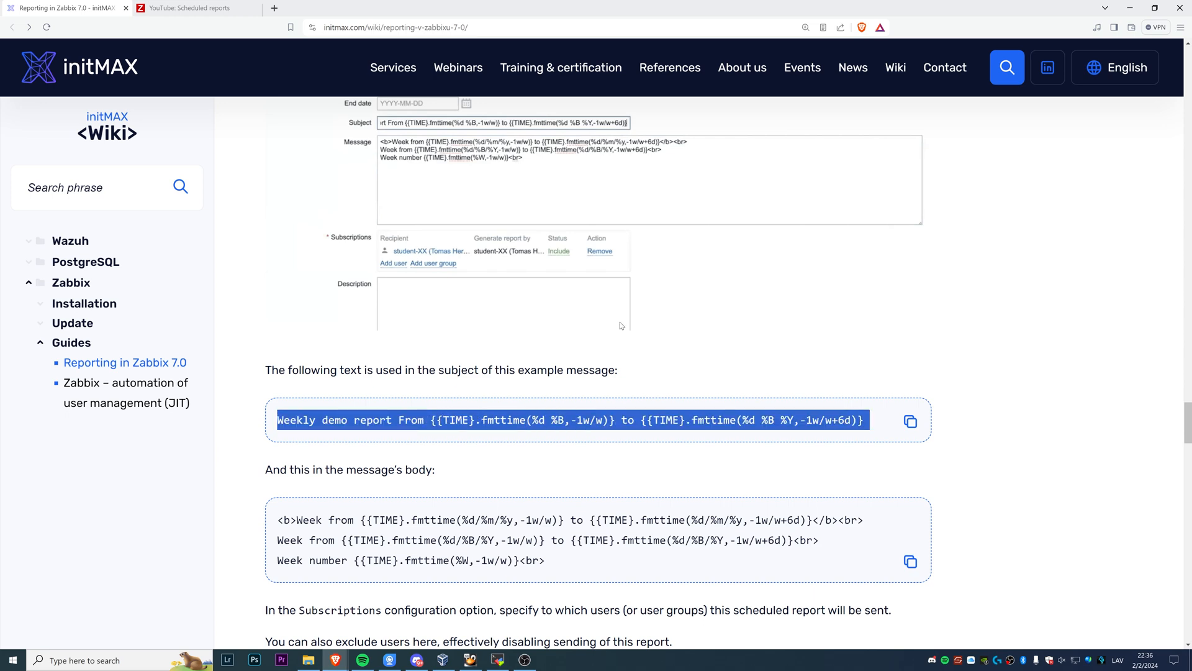
{"action": "left_click", "coordinate": [194, 8]}
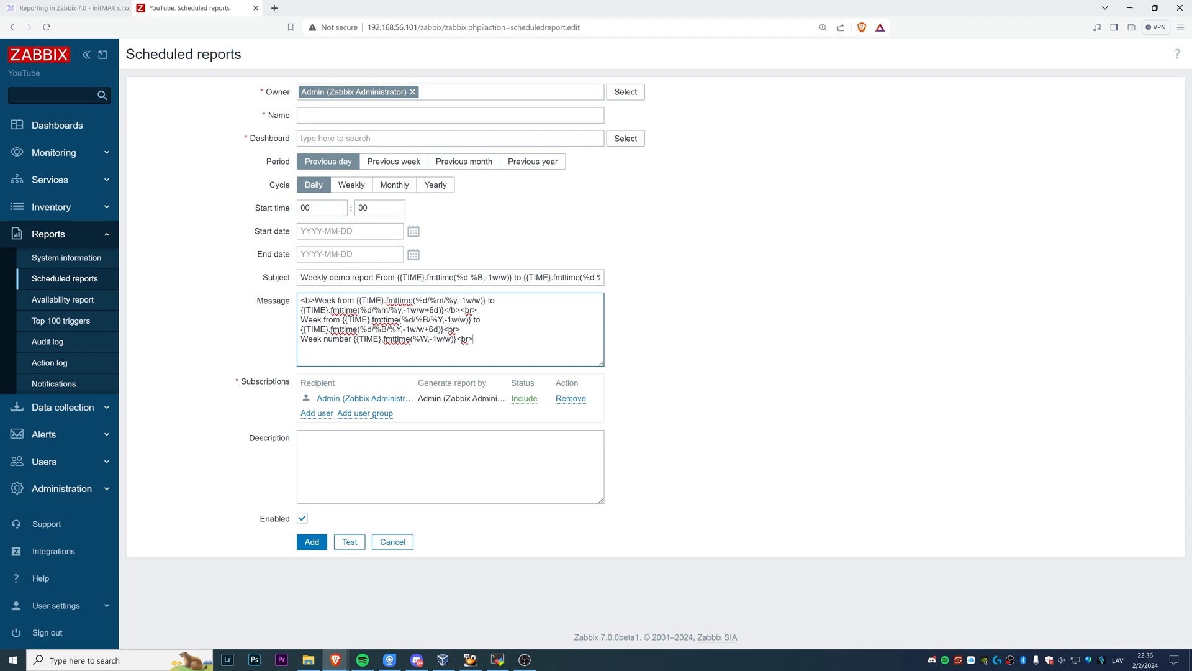
Step: Return to the initMAX guide to view the sample emailed report and PDF dashboard note
{"action": "left_click", "coordinate": [197, 7]}
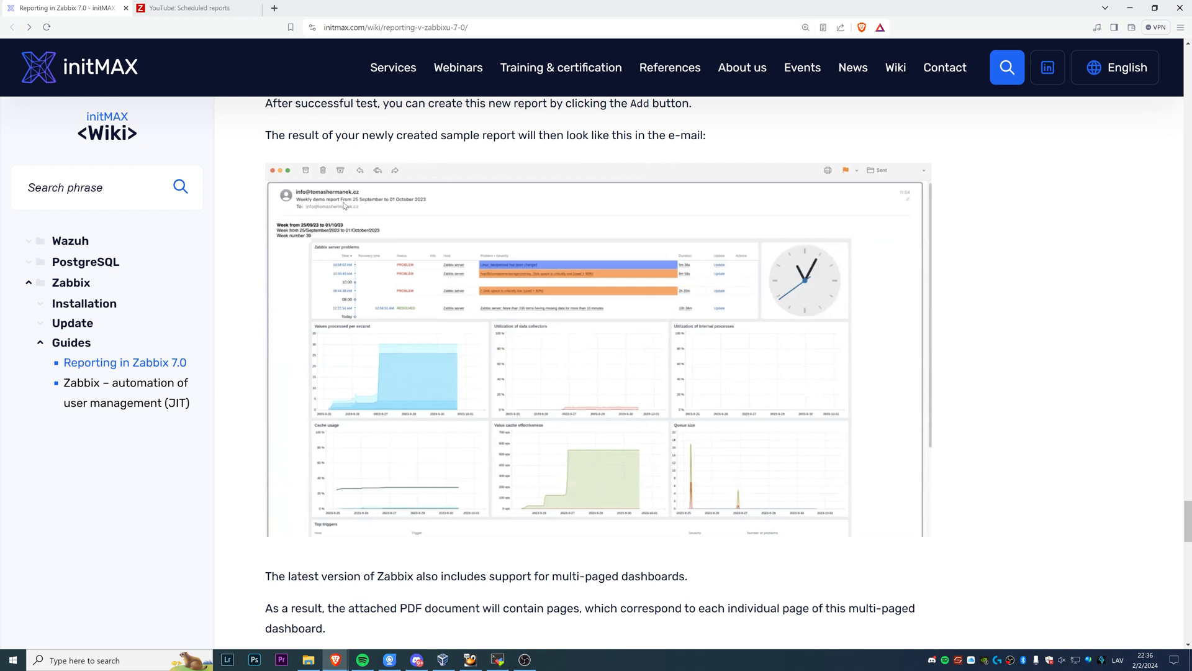
{"action": "mouse_move", "coordinate": [390, 205]}
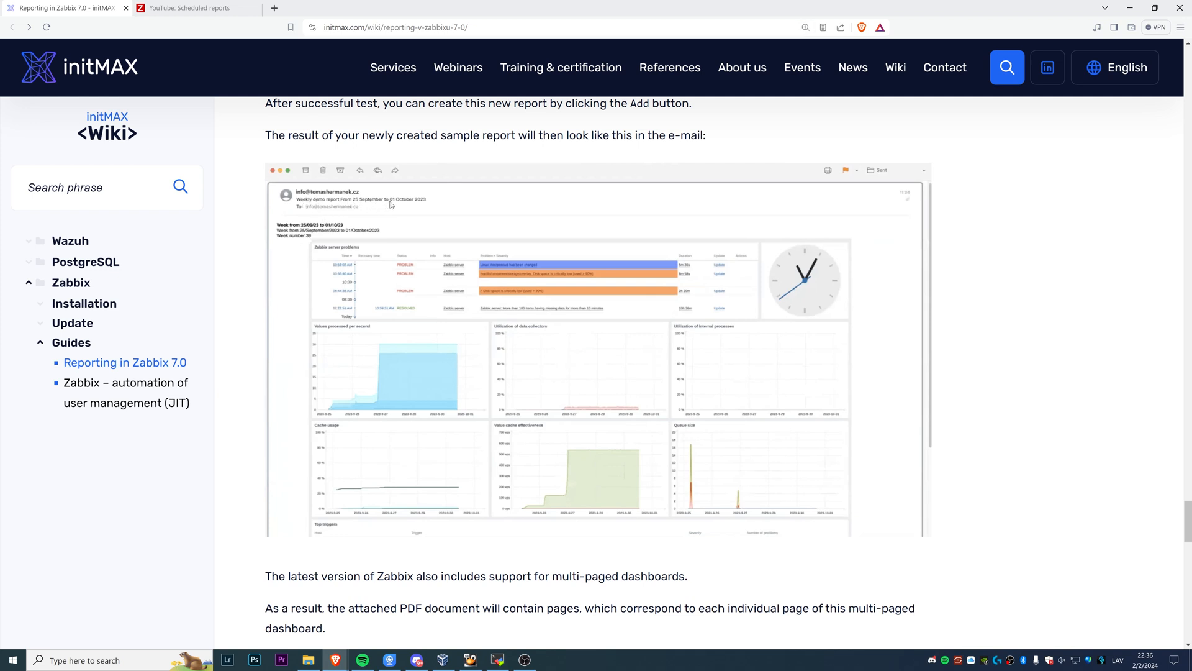
{"action": "mouse_move", "coordinate": [422, 206]}
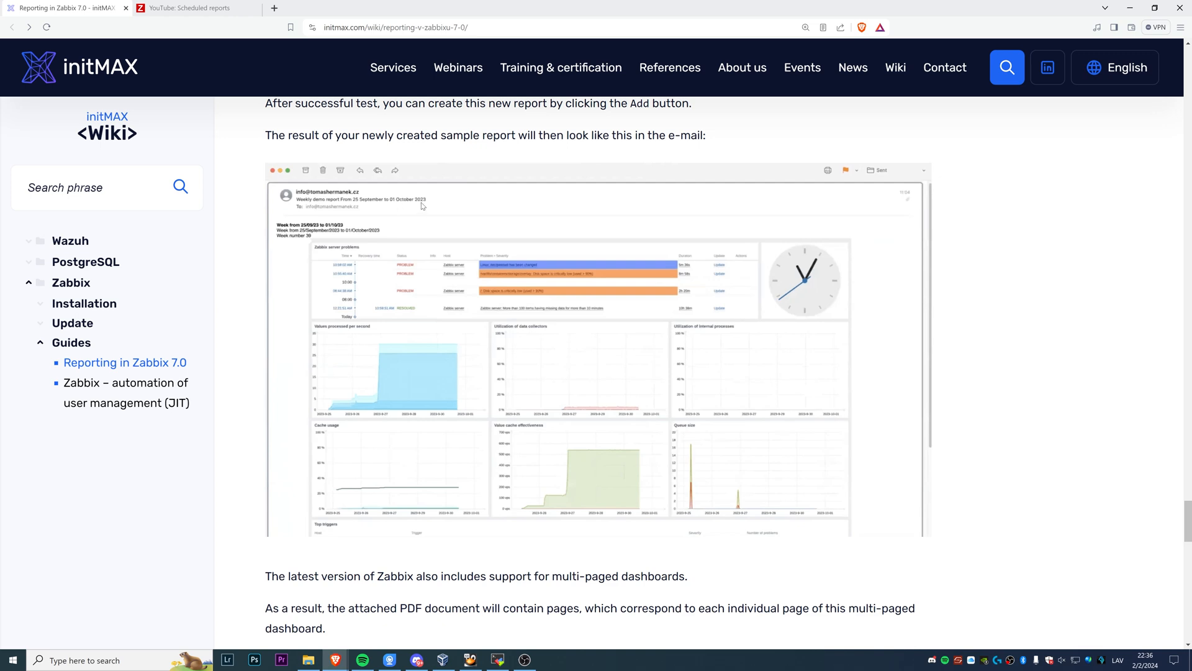
{"action": "mouse_move", "coordinate": [374, 240]}
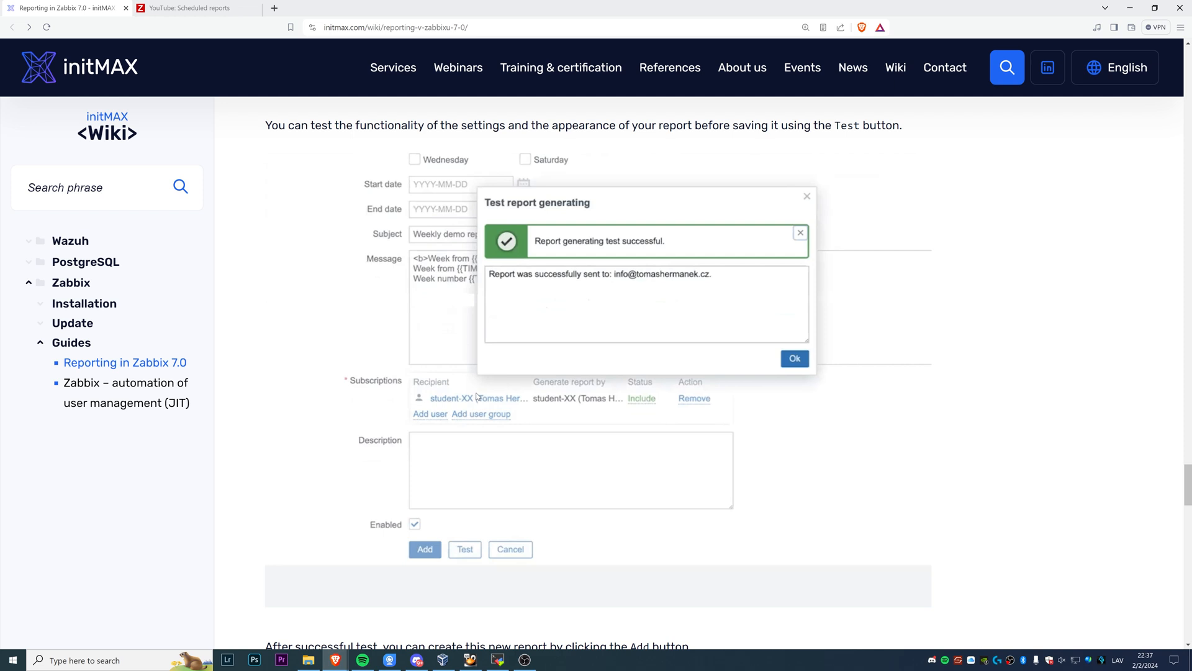
{"action": "mouse_move", "coordinate": [473, 404]}
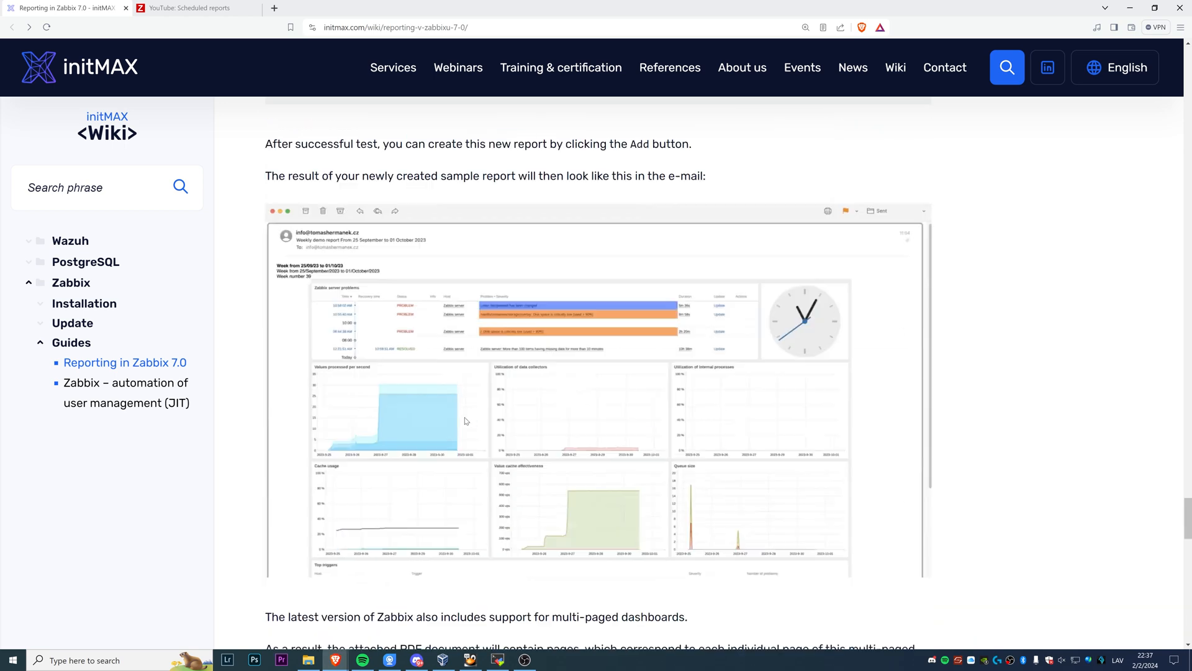
{"action": "scroll", "scroll_direction": "down", "scroll_amount": 3}
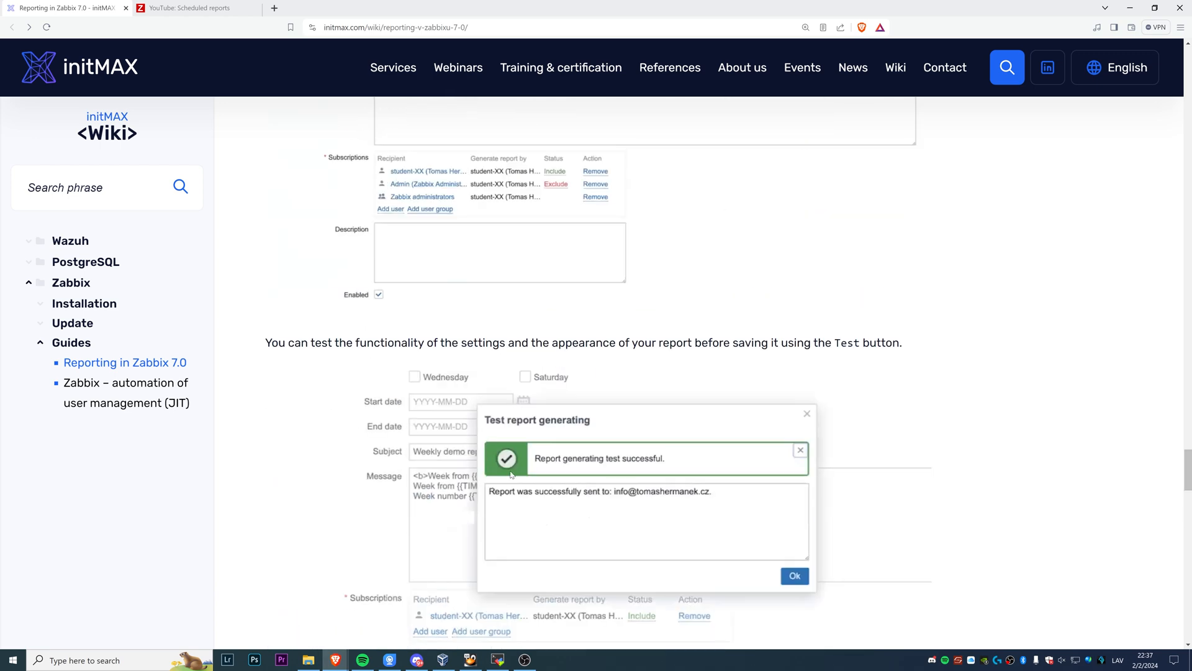
{"action": "mouse_move", "coordinate": [528, 504]}
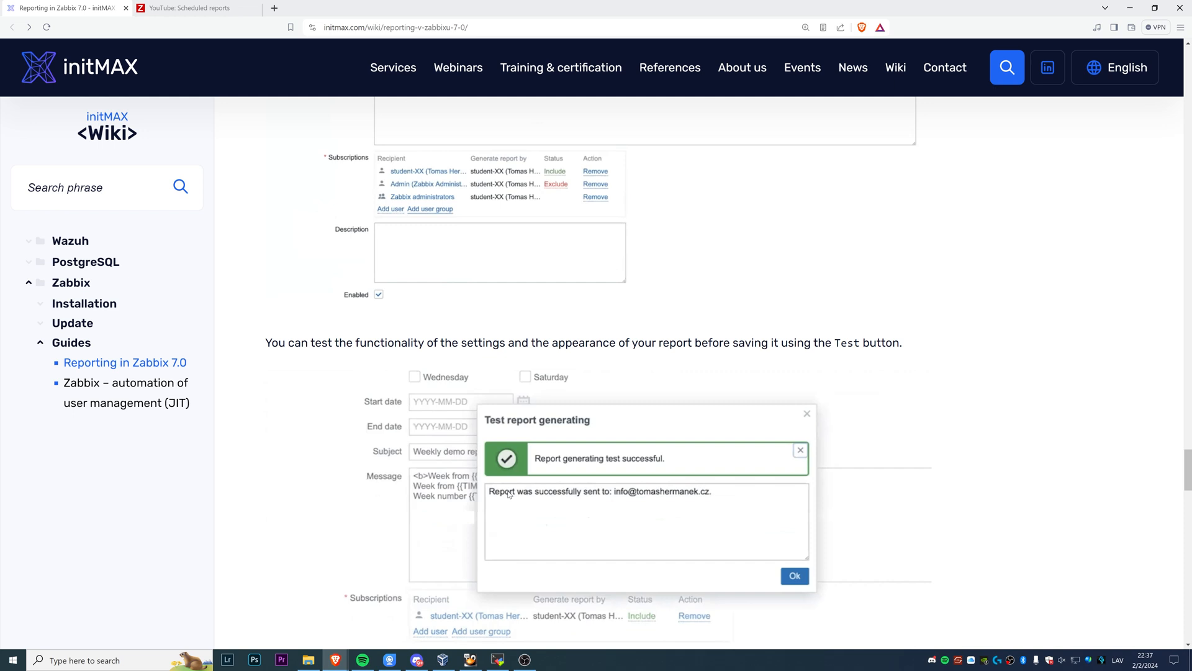
{"action": "mouse_move", "coordinate": [506, 495]}
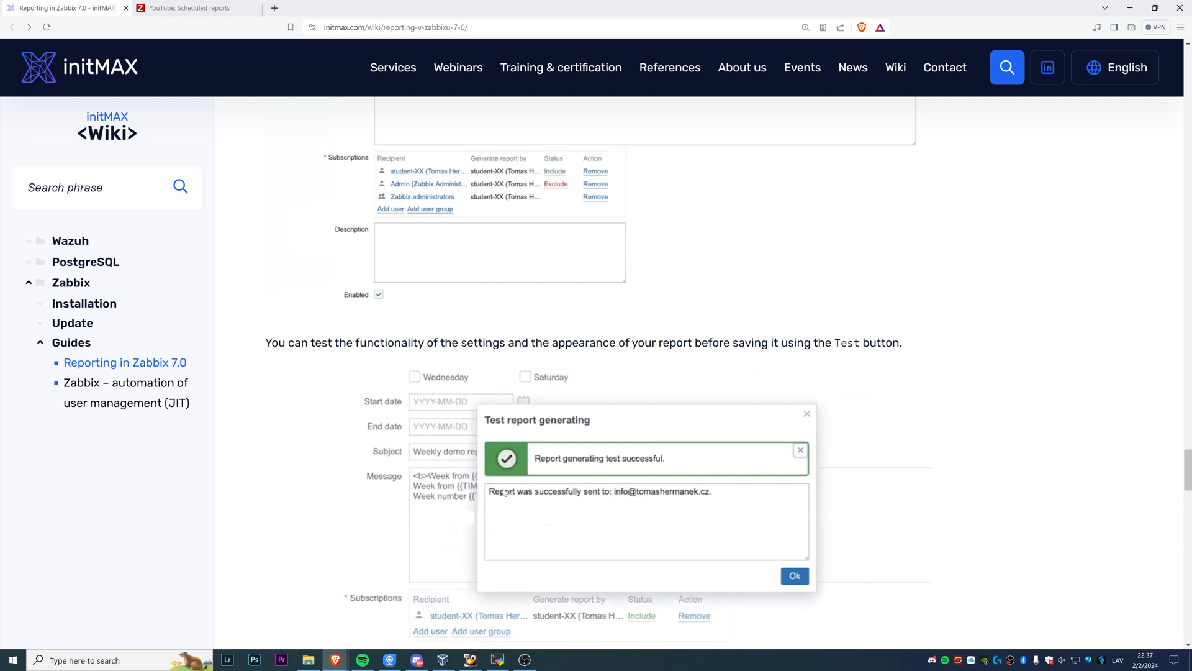
{"action": "mouse_move", "coordinate": [505, 494]}
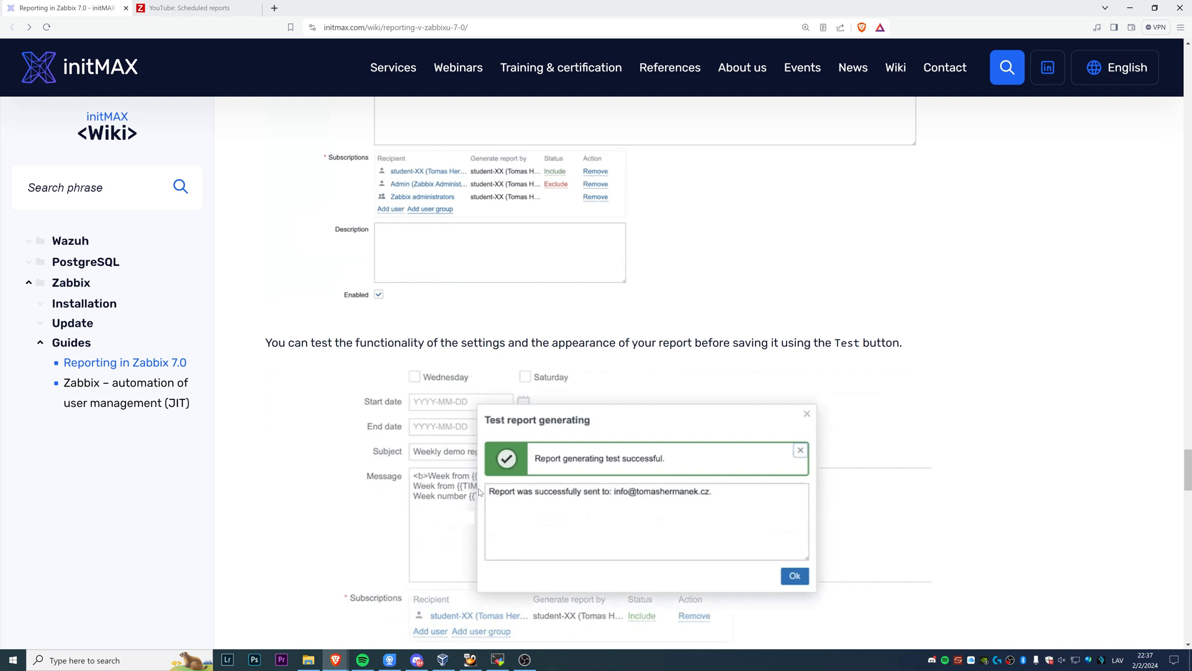
{"action": "mouse_move", "coordinate": [477, 493]}
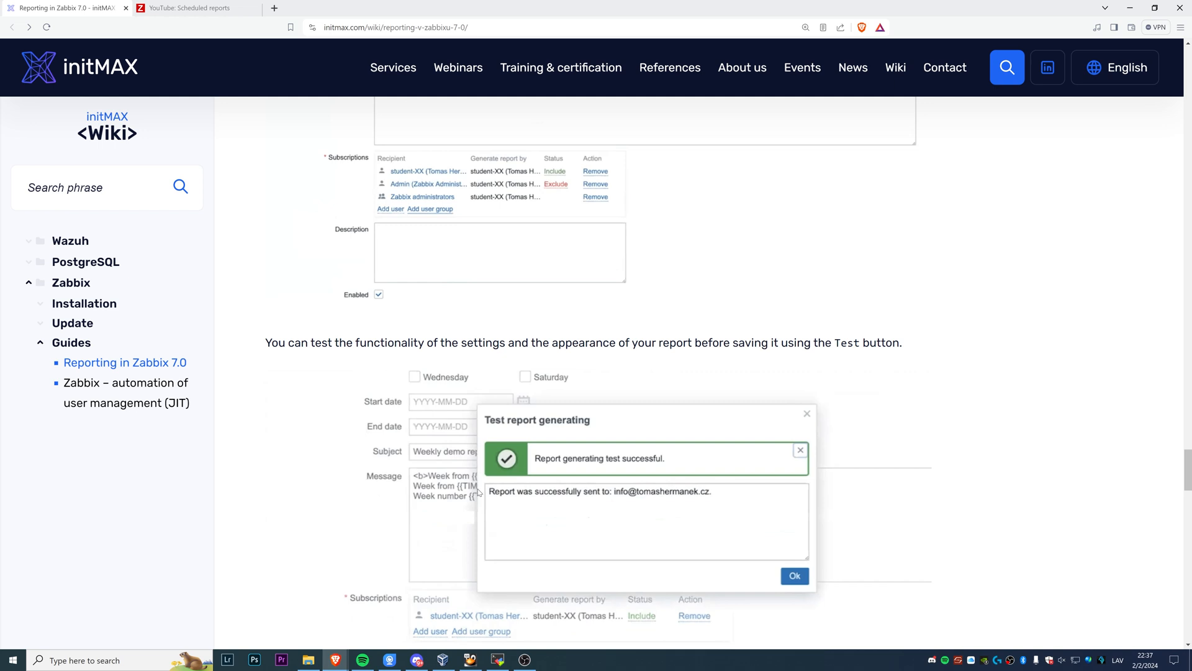
{"action": "mouse_move", "coordinate": [477, 496]}
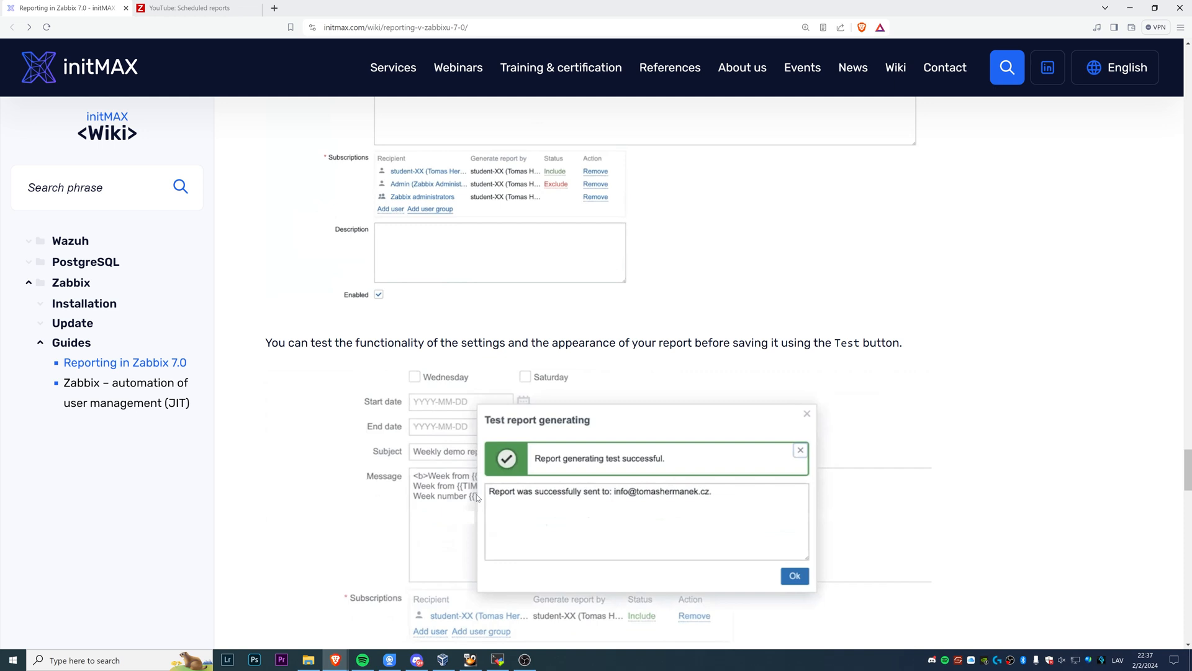
{"action": "mouse_move", "coordinate": [464, 525]}
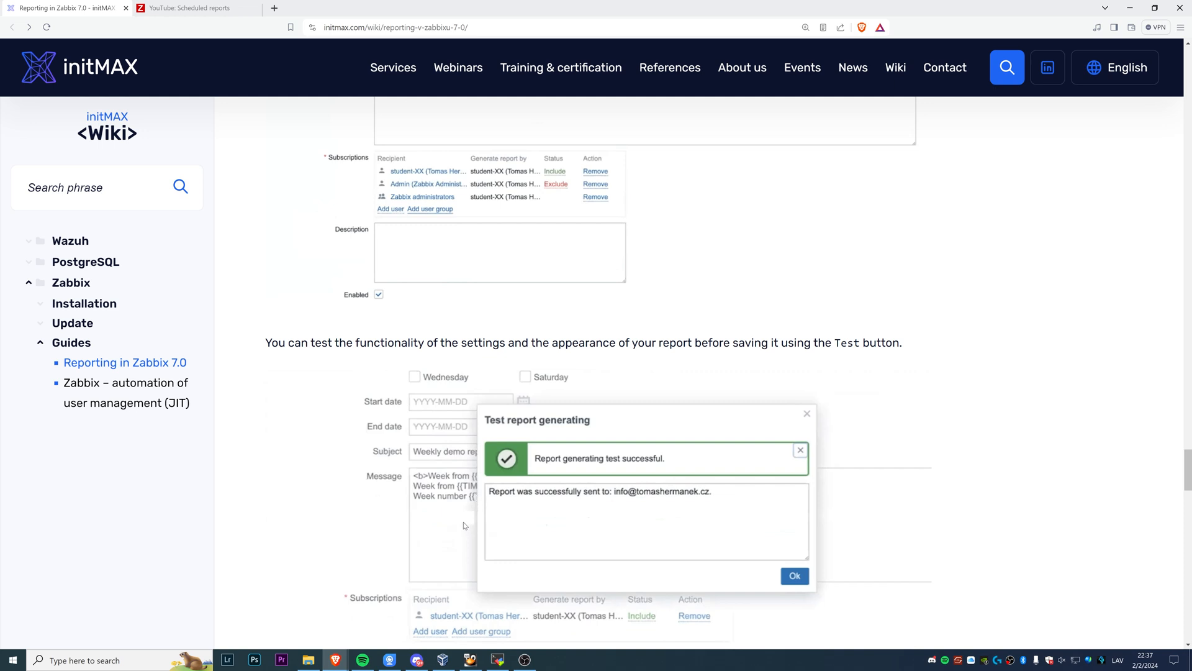
{"action": "mouse_move", "coordinate": [463, 526]}
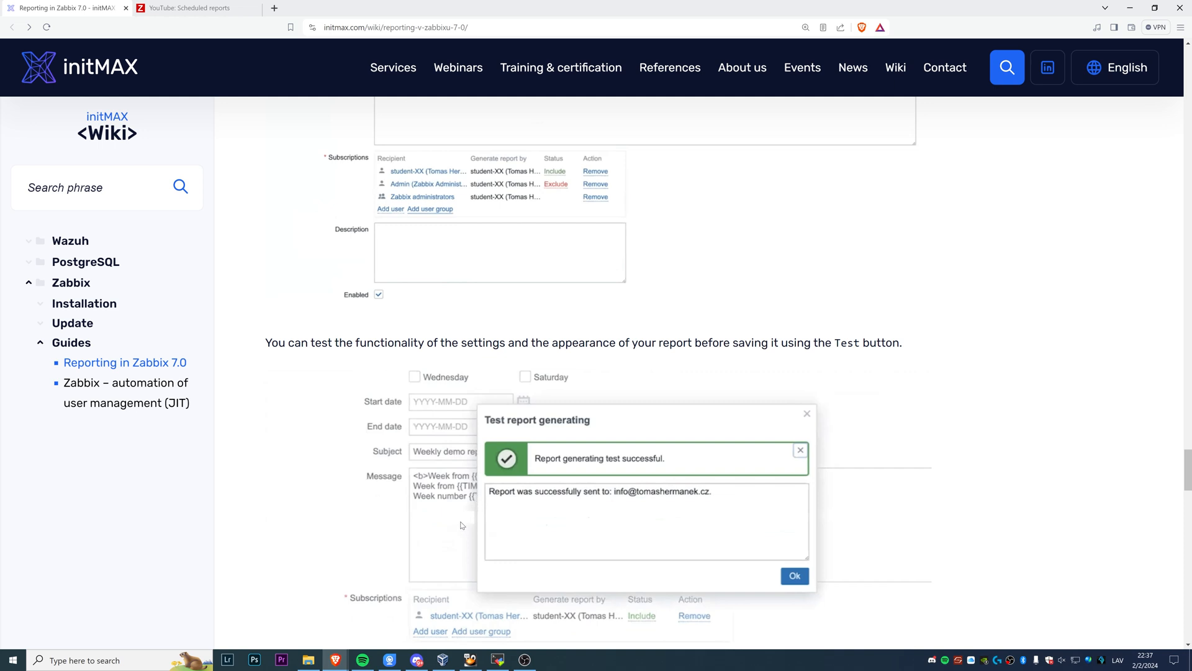